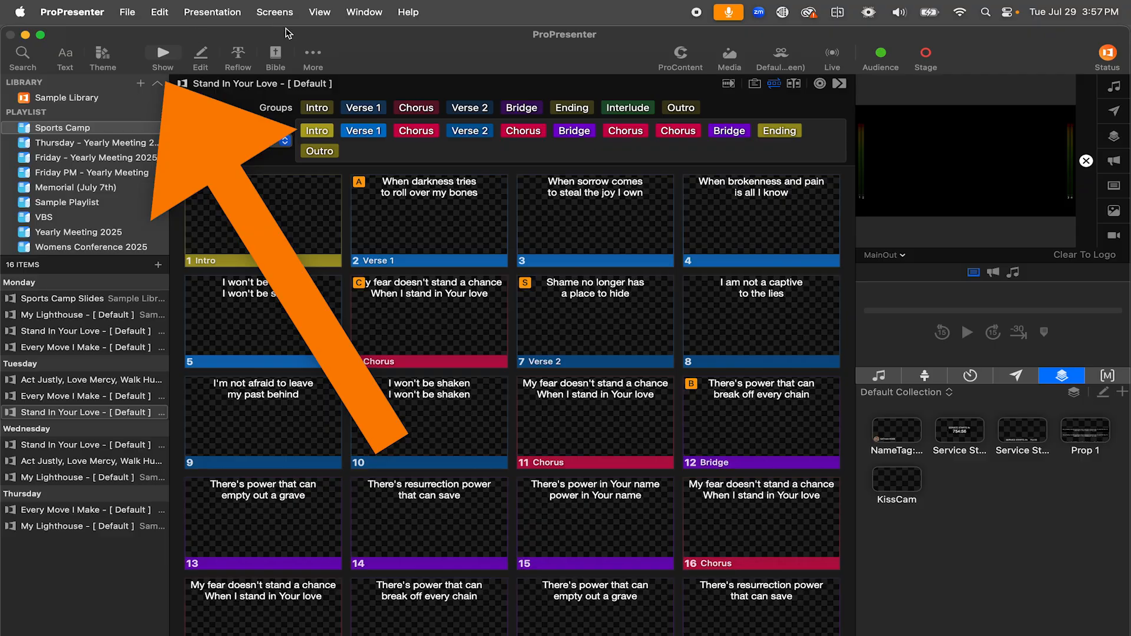
# Switch from the song presentation to the Bible scripture lookup and bring up General preferences
pyautogui.click(275, 53)
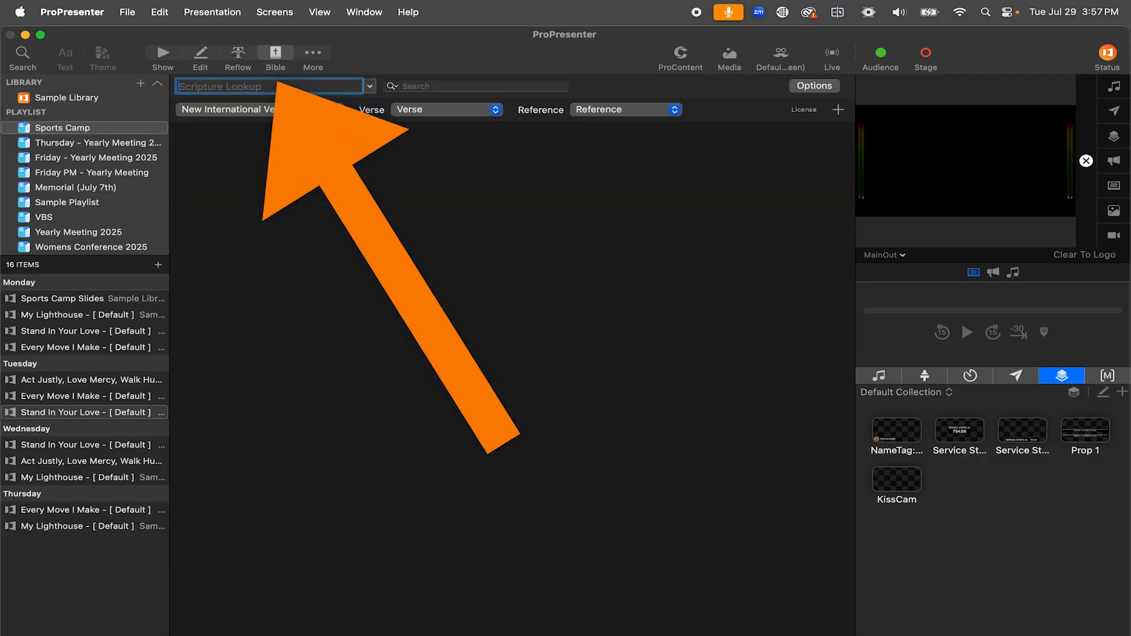
pyautogui.click(60, 12)
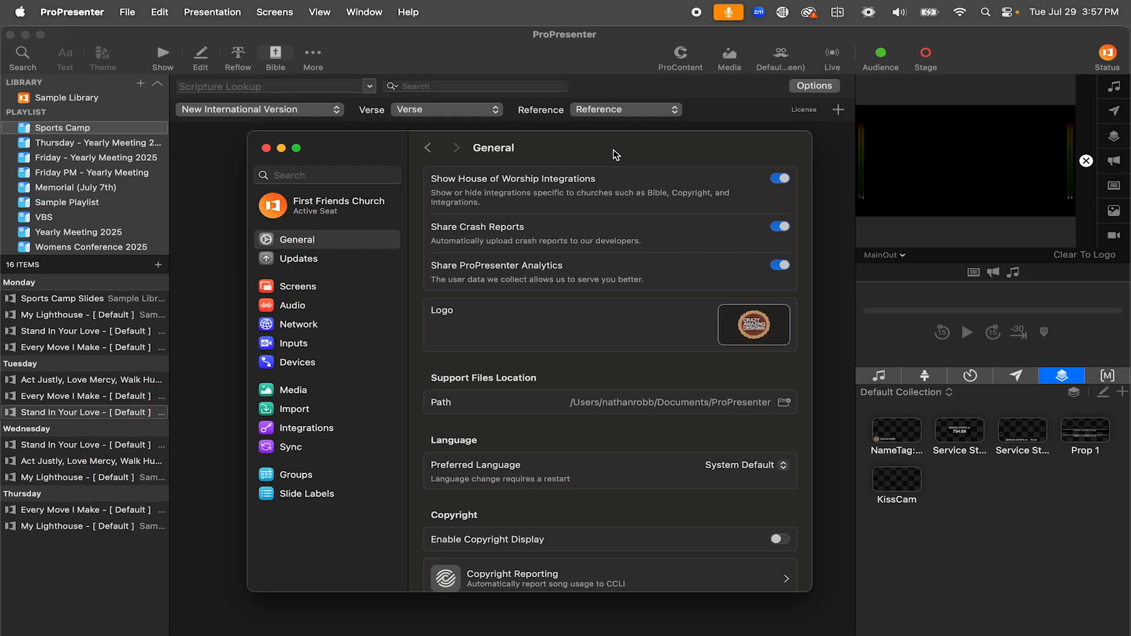
# Close the Settings window, returning to the empty NIV scripture lookup
pyautogui.click(779, 179)
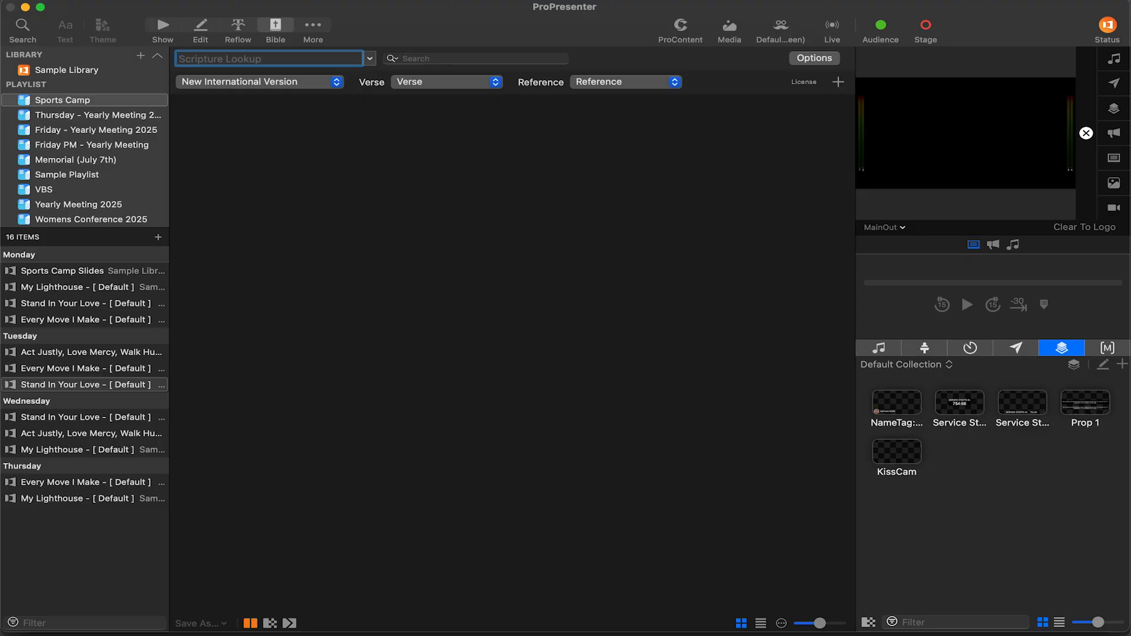
# Show the purchased Bible translations under Options > Bibles and go to Get Bibles online
pyautogui.click(814, 58)
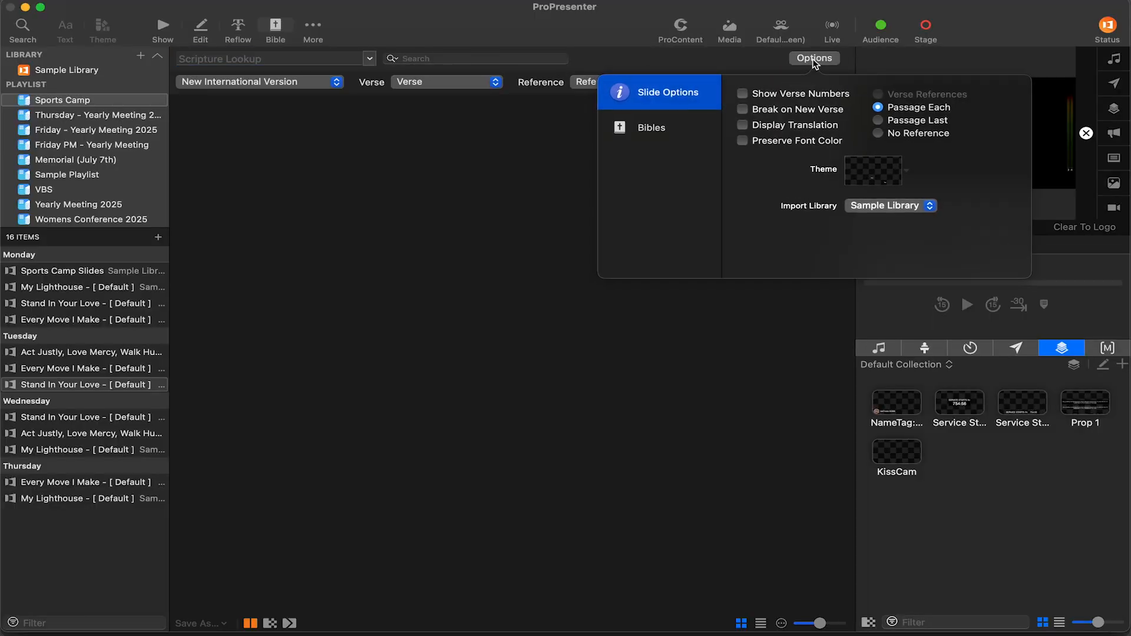
pyautogui.click(651, 128)
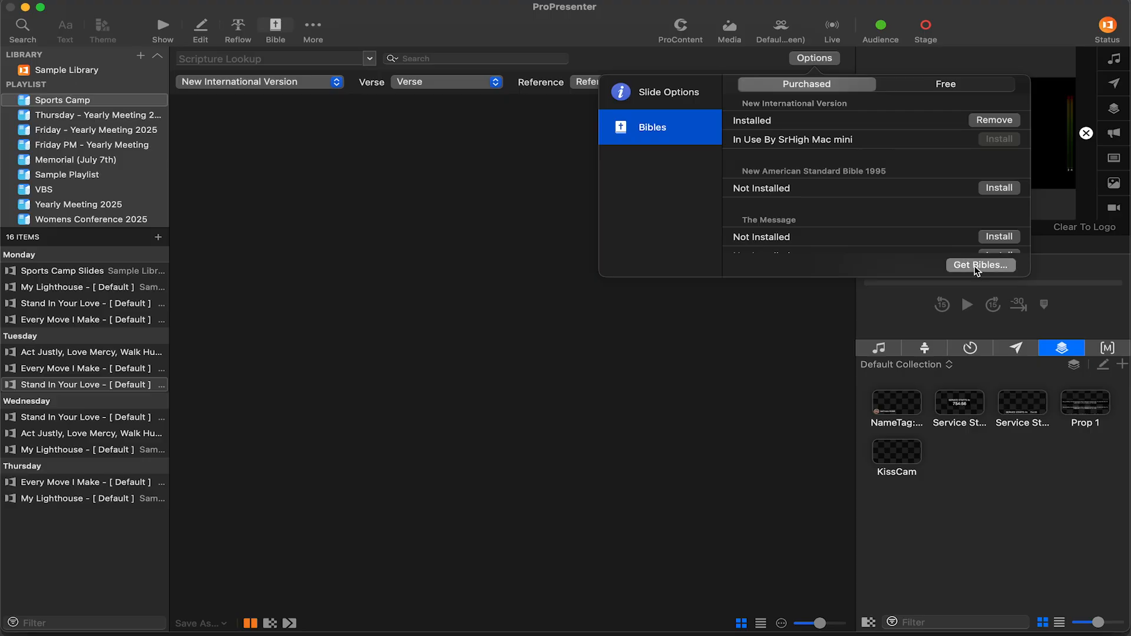
pyautogui.click(981, 265)
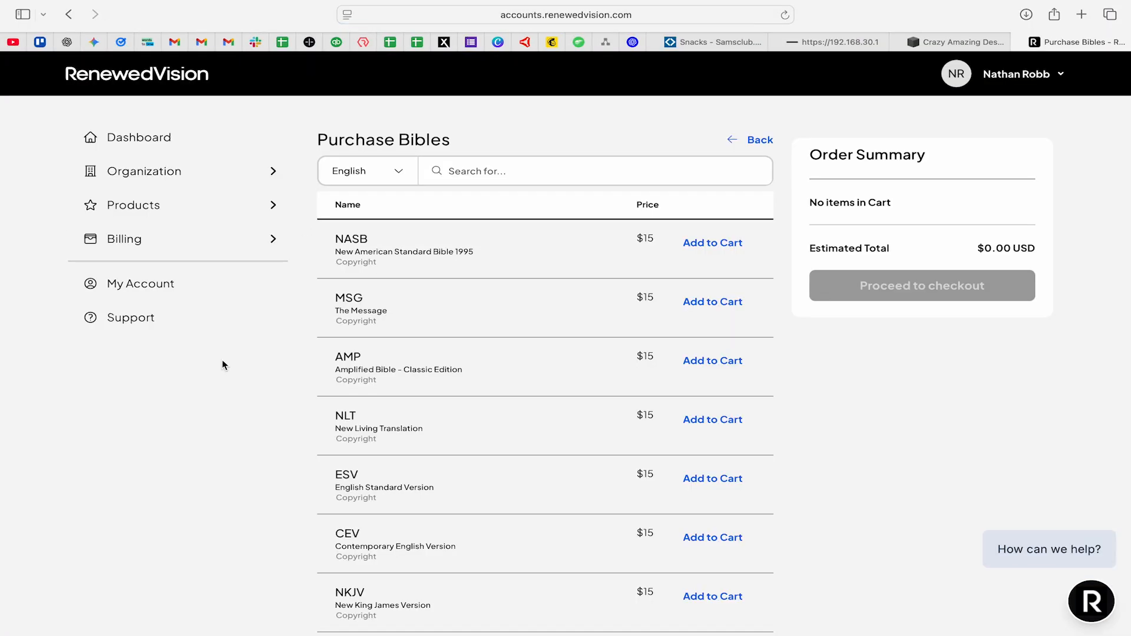
pyautogui.moveTo(179, 407)
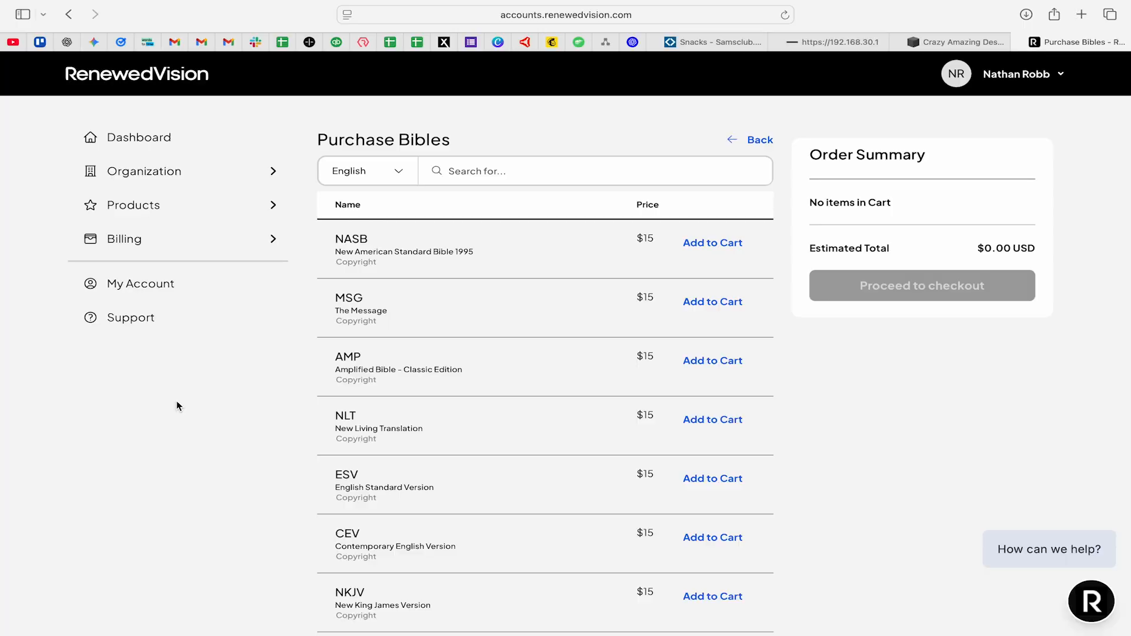
# Add the NASB 1995 Bible ($15) to the cart and expand the account's Organization section
pyautogui.scroll(-3)
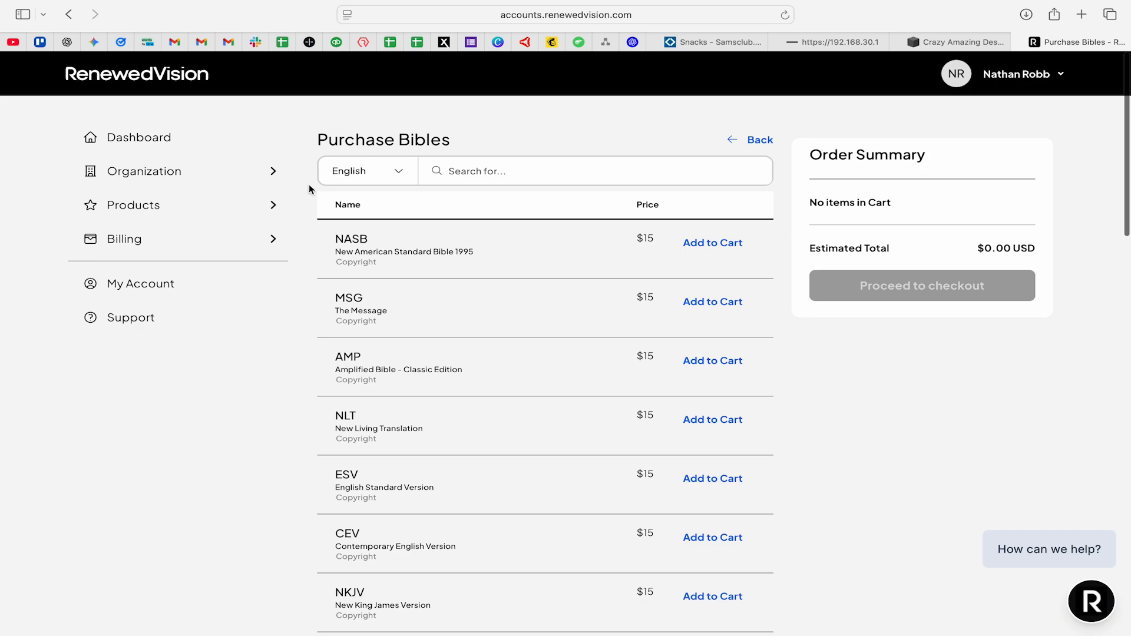
pyautogui.moveTo(476, 236)
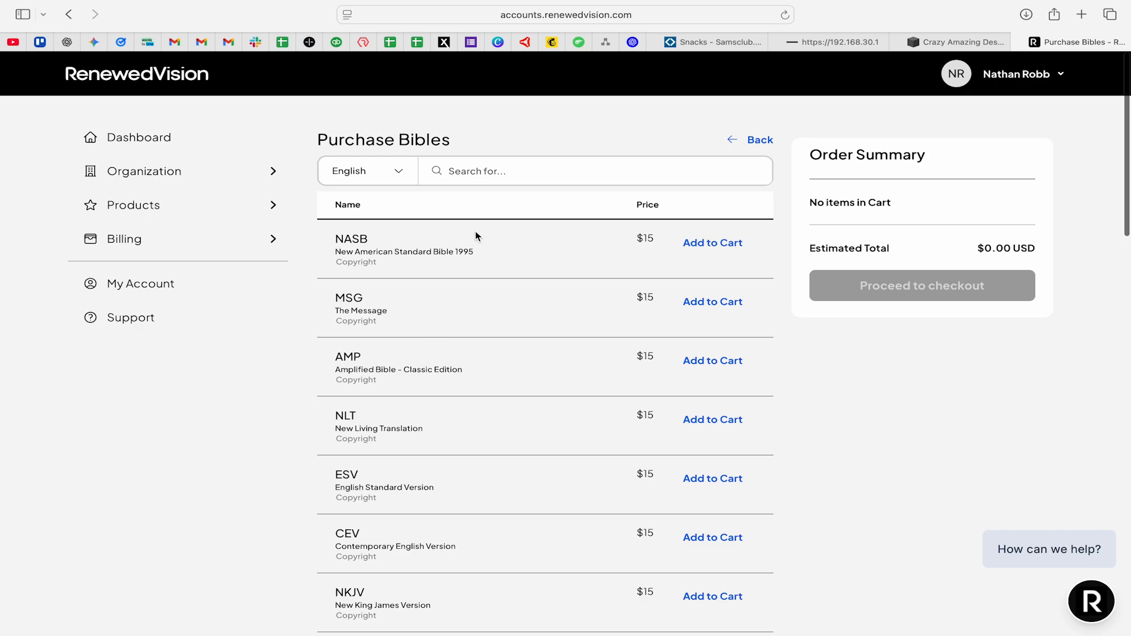
pyautogui.click(713, 242)
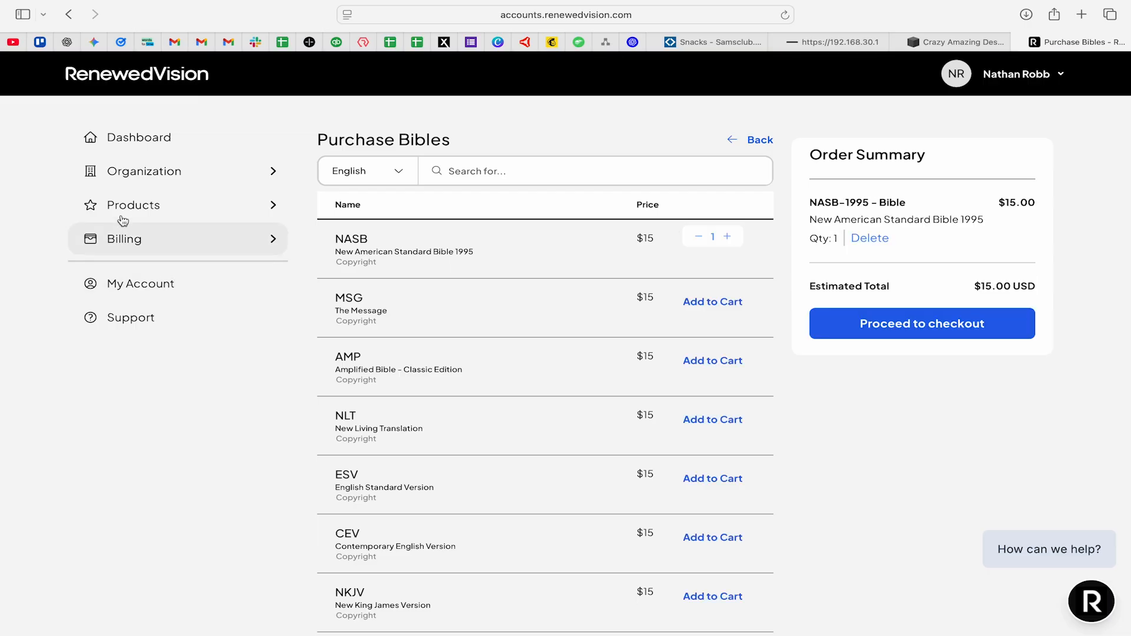
pyautogui.click(143, 172)
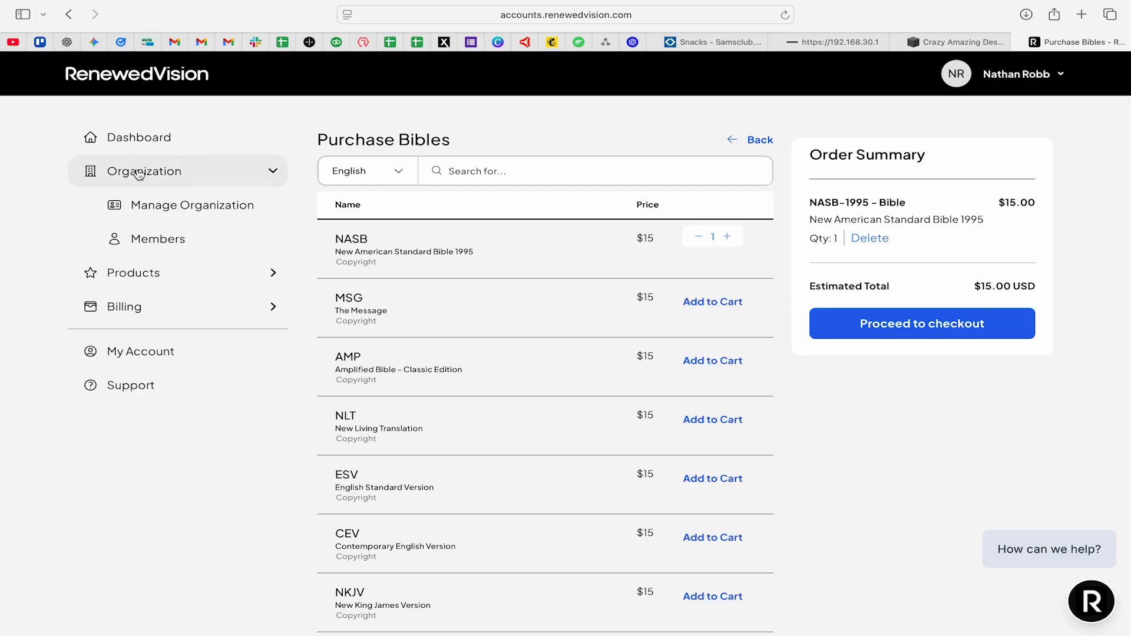
pyautogui.click(133, 273)
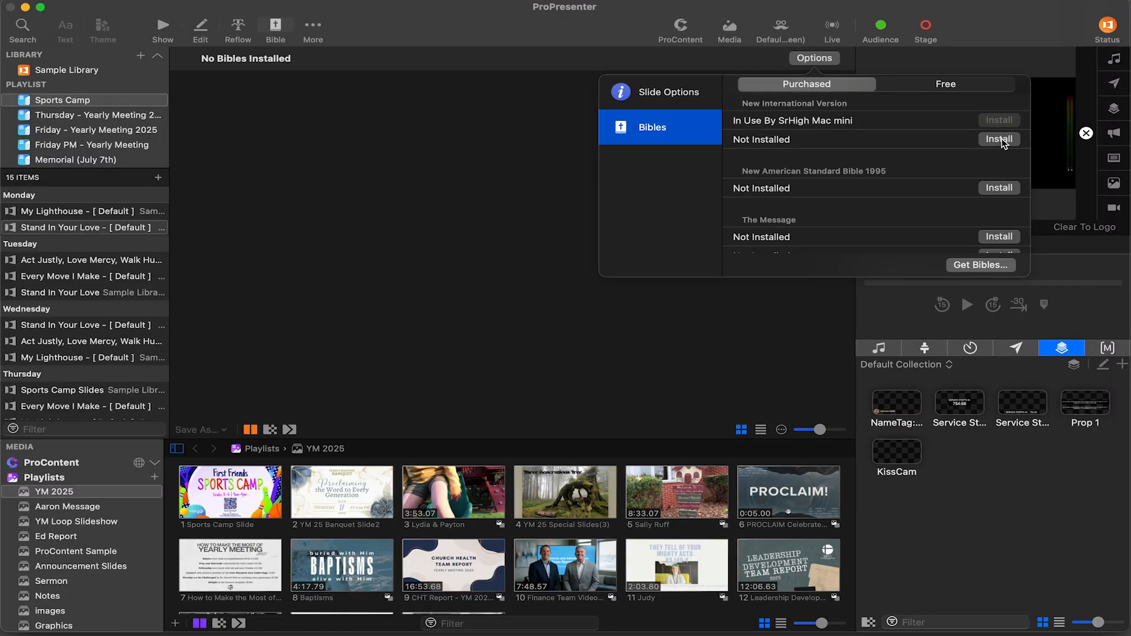
# Install the New International Version again from the Purchased Bibles list
pyautogui.click(999, 140)
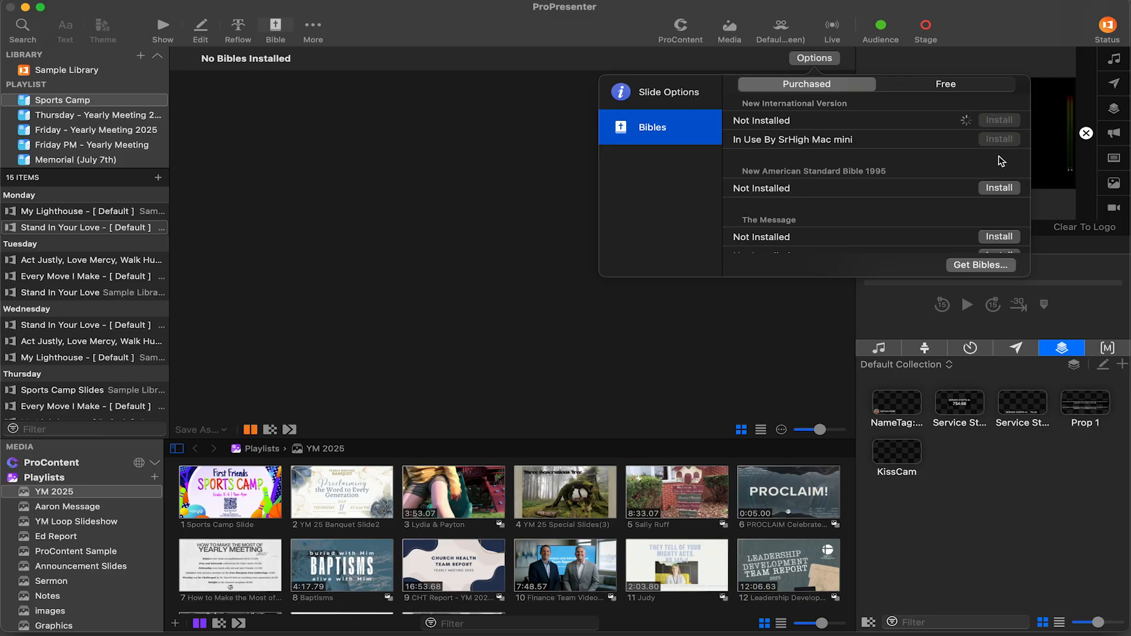
pyautogui.click(998, 121)
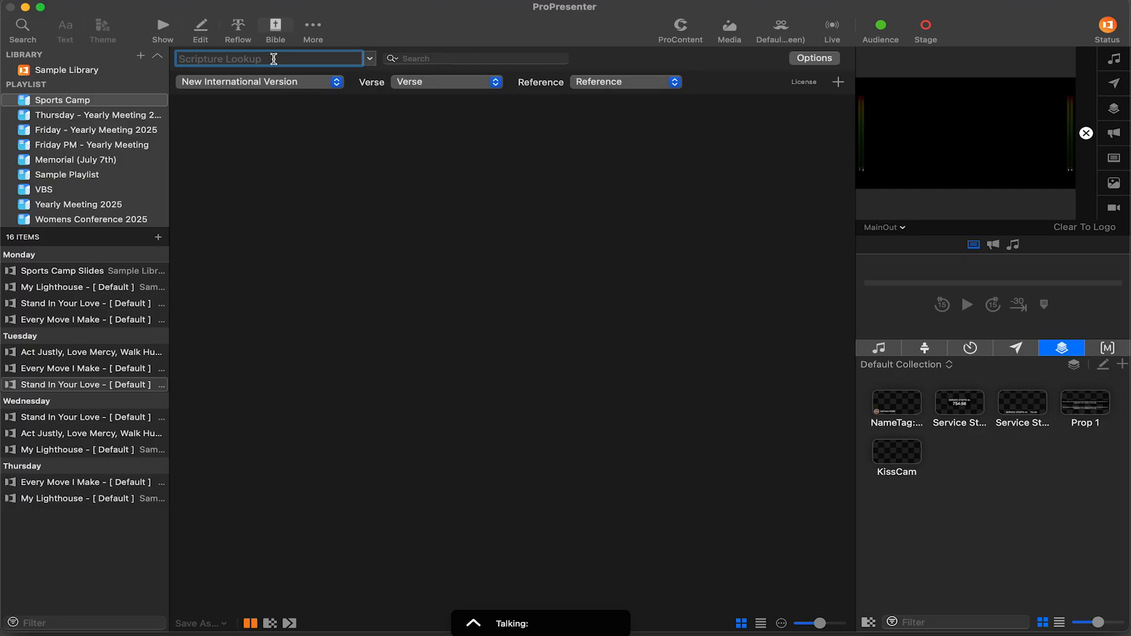
# Look up John 3:16 in NIV, then extend the reference to John 3:16-18
pyautogui.write('John 3:16')
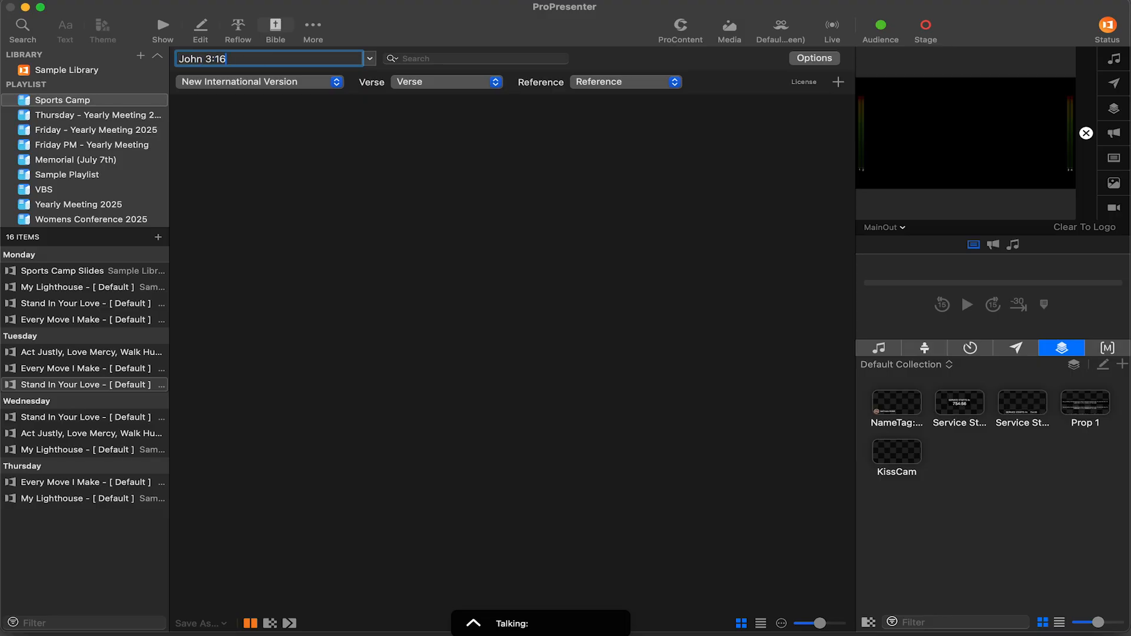
pyautogui.press('Return')
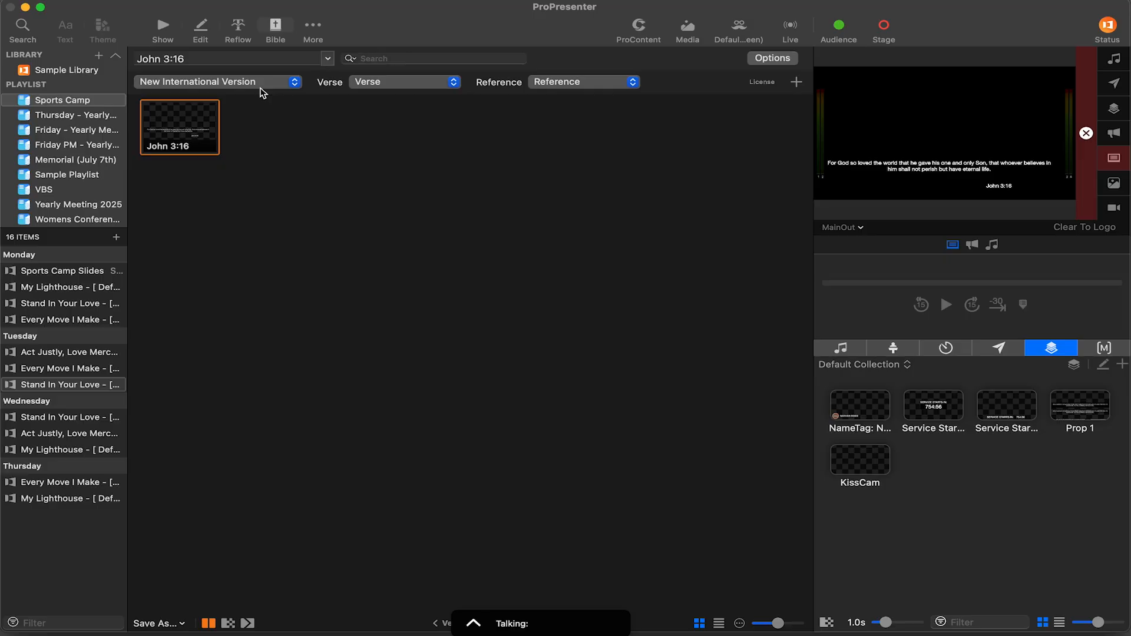
pyautogui.moveTo(949, 90)
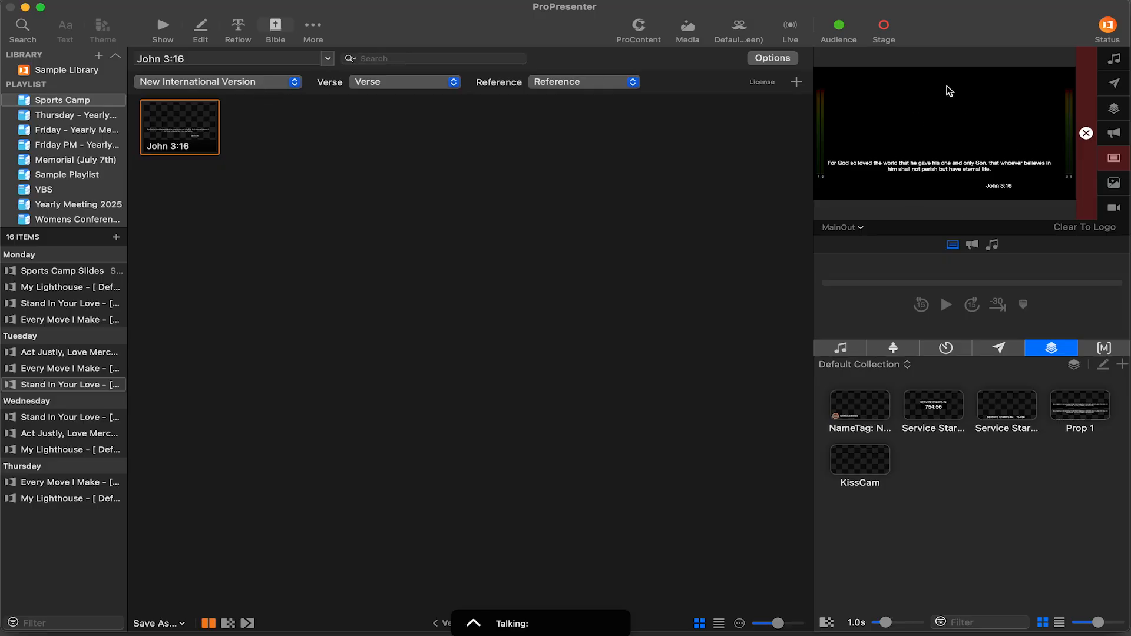
pyautogui.moveTo(473, 129)
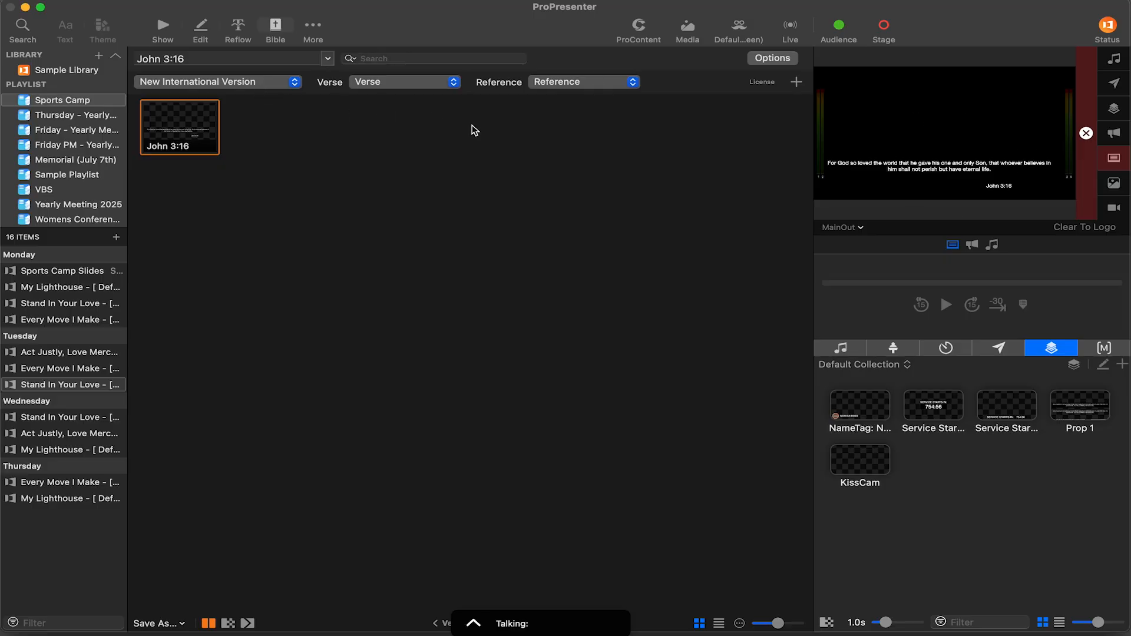
pyautogui.click(230, 59)
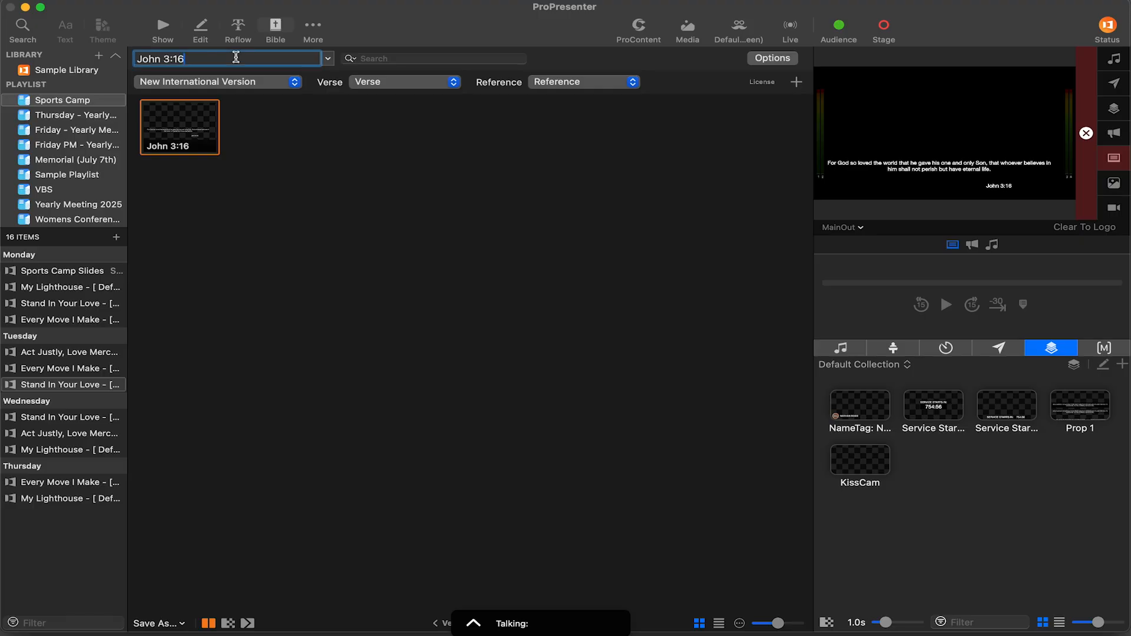
pyautogui.write('-18')
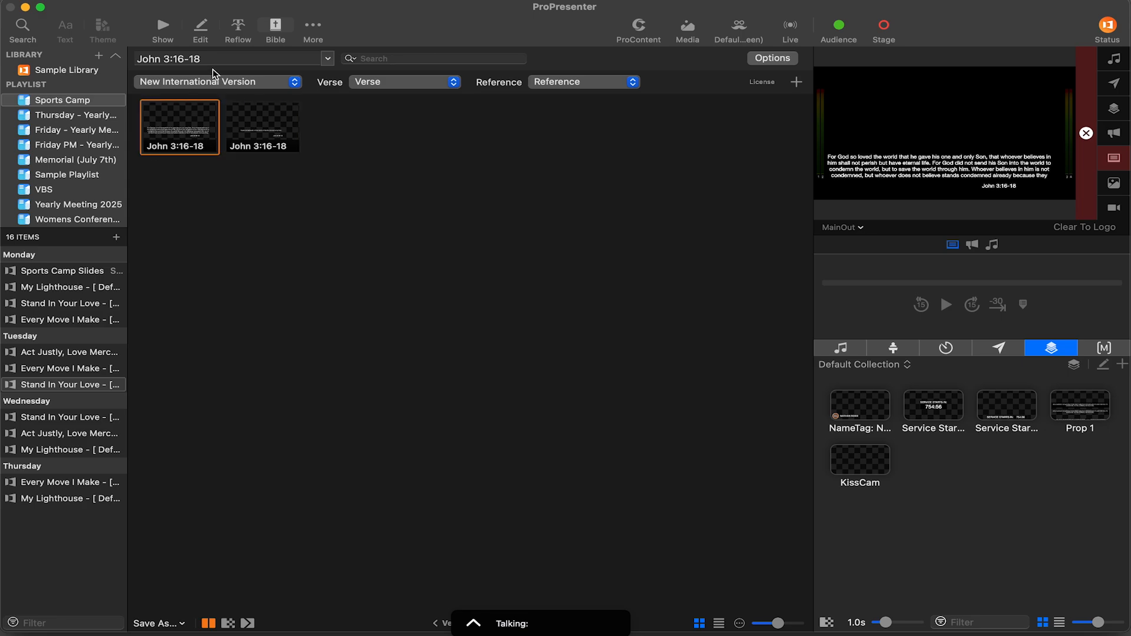
pyautogui.click(227, 58)
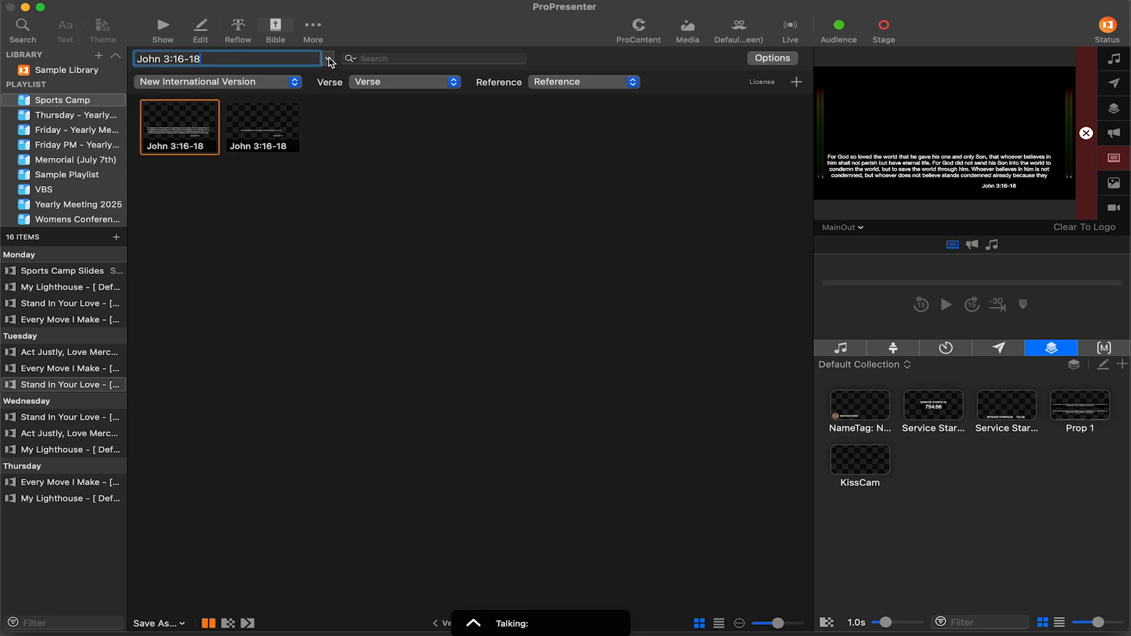
# Search the Bible text for 'For God', refining it to 'God So Loved'
pyautogui.click(432, 58)
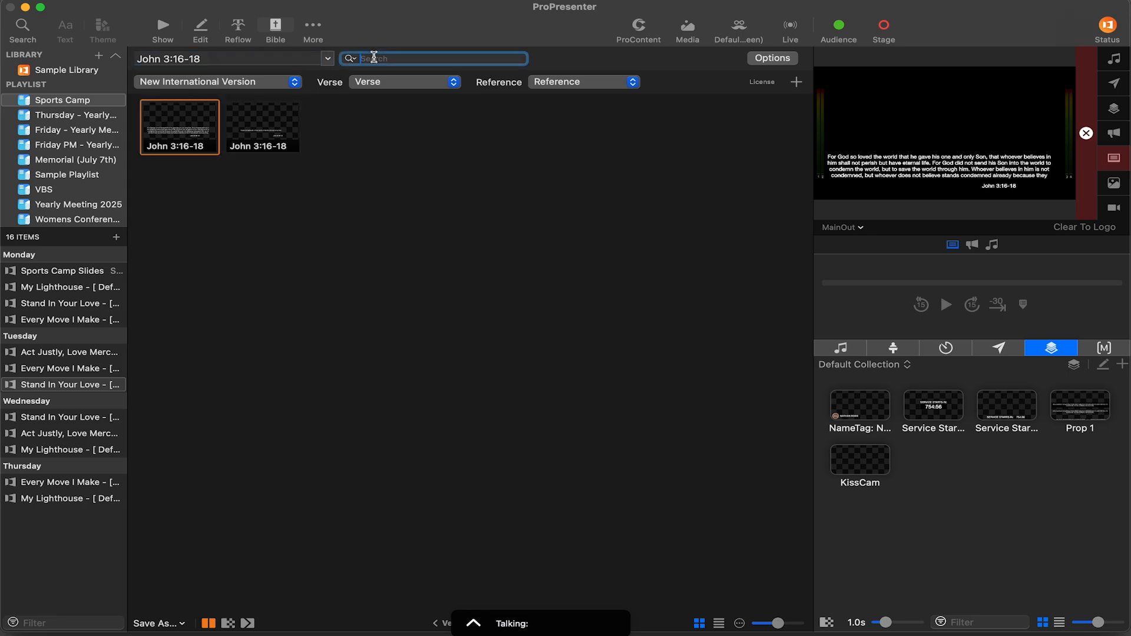
pyautogui.write('For God')
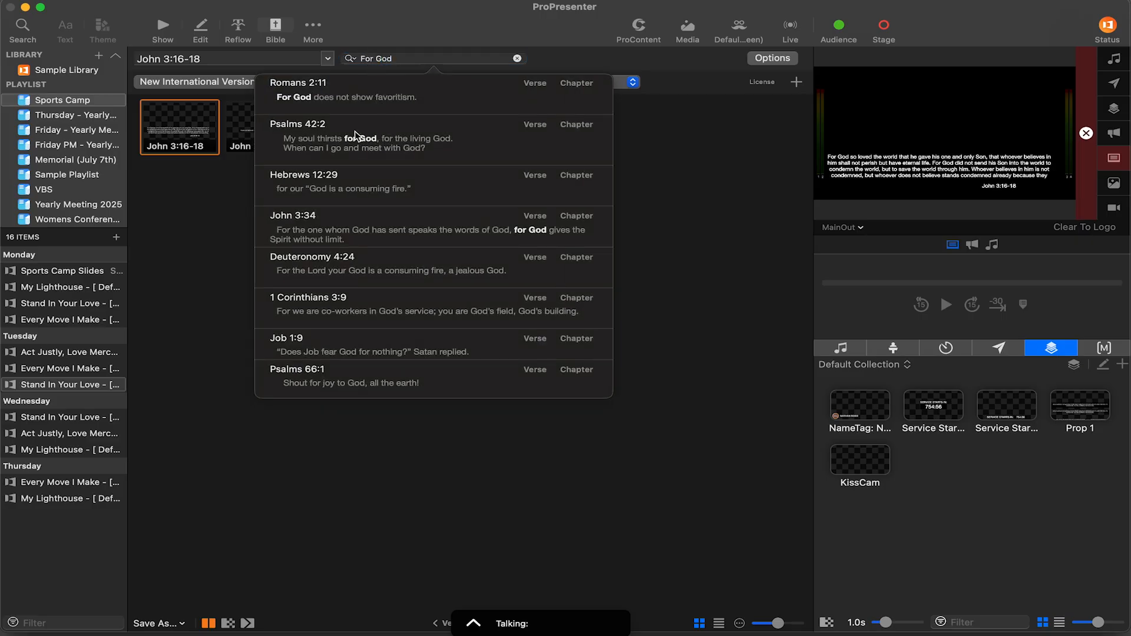
pyautogui.moveTo(323, 250)
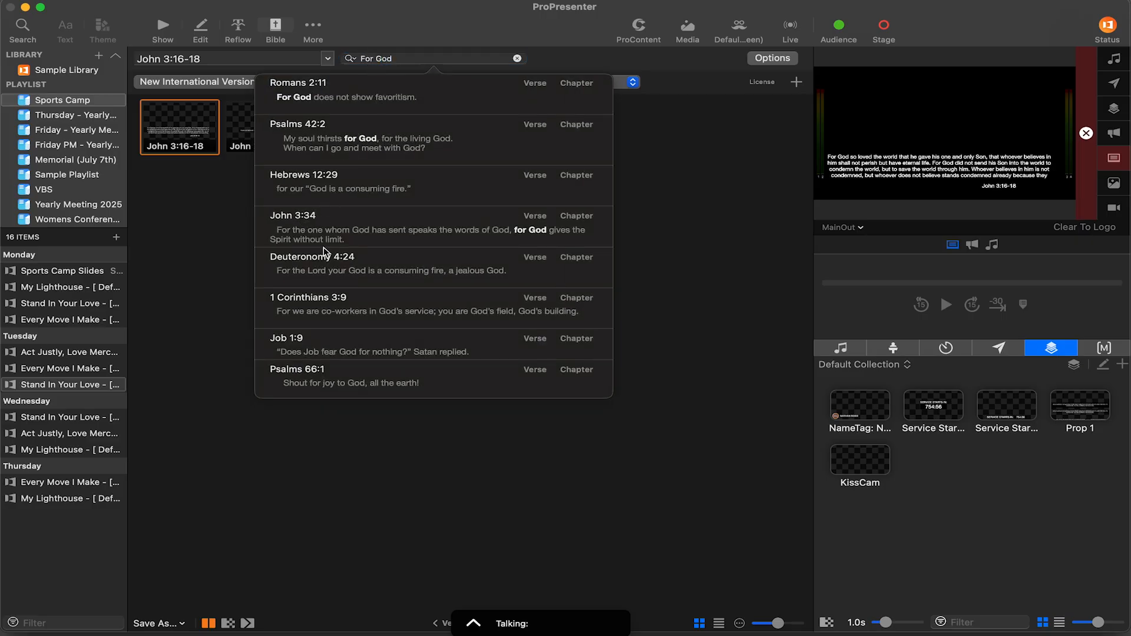
pyautogui.write('So')
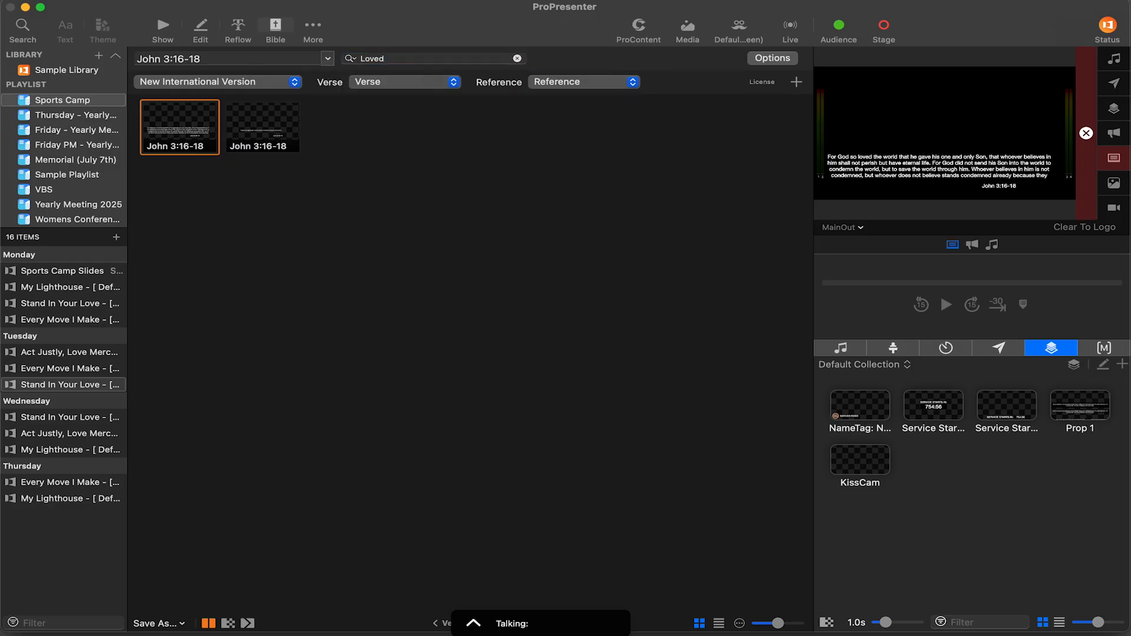
pyautogui.write('God So Loved')
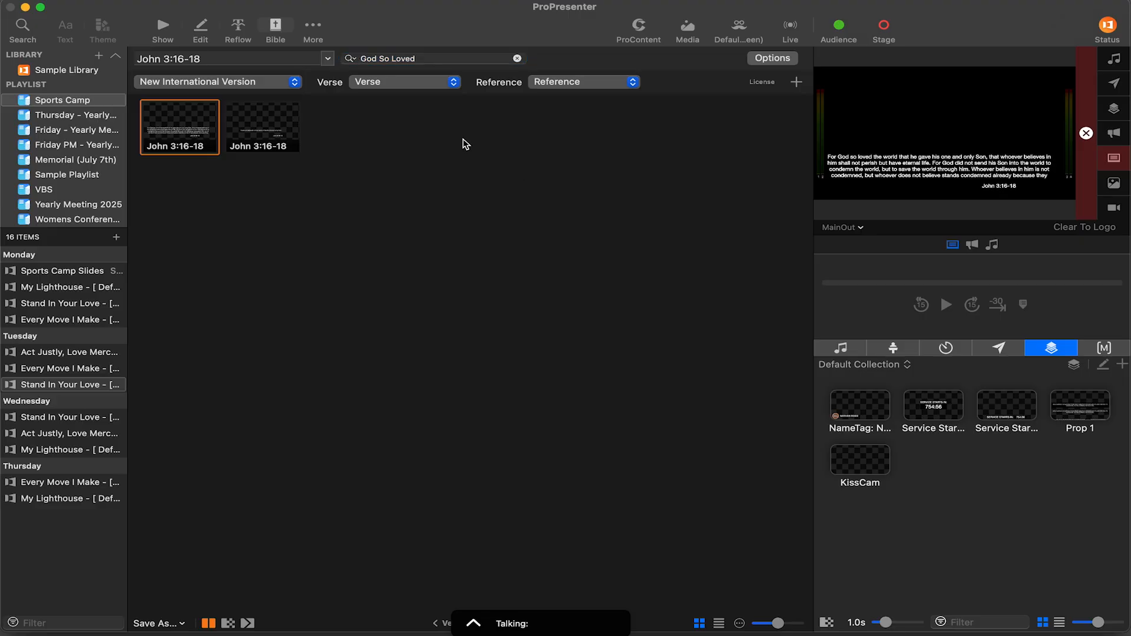
pyautogui.moveTo(424, 156)
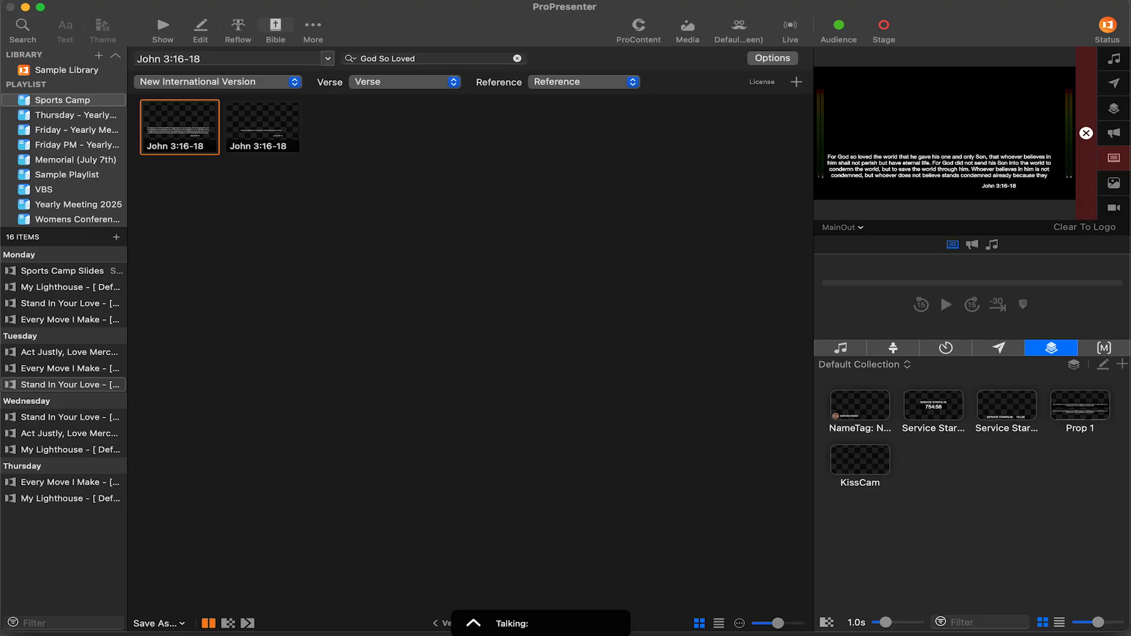
pyautogui.moveTo(141, 87)
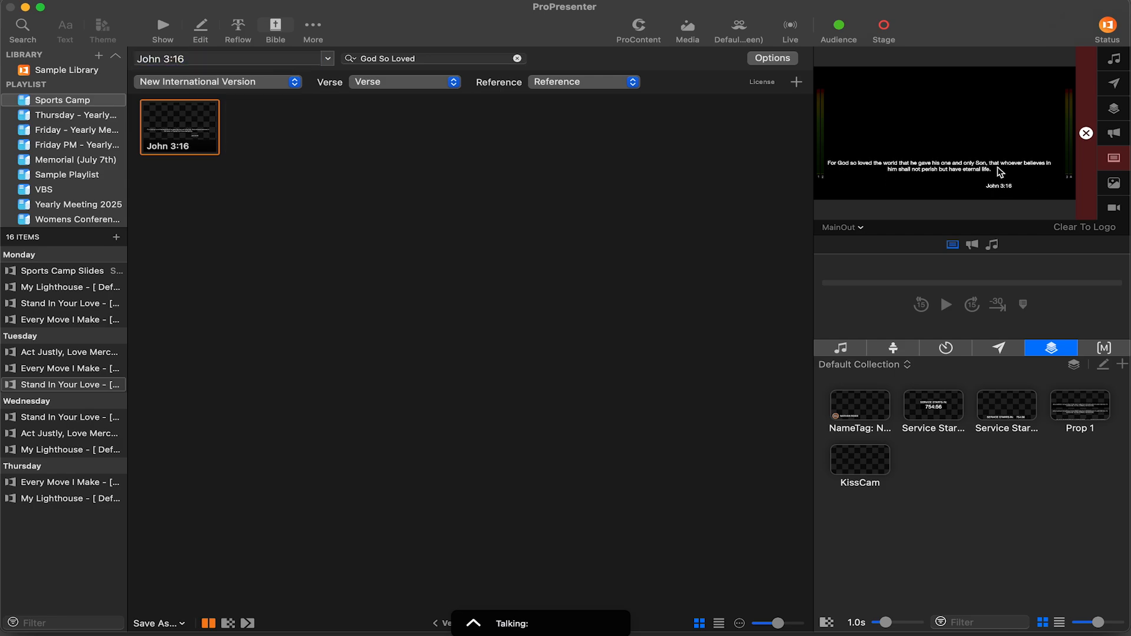
pyautogui.moveTo(195, 87)
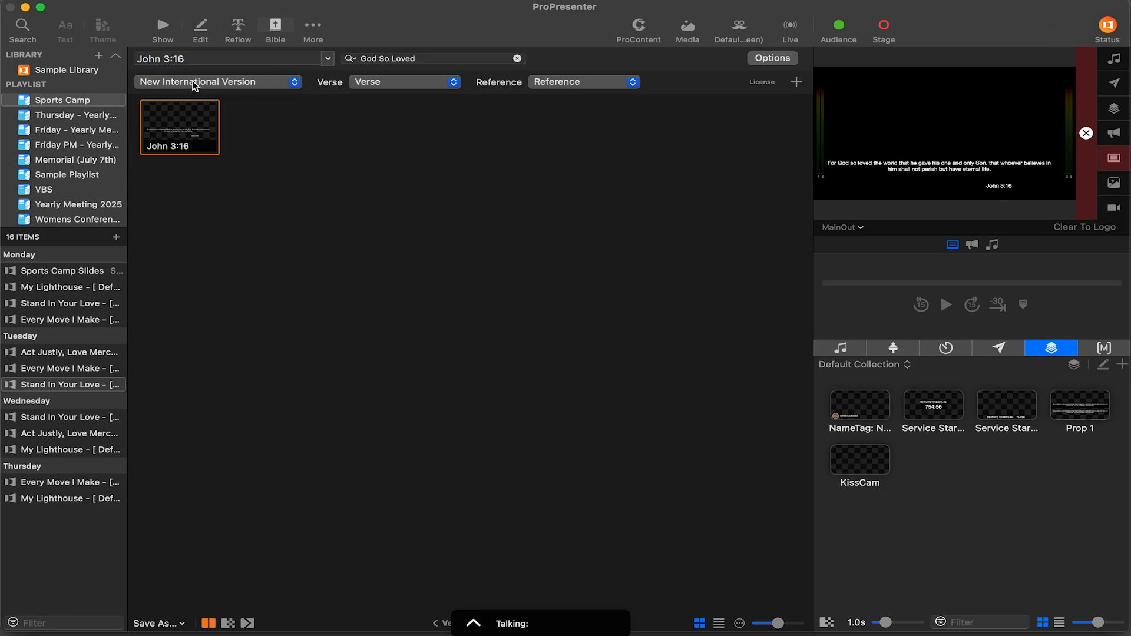
# Keep NIV as translation, try hiding the verse, and set Reference to display With Verse
pyautogui.click(218, 82)
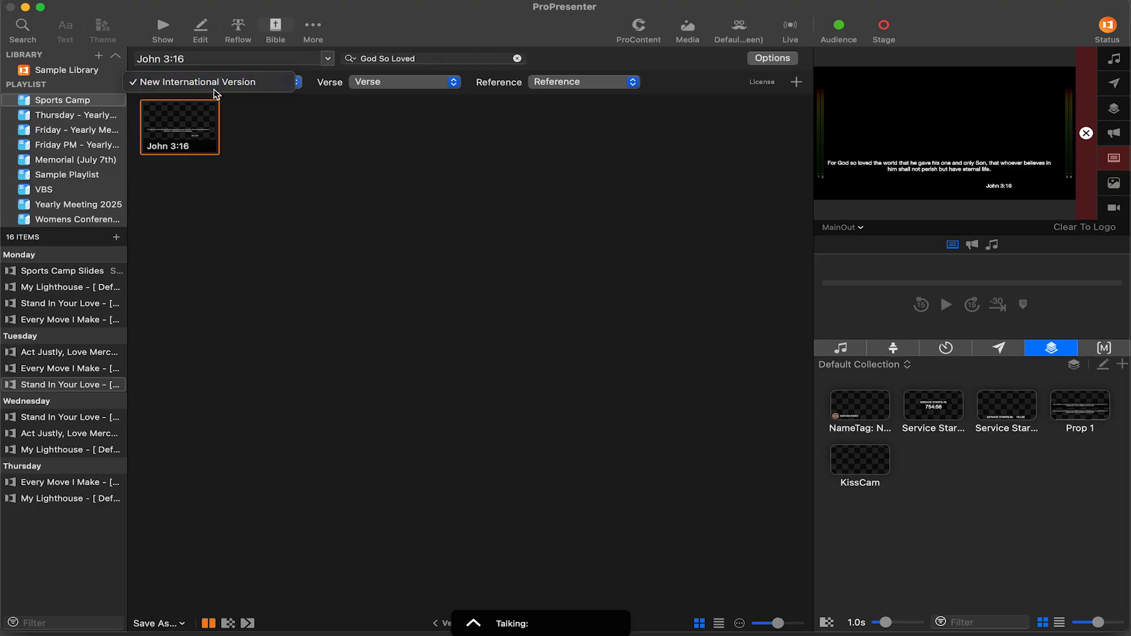
pyautogui.click(203, 81)
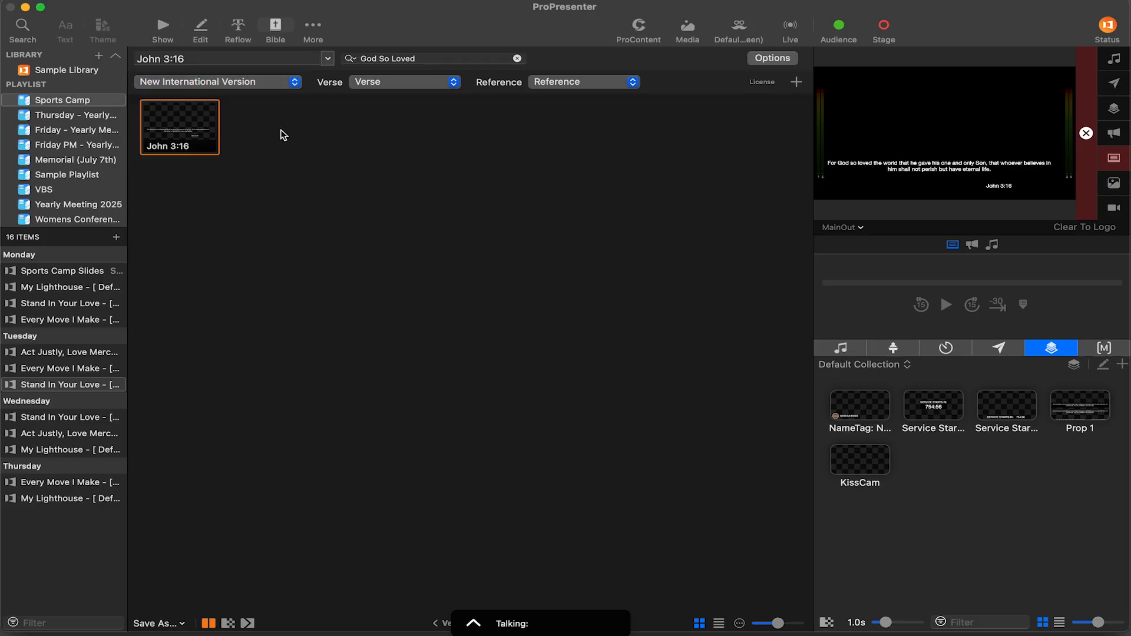
pyautogui.moveTo(396, 70)
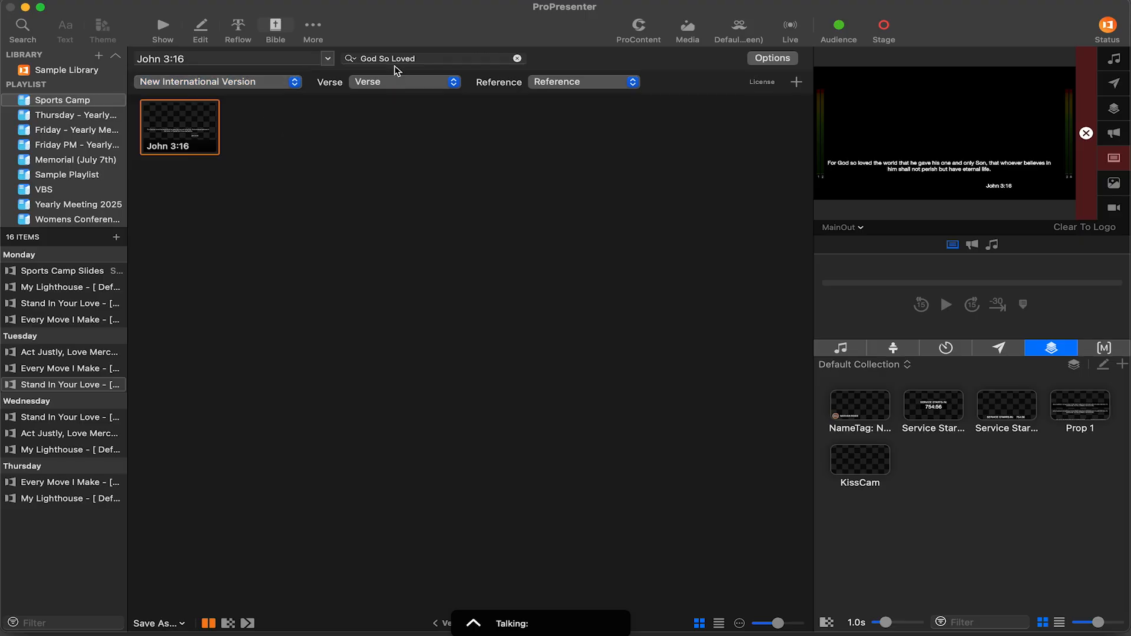
pyautogui.click(405, 82)
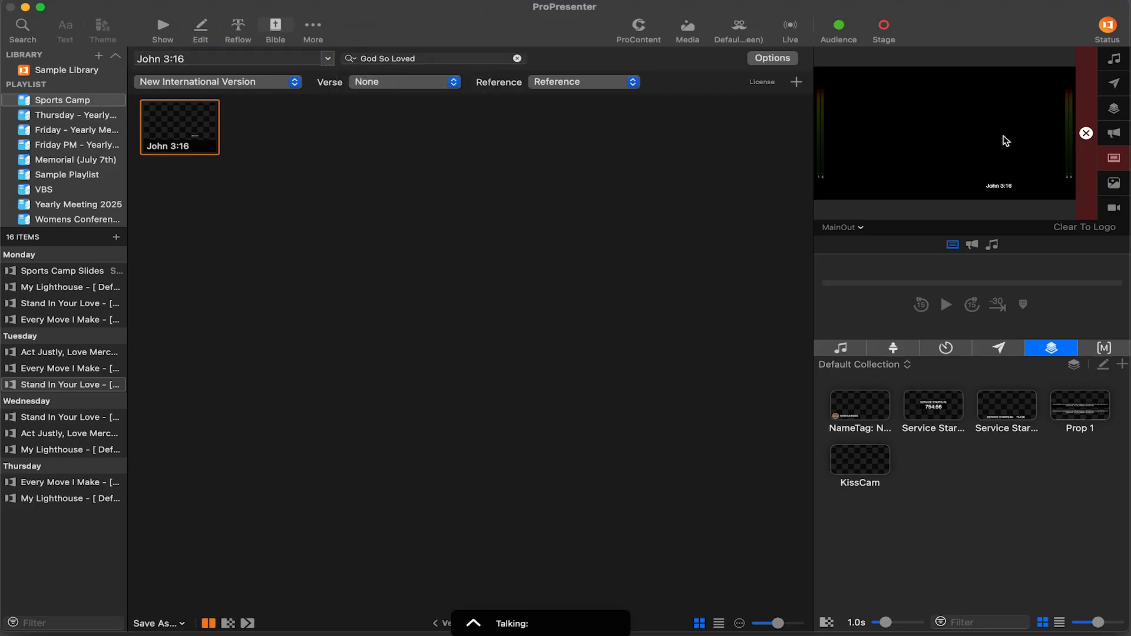
pyautogui.moveTo(395, 82)
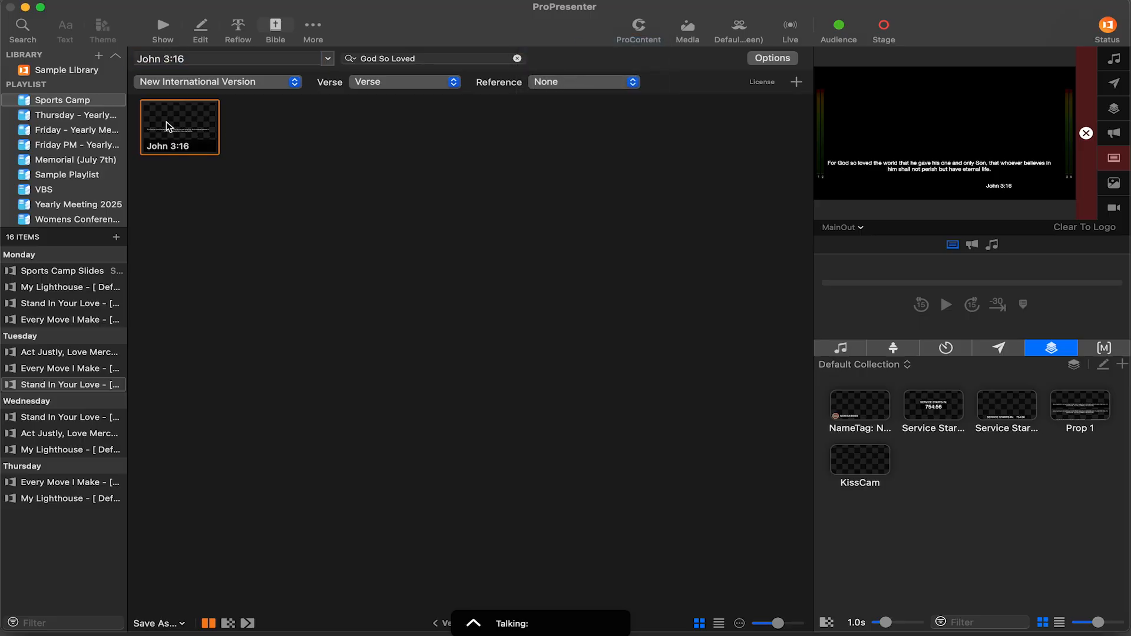
pyautogui.click(584, 82)
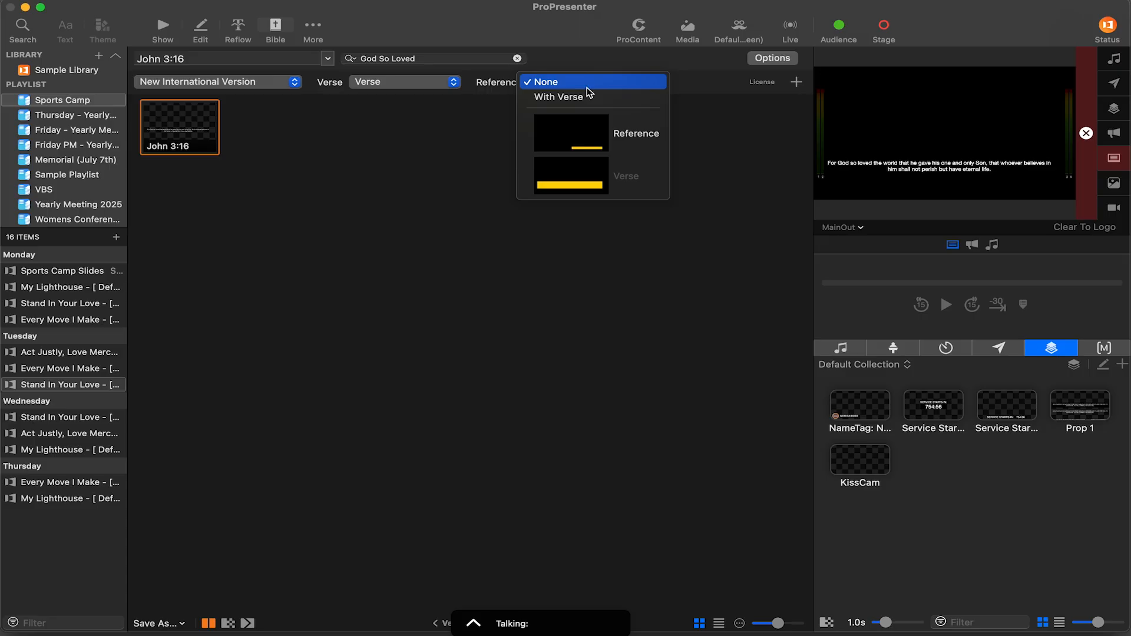
pyautogui.click(558, 97)
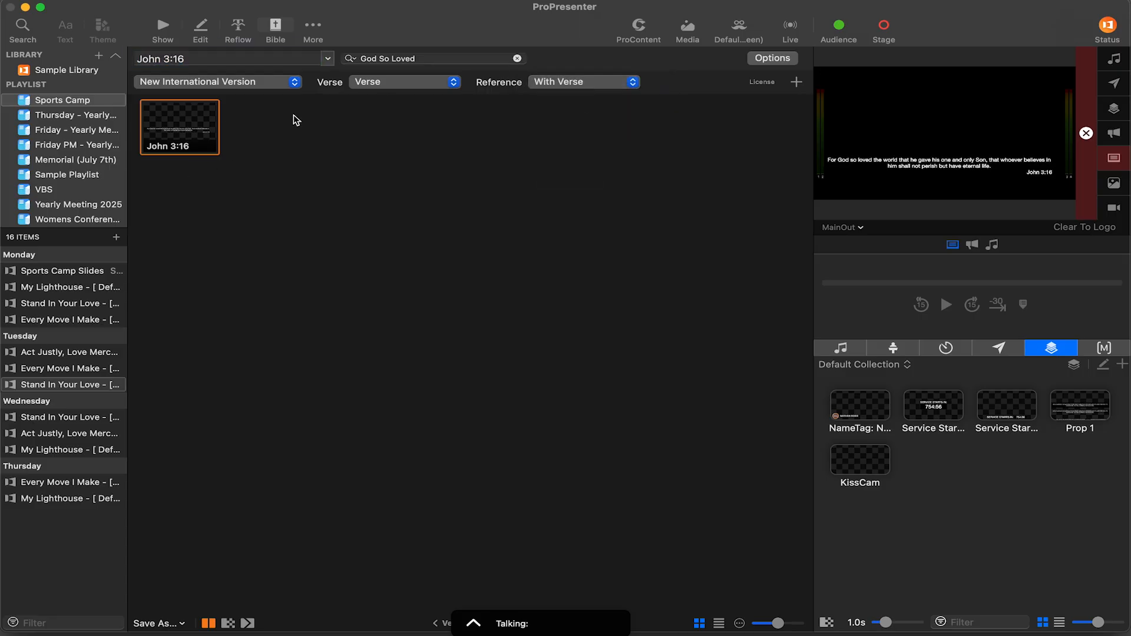
pyautogui.moveTo(396, 125)
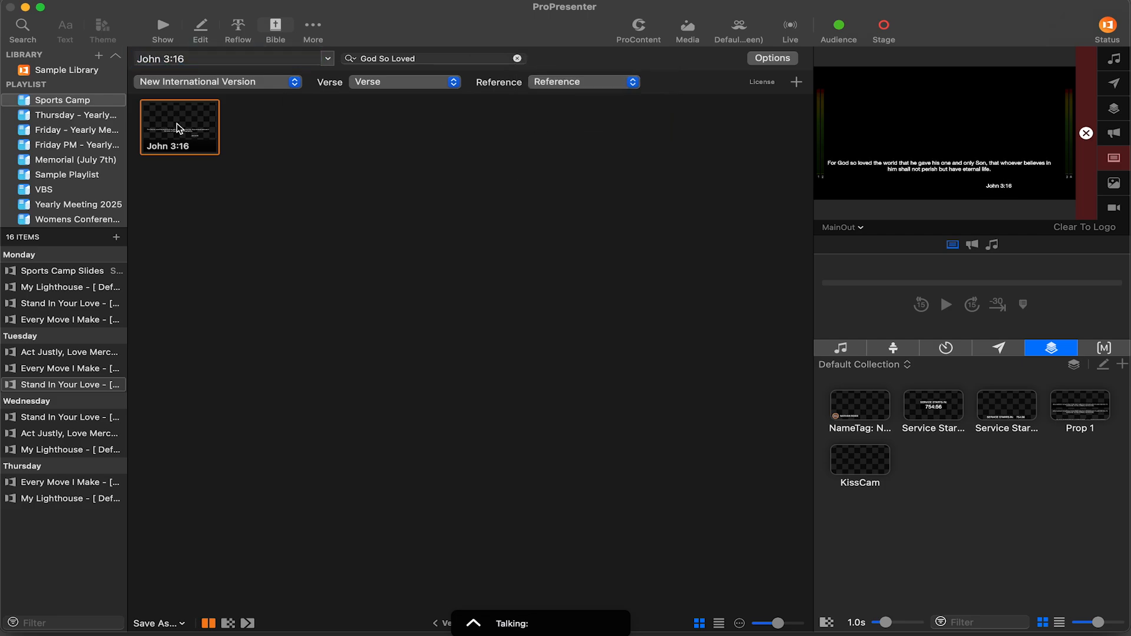
pyautogui.click(773, 57)
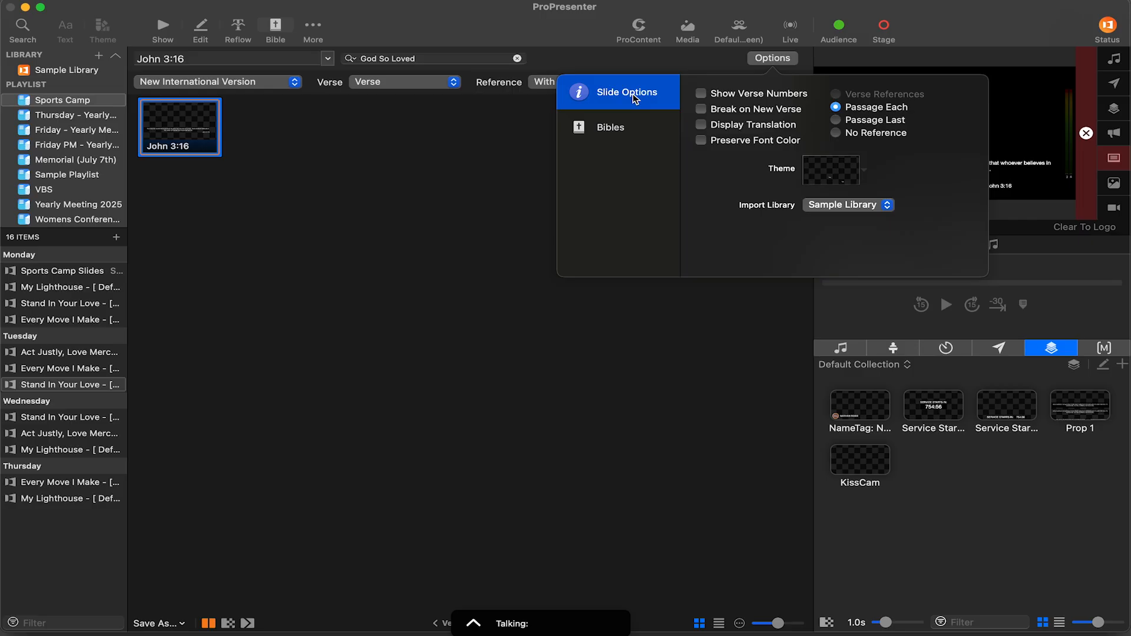
# Create a new presentation named 'Sermon Slides (July 29th)' via File > New Presentation
pyautogui.click(179, 125)
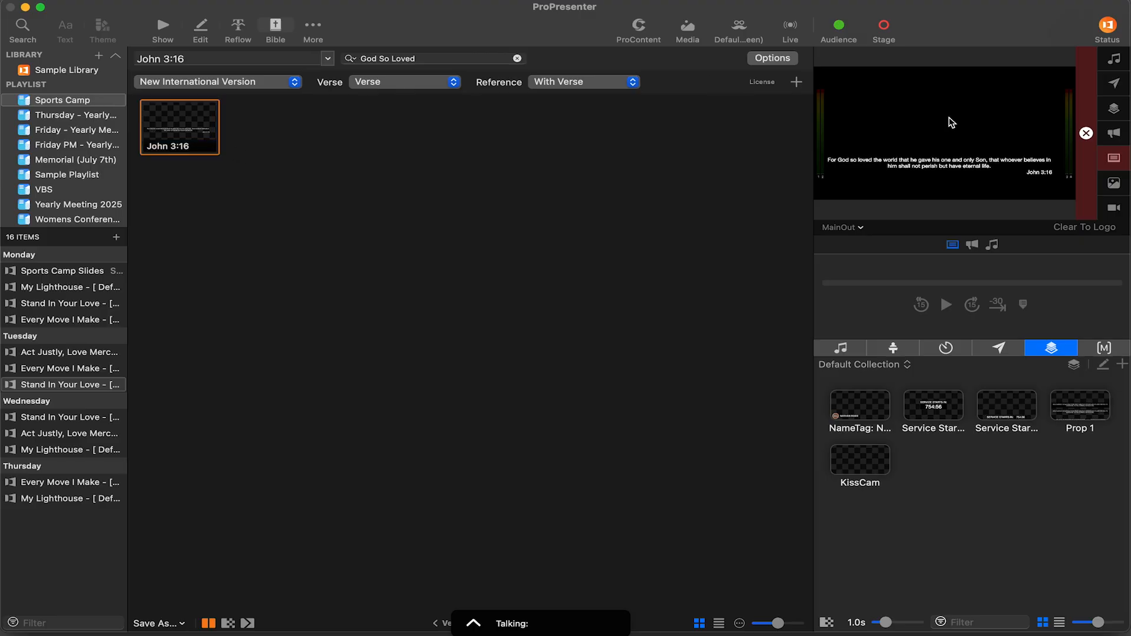
pyautogui.moveTo(244, 124)
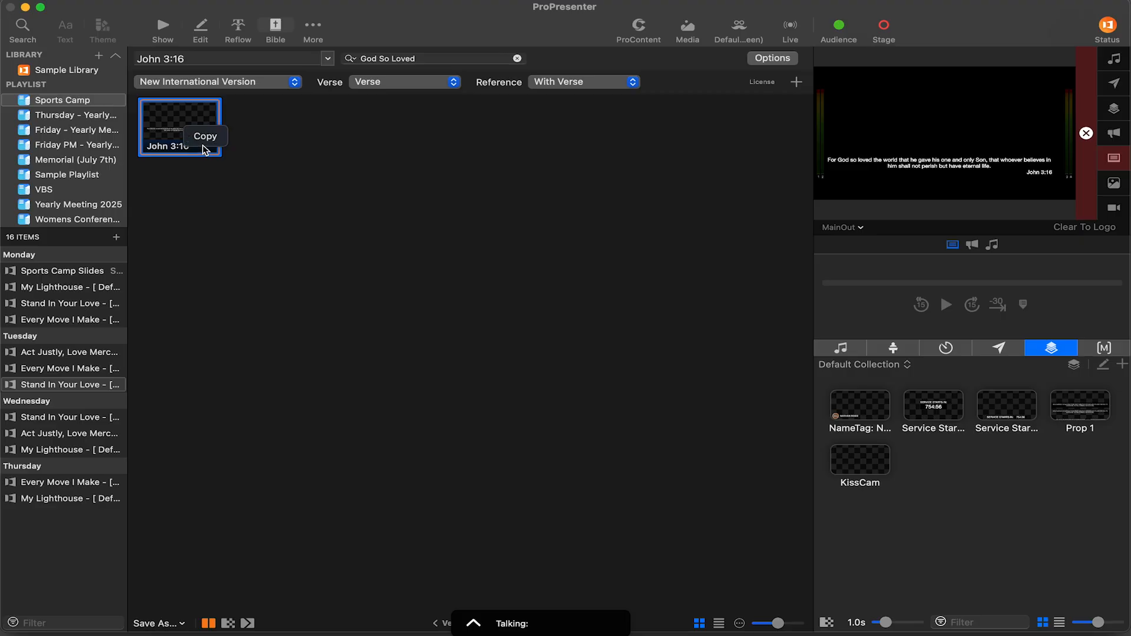
pyautogui.moveTo(40, 37)
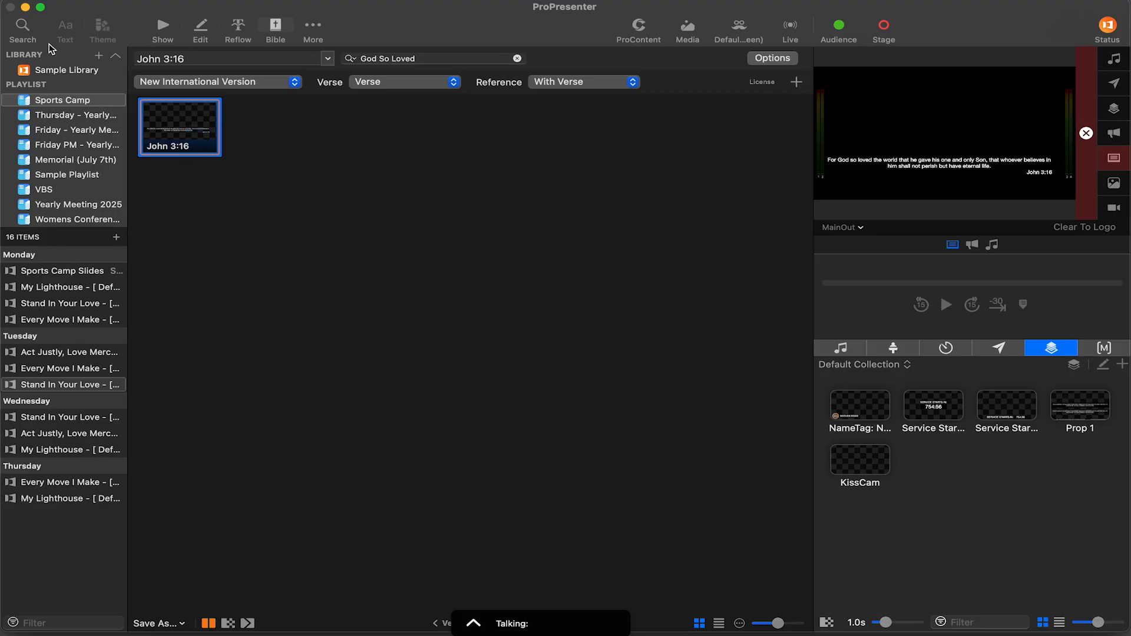
pyautogui.click(157, 623)
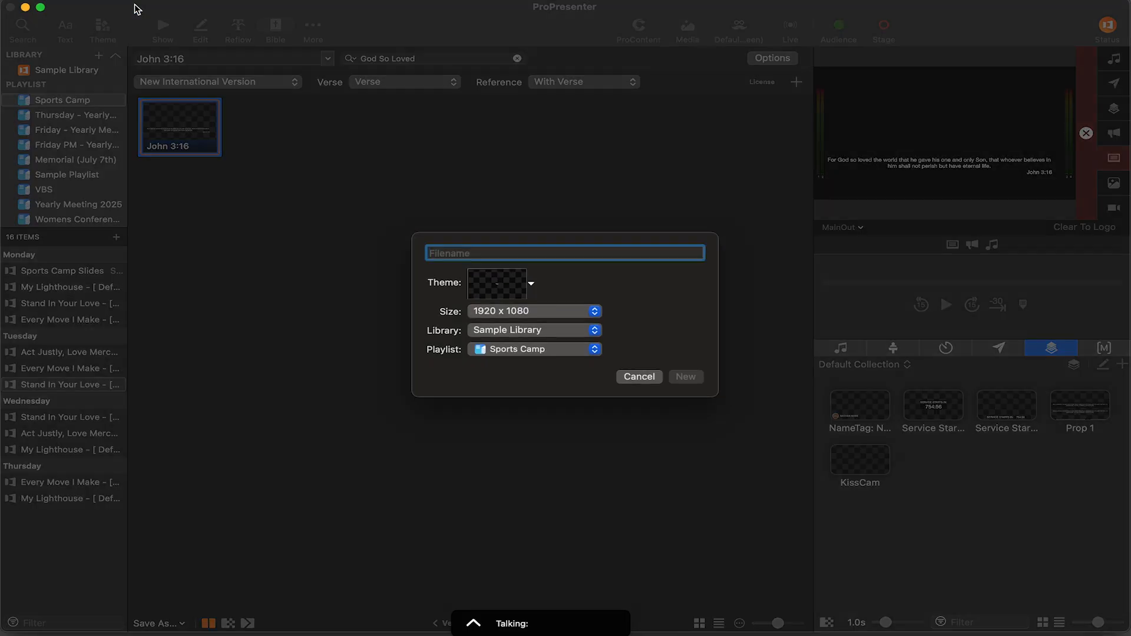
pyautogui.write('Sermon Slides (')
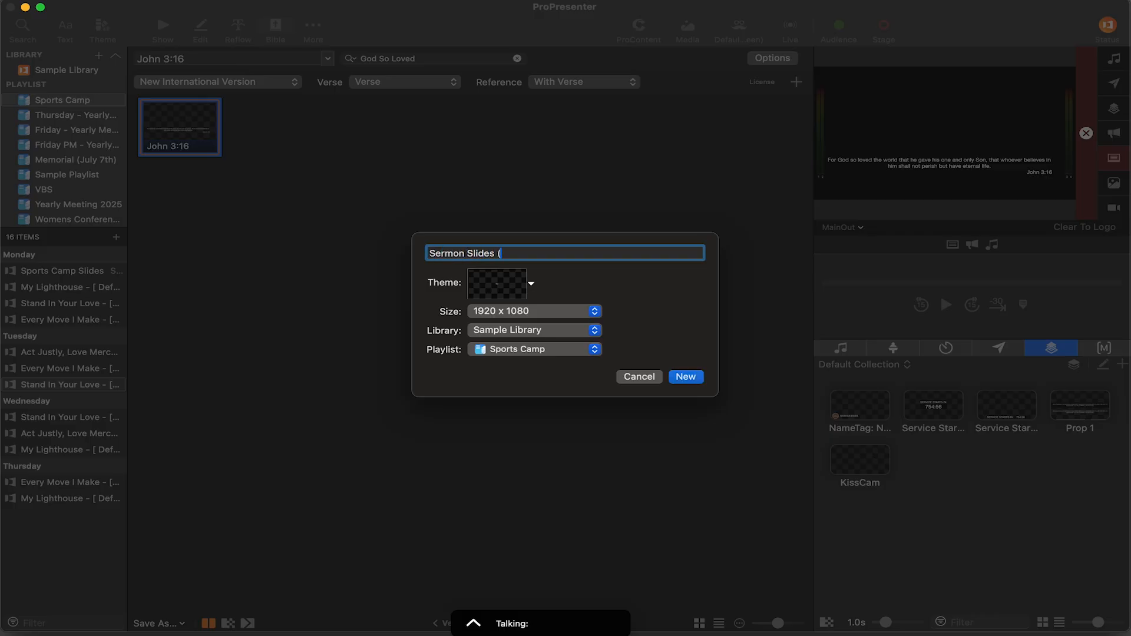
pyautogui.write('July 298')
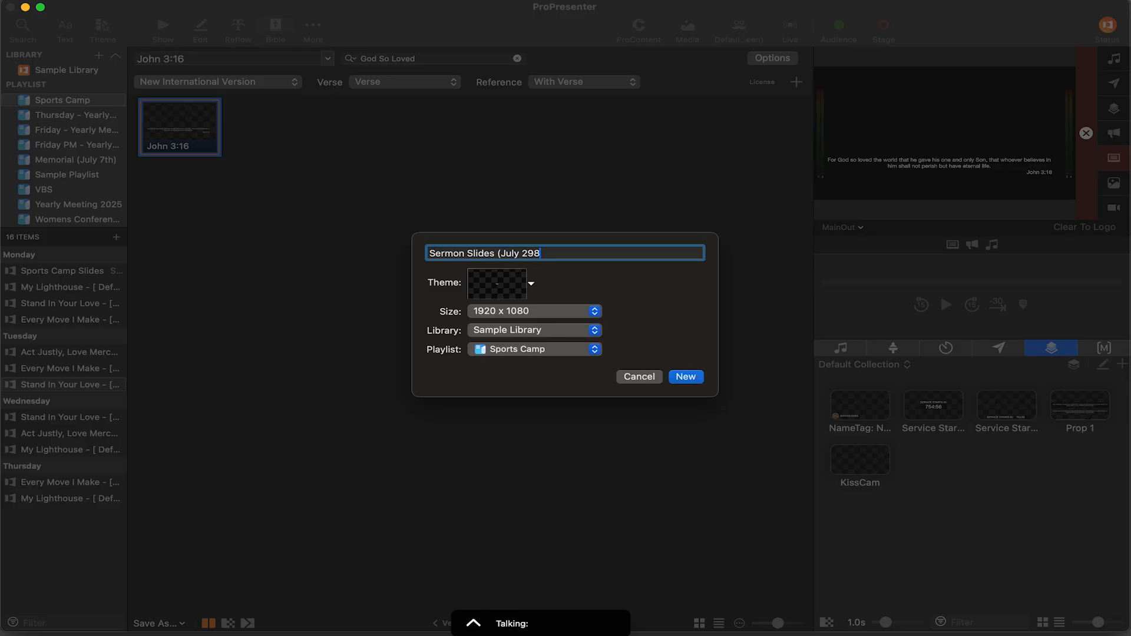
pyautogui.write('th)')
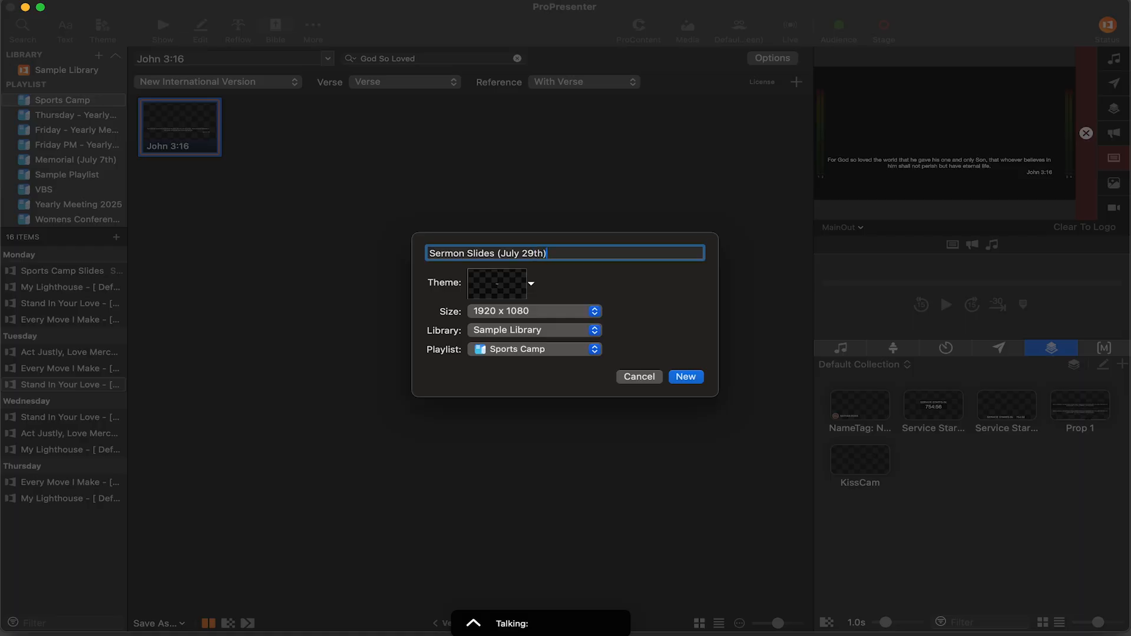
pyautogui.click(535, 350)
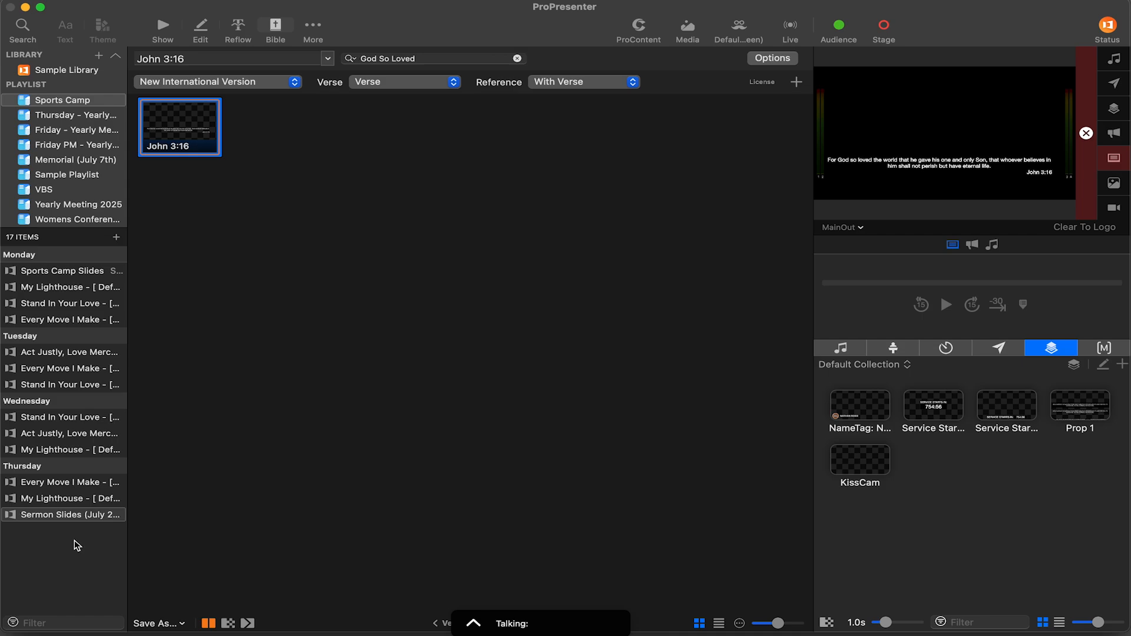
# Edit the John 3:16 slide in Sermon Slides, selecting its Reference and Verse text objects
pyautogui.click(63, 515)
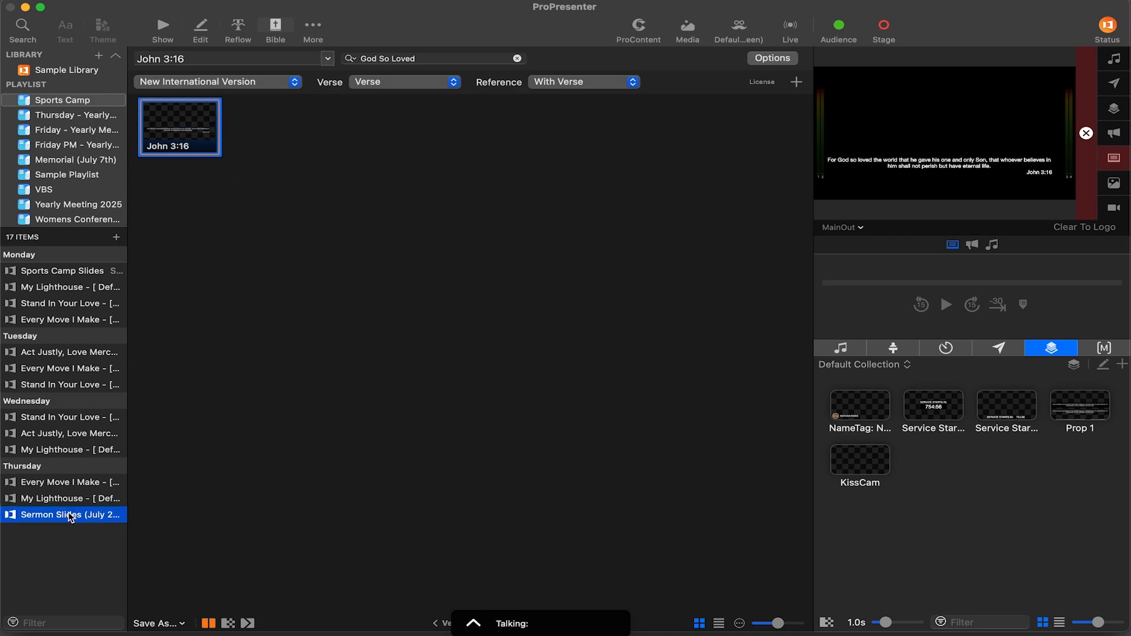
pyautogui.click(65, 515)
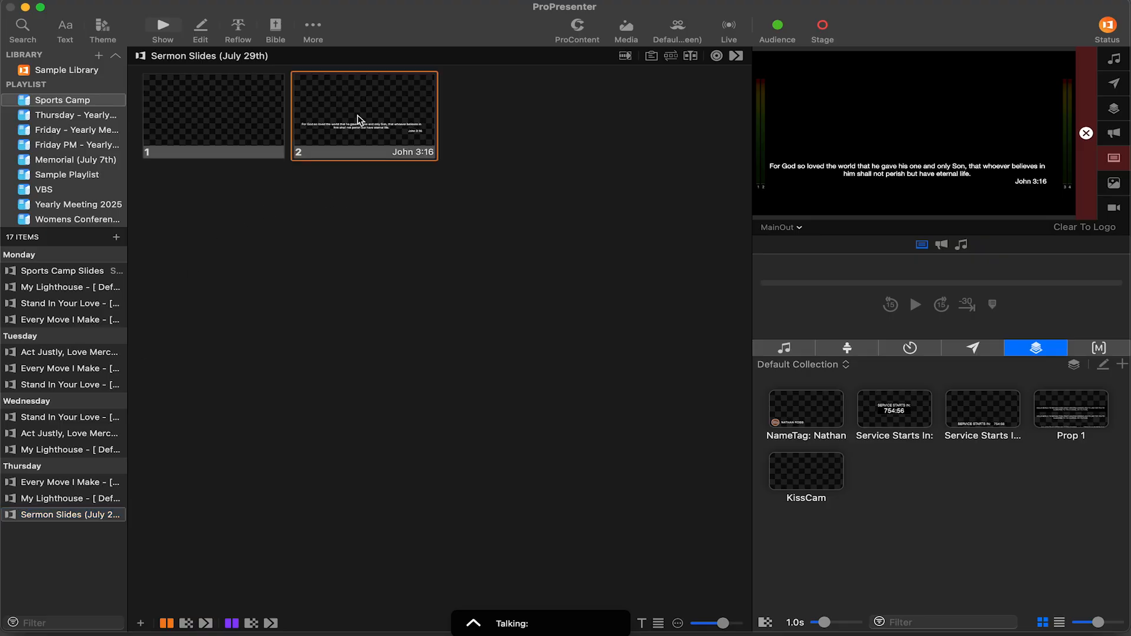
pyautogui.click(200, 27)
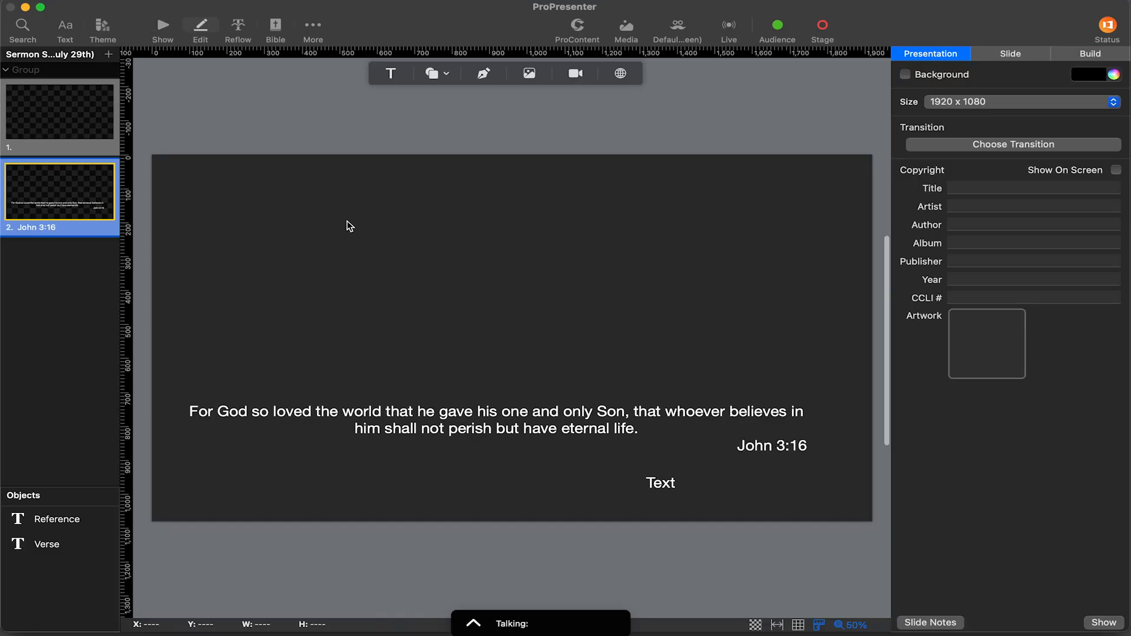
pyautogui.click(660, 483)
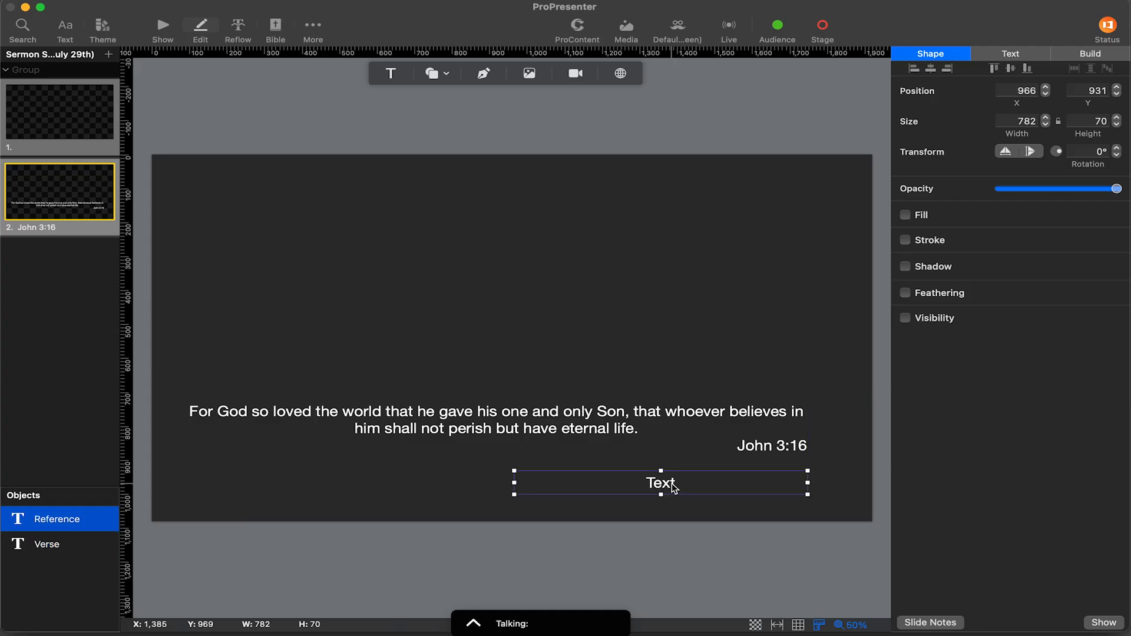
pyautogui.click(47, 545)
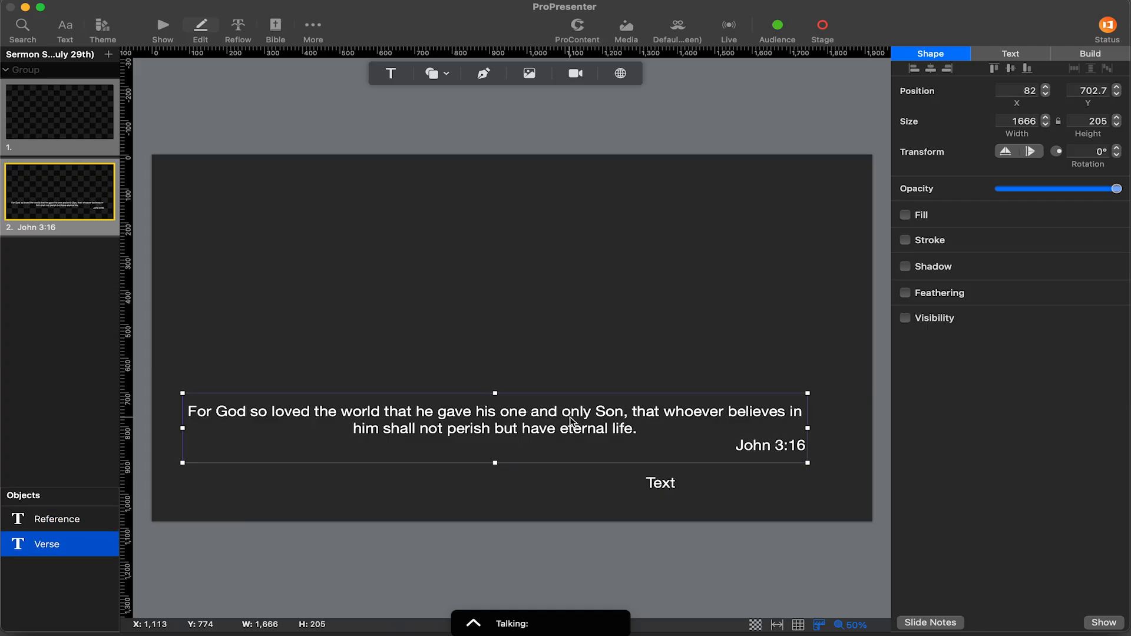
pyautogui.click(163, 25)
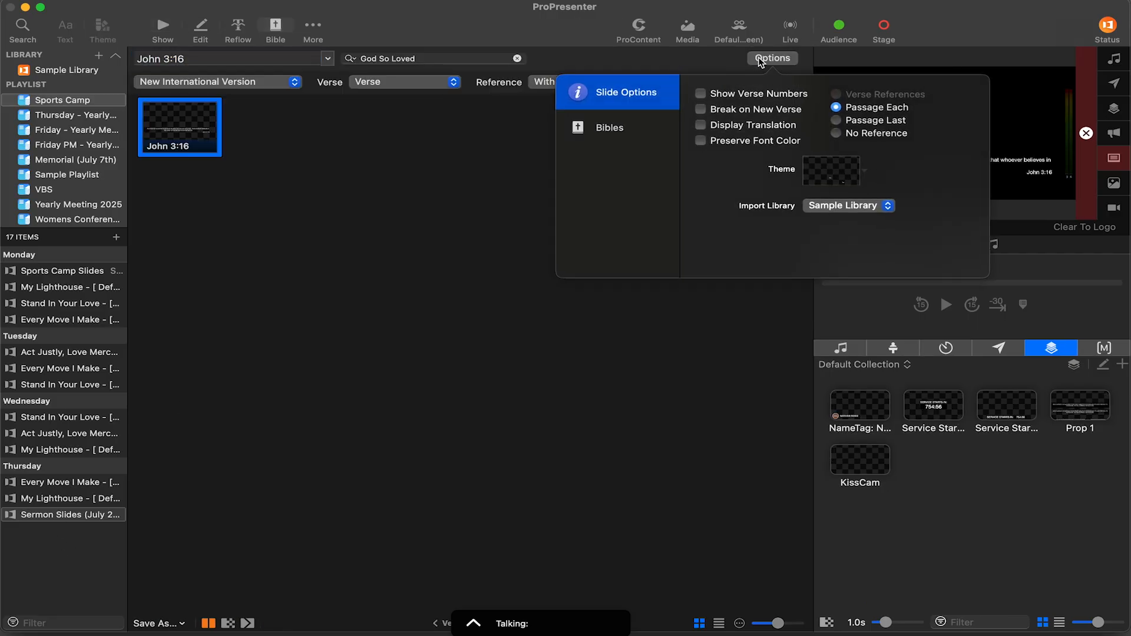
pyautogui.moveTo(604, 99)
pyautogui.write('-20')
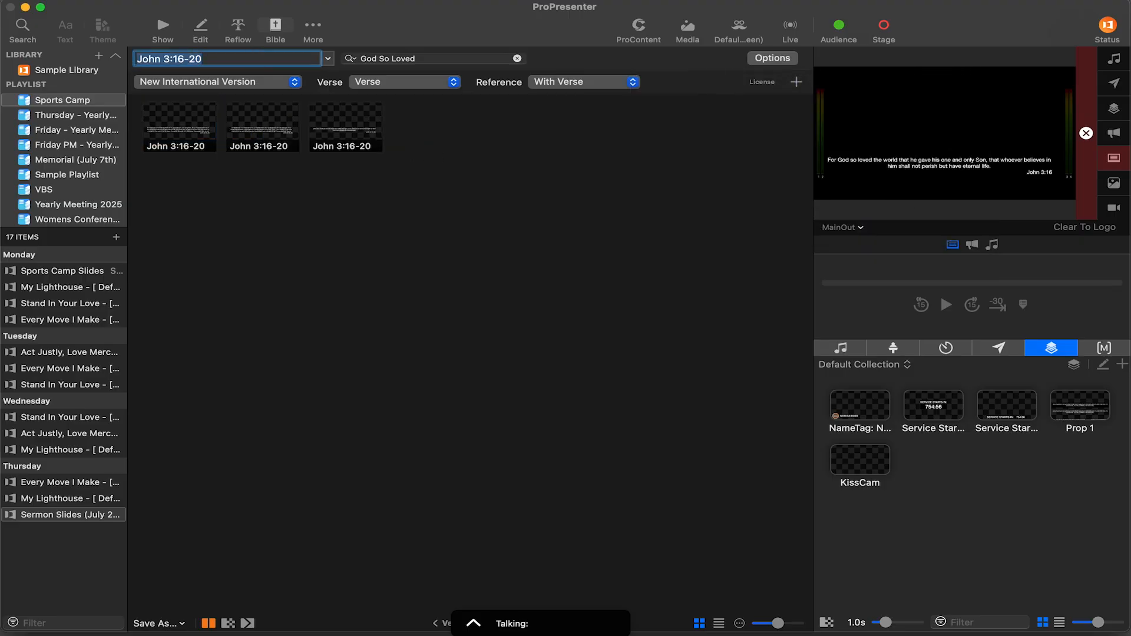
# Enable Show Verse Numbers for the John 3:16-20 slides and check the first verses
pyautogui.click(180, 127)
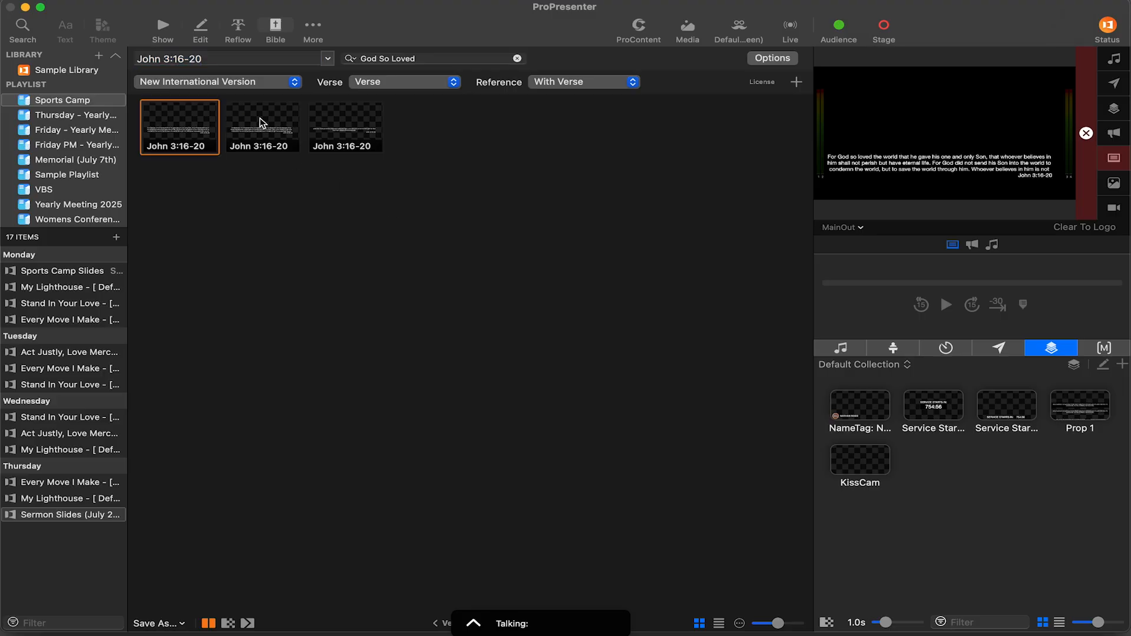
pyautogui.click(263, 125)
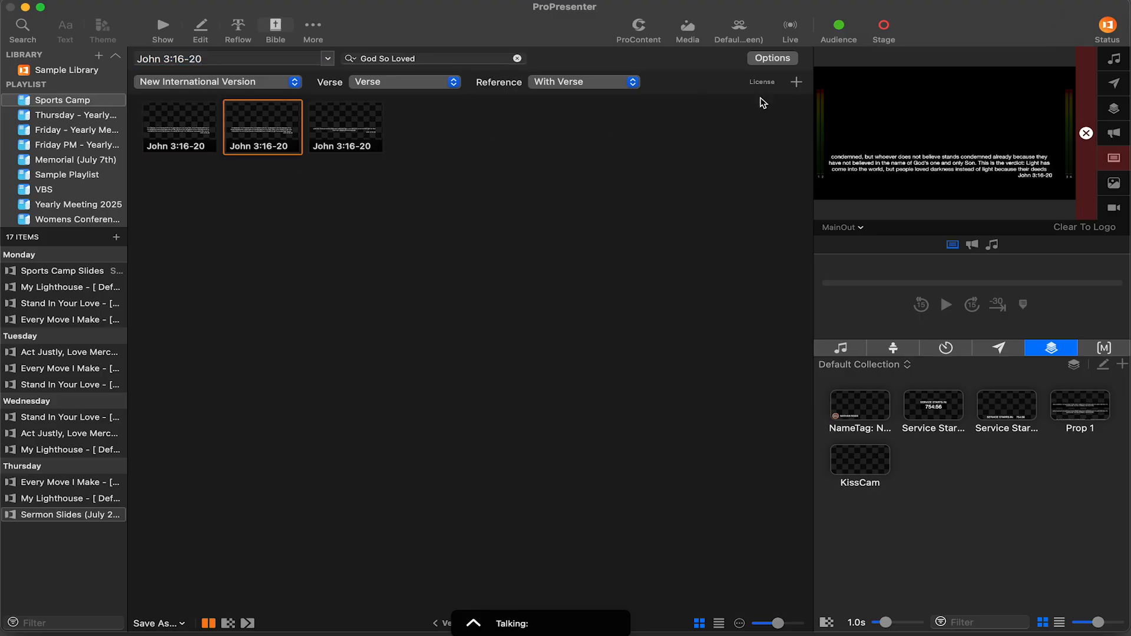
pyautogui.click(772, 57)
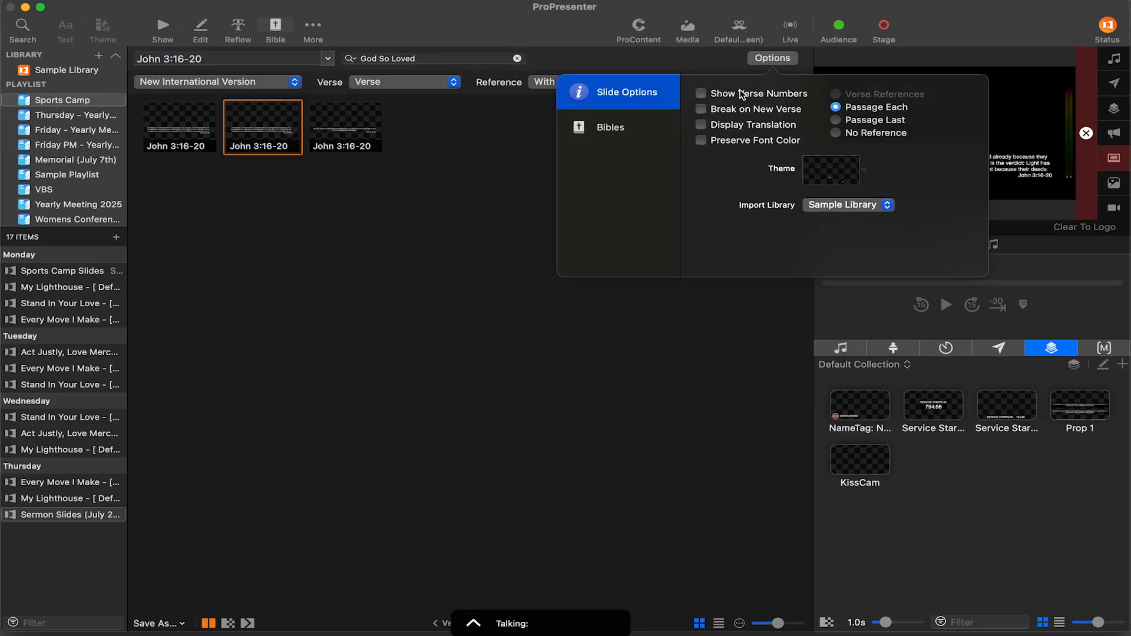
pyautogui.moveTo(733, 99)
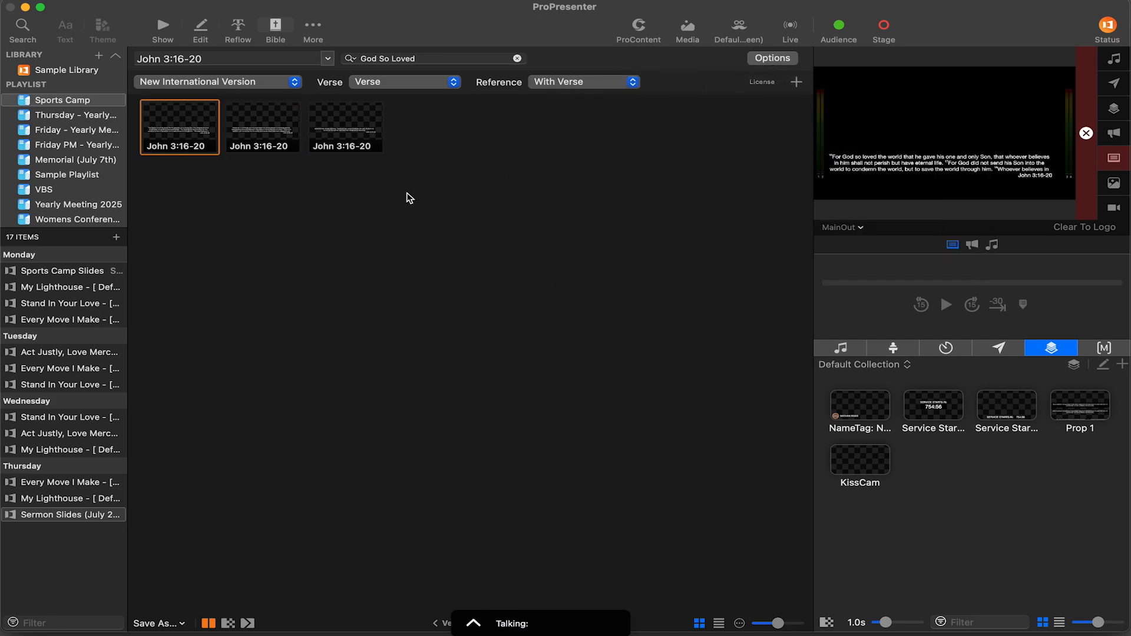
pyautogui.click(263, 127)
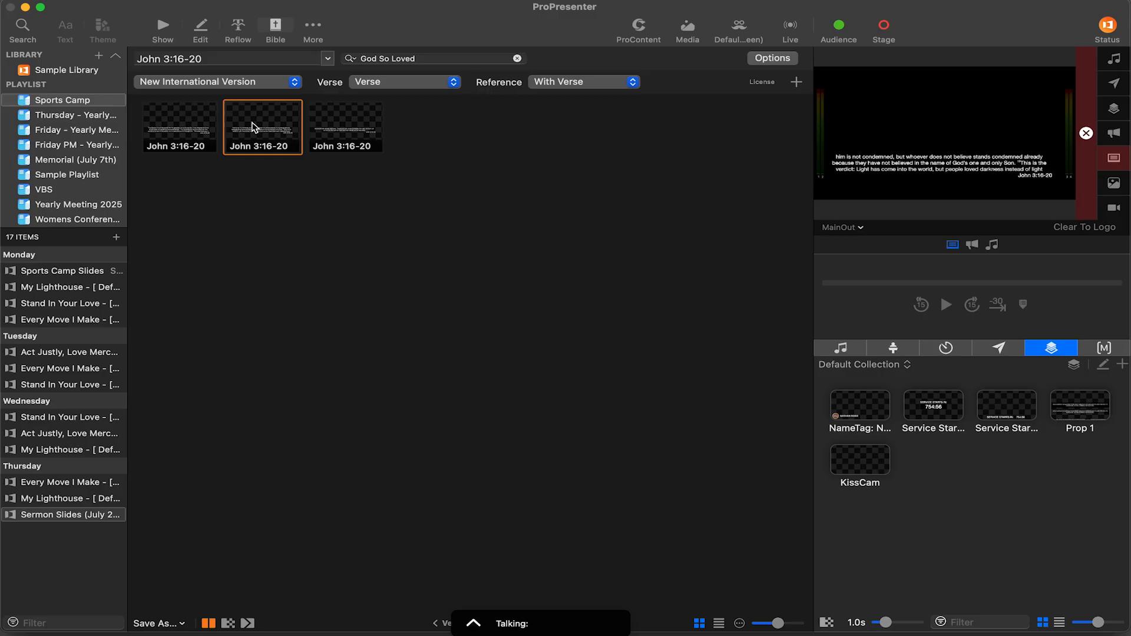
pyautogui.click(346, 125)
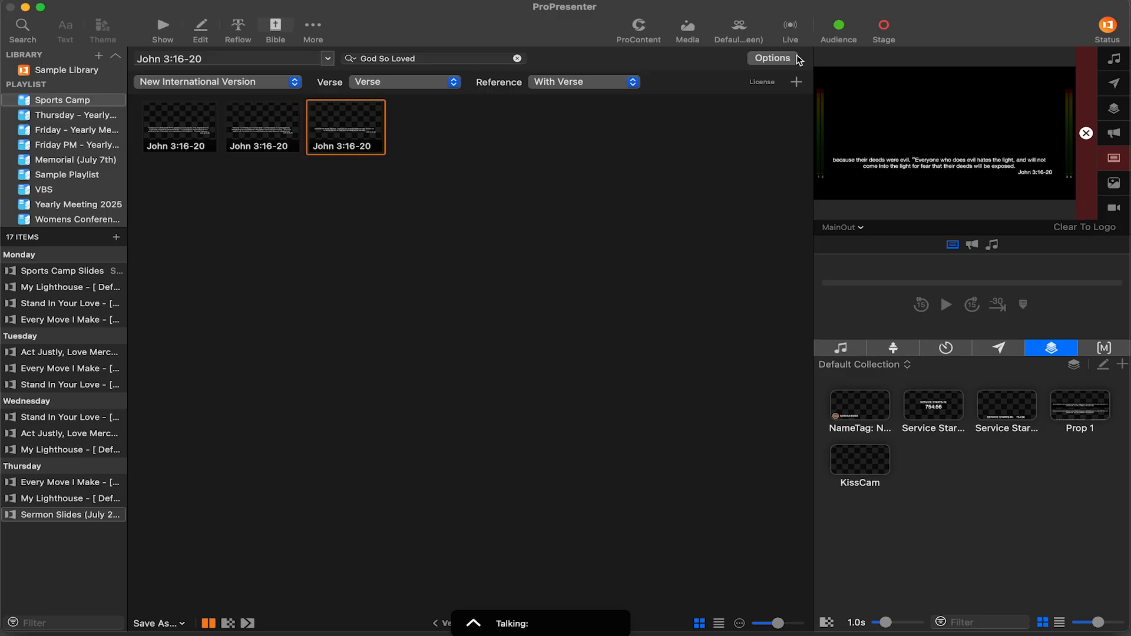
# Enable Break on New Verse and Display Translation (NIV), previewing verses 18, 20 and 16
pyautogui.click(772, 58)
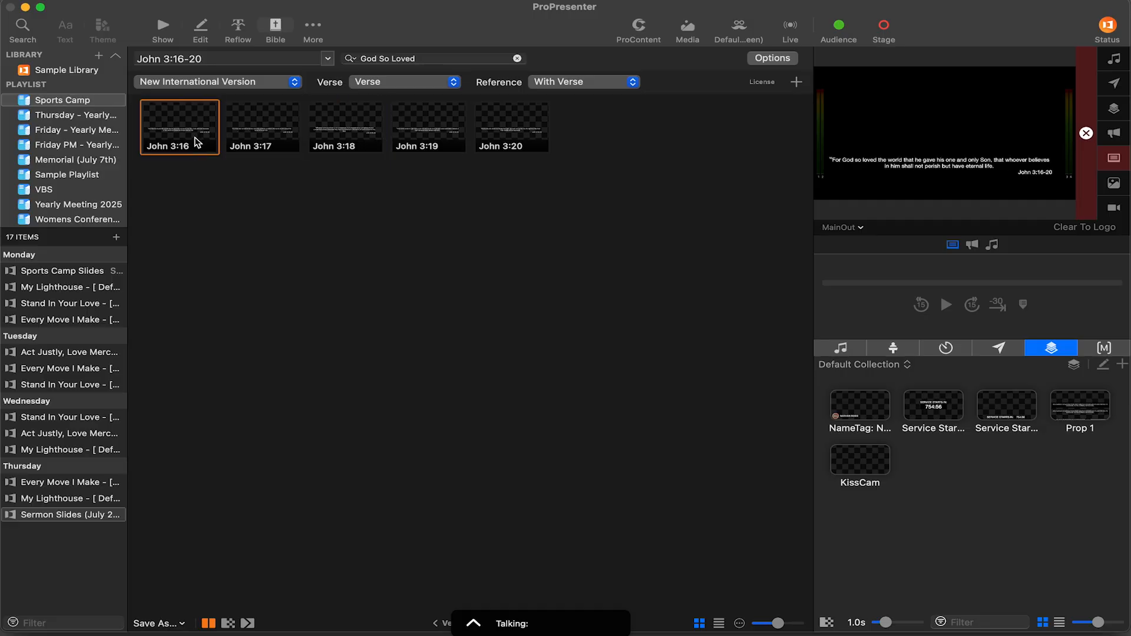
pyautogui.click(345, 125)
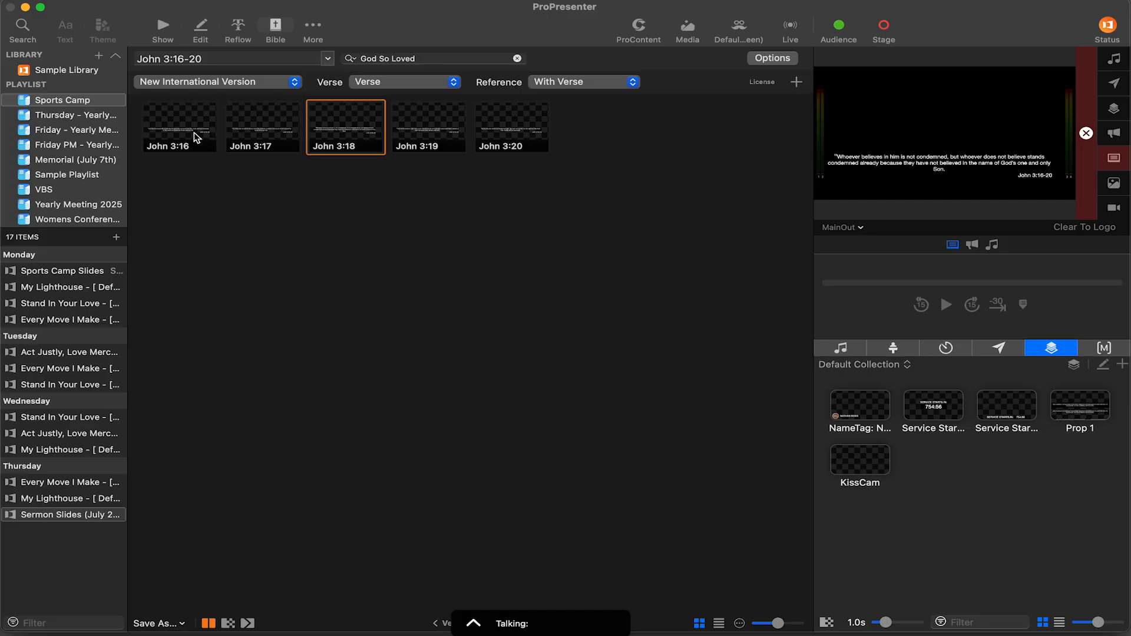
pyautogui.click(511, 127)
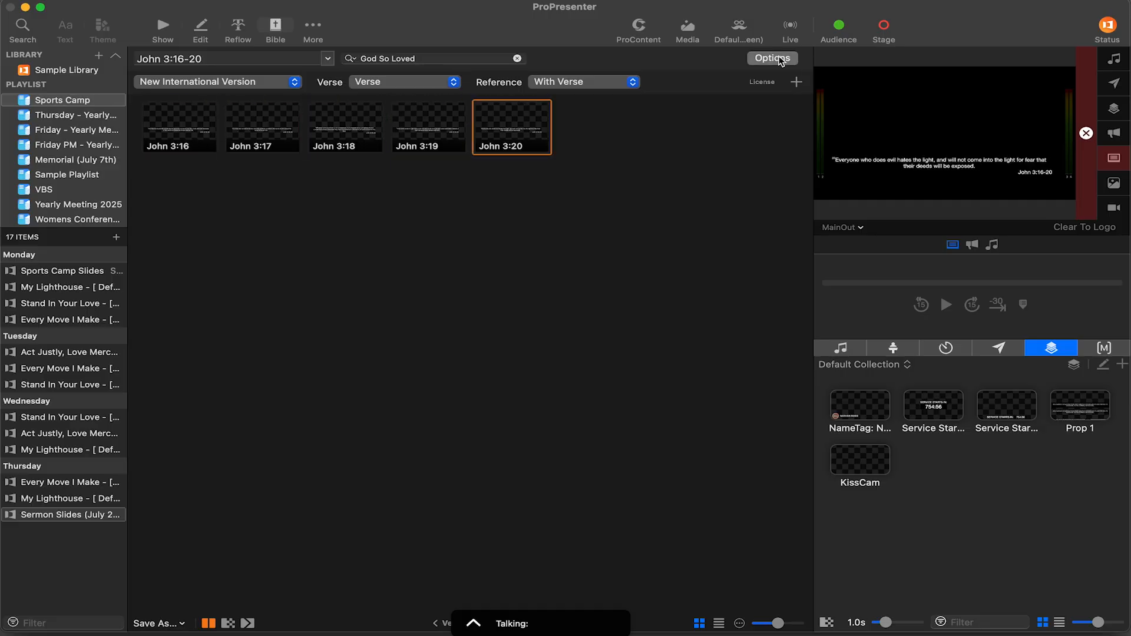
pyautogui.click(772, 58)
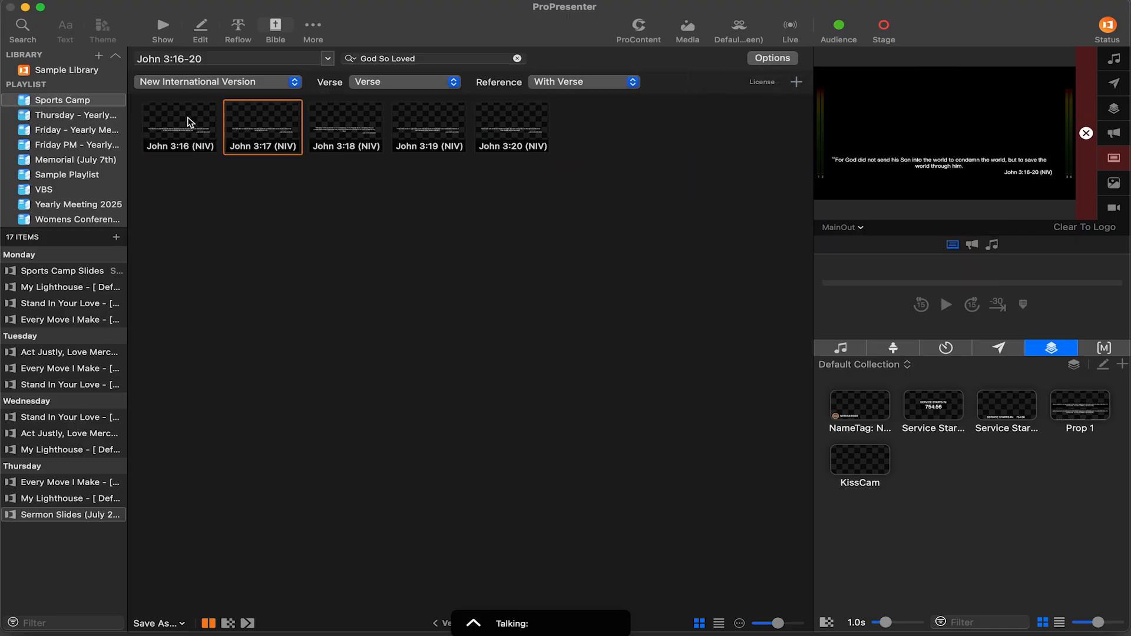
pyautogui.click(429, 126)
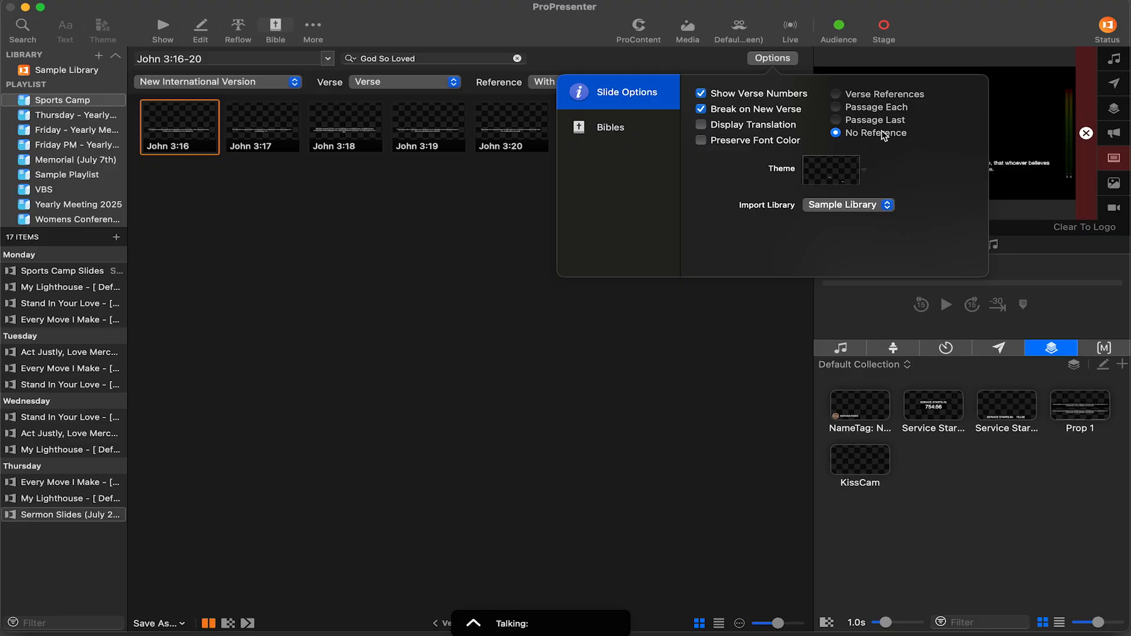
pyautogui.moveTo(871, 142)
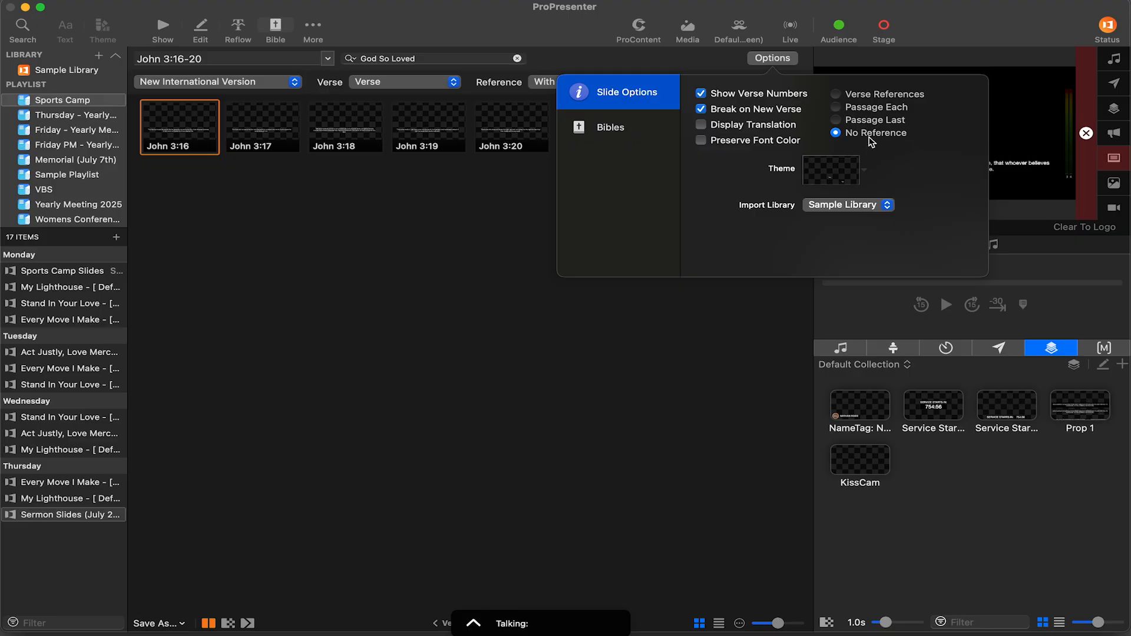
pyautogui.moveTo(871, 139)
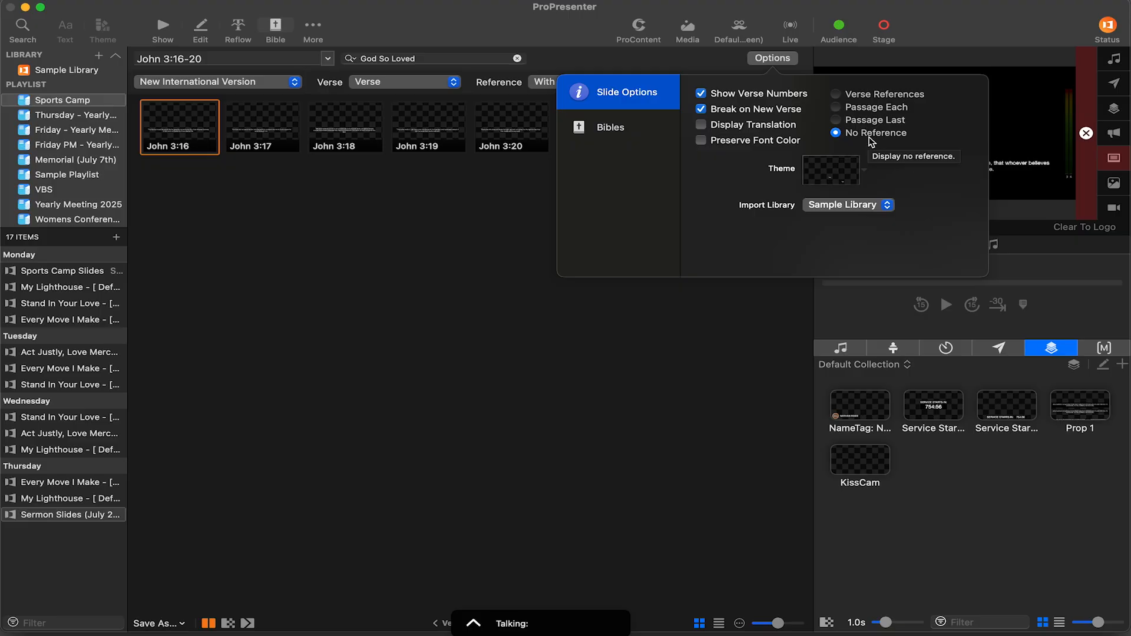
# Test No Reference and Passage Last, checking the first and last slides each time
pyautogui.click(184, 121)
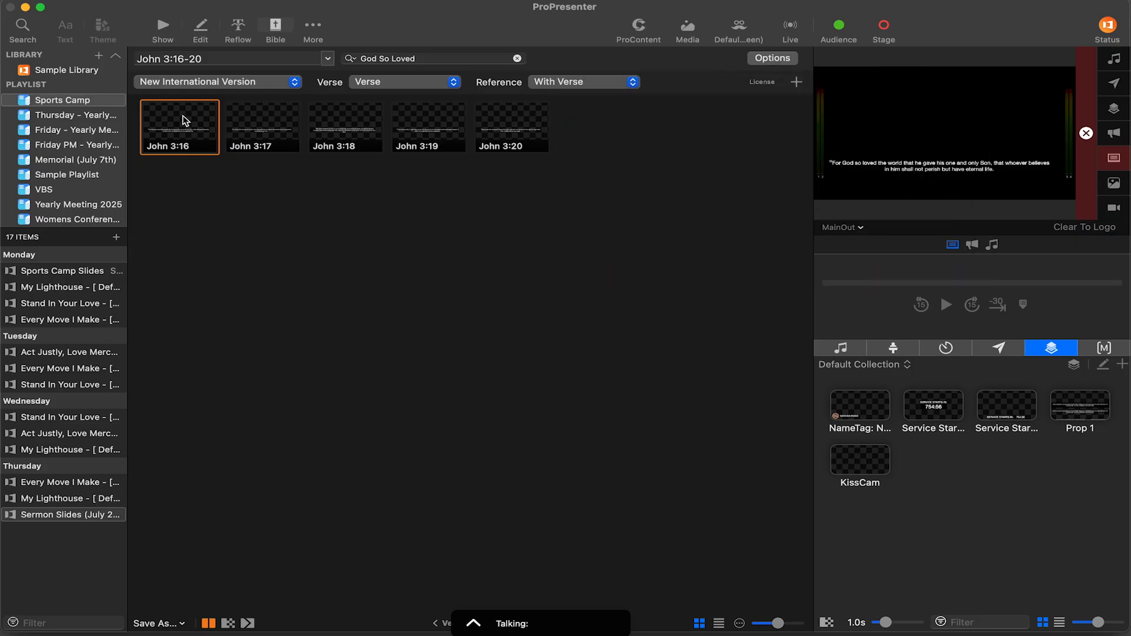
pyautogui.click(772, 58)
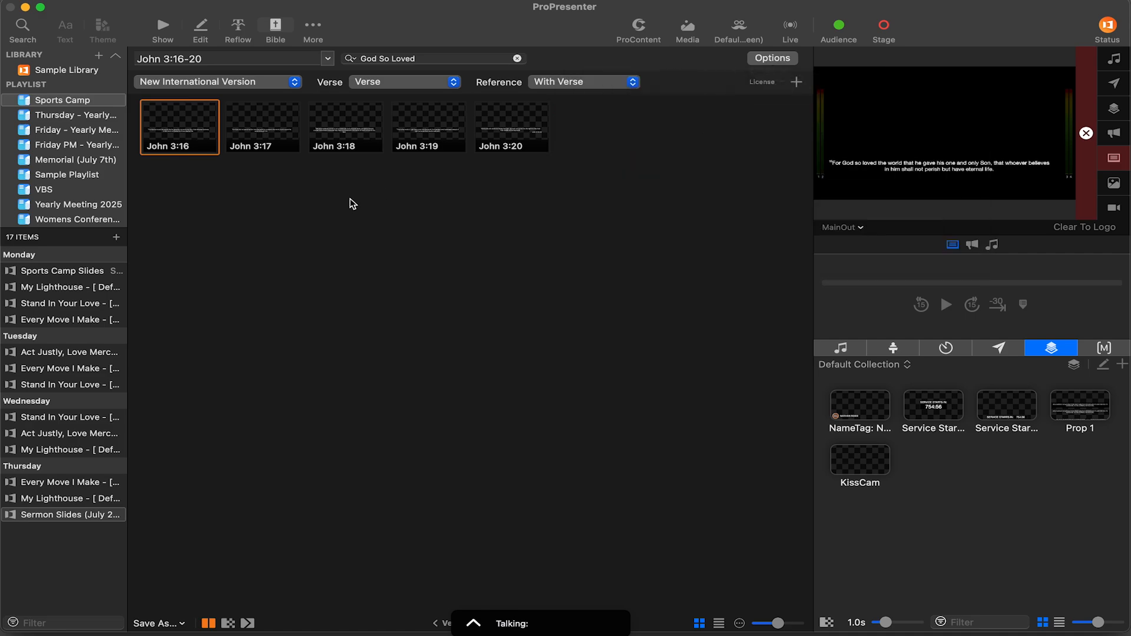
pyautogui.click(511, 127)
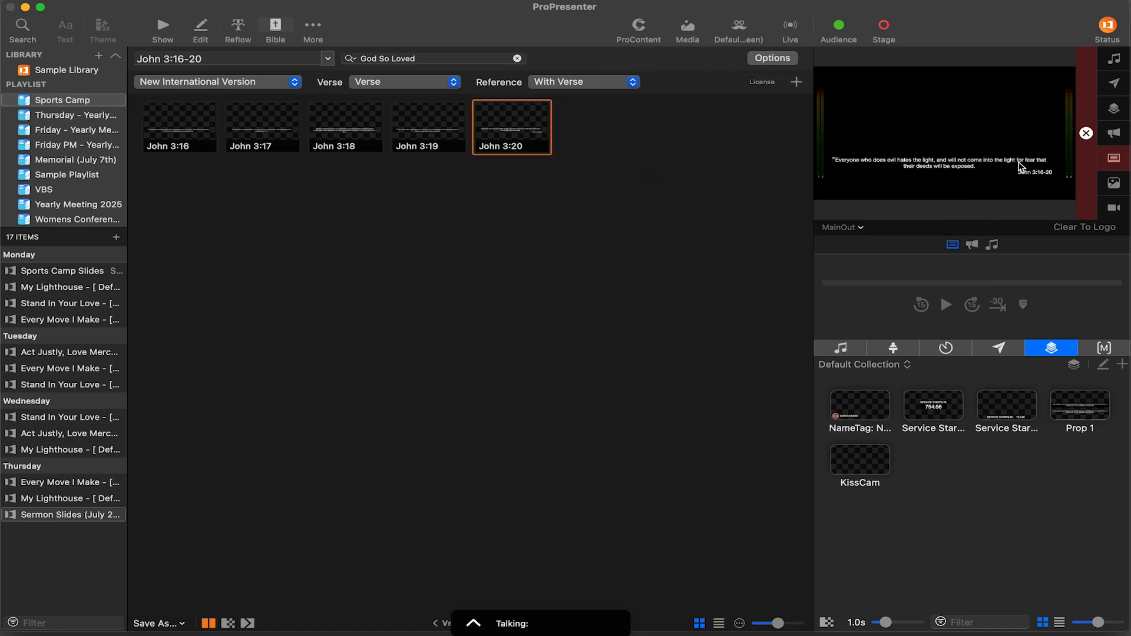
pyautogui.click(773, 58)
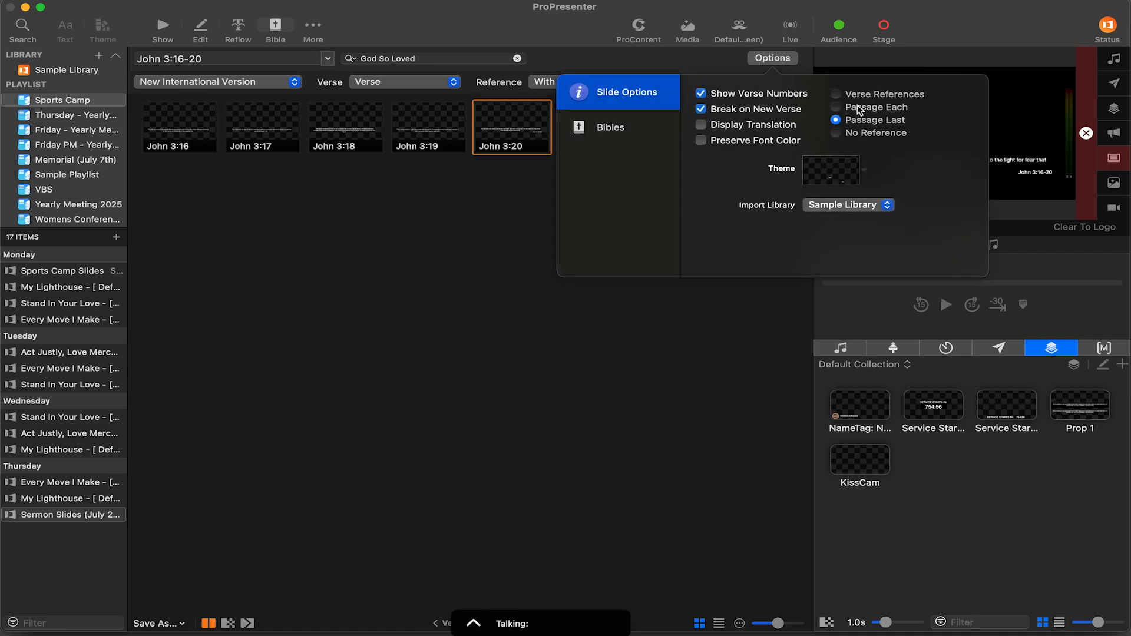
pyautogui.click(179, 128)
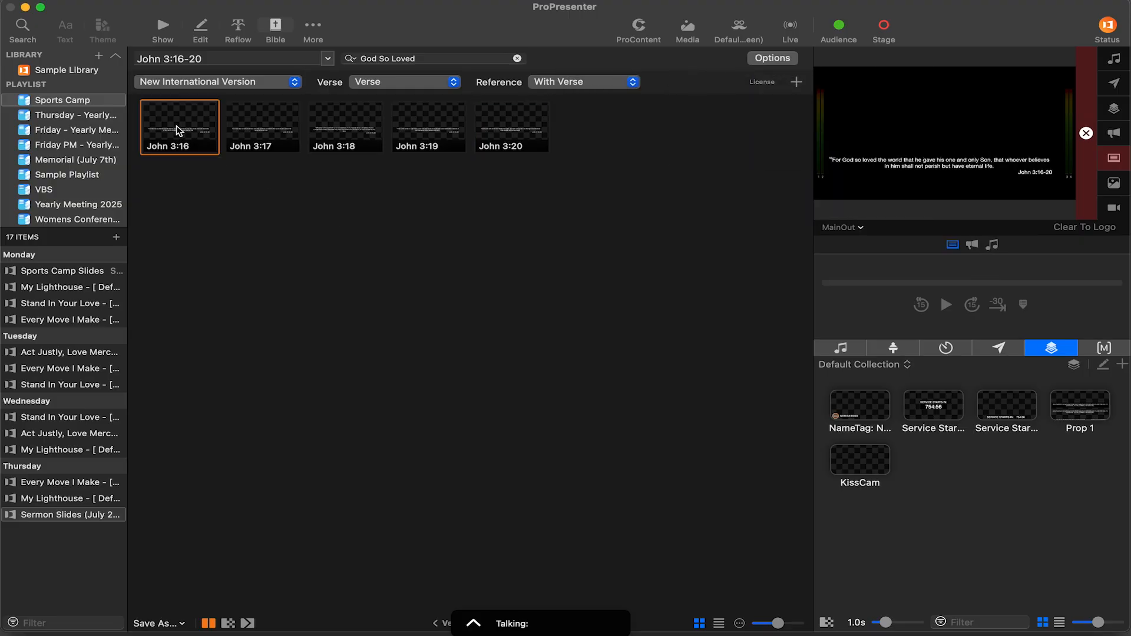
pyautogui.click(512, 125)
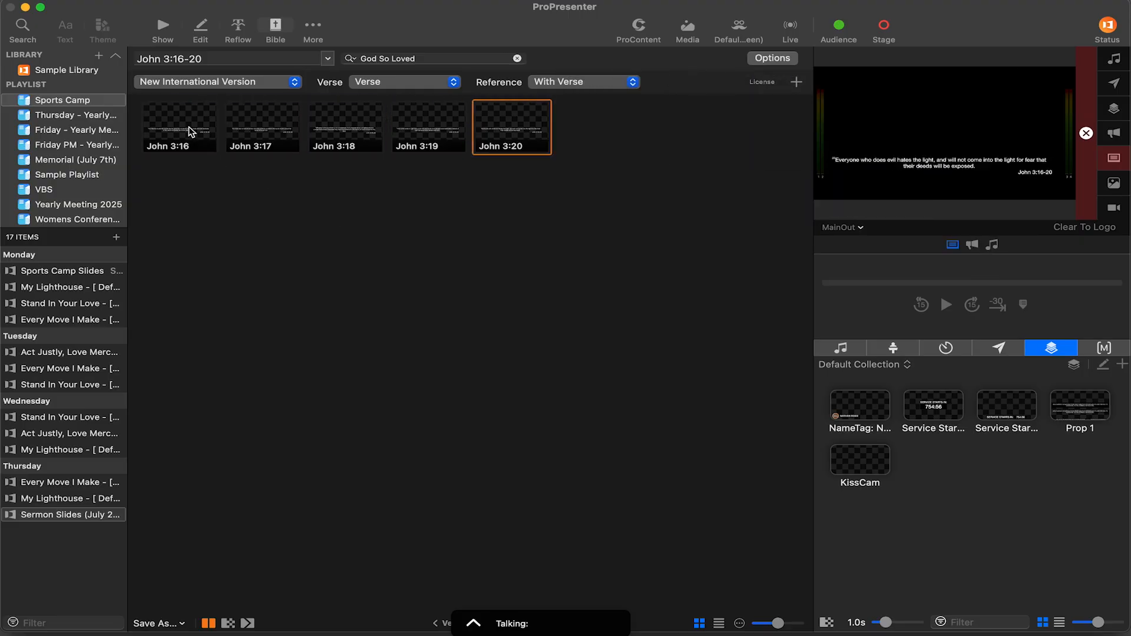
pyautogui.click(189, 128)
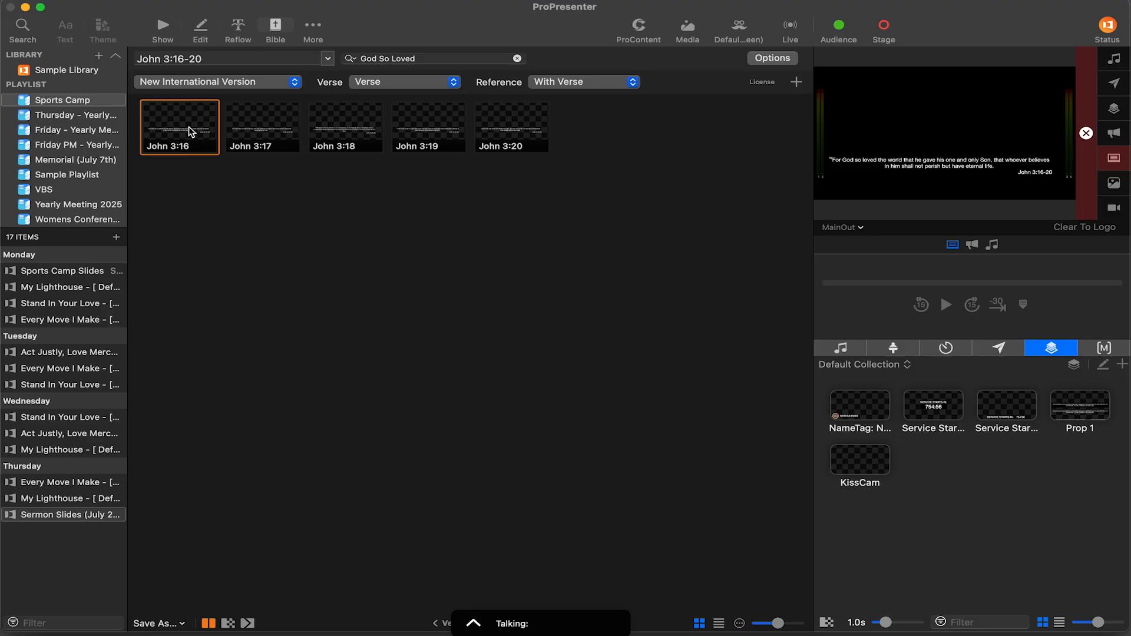
pyautogui.click(512, 127)
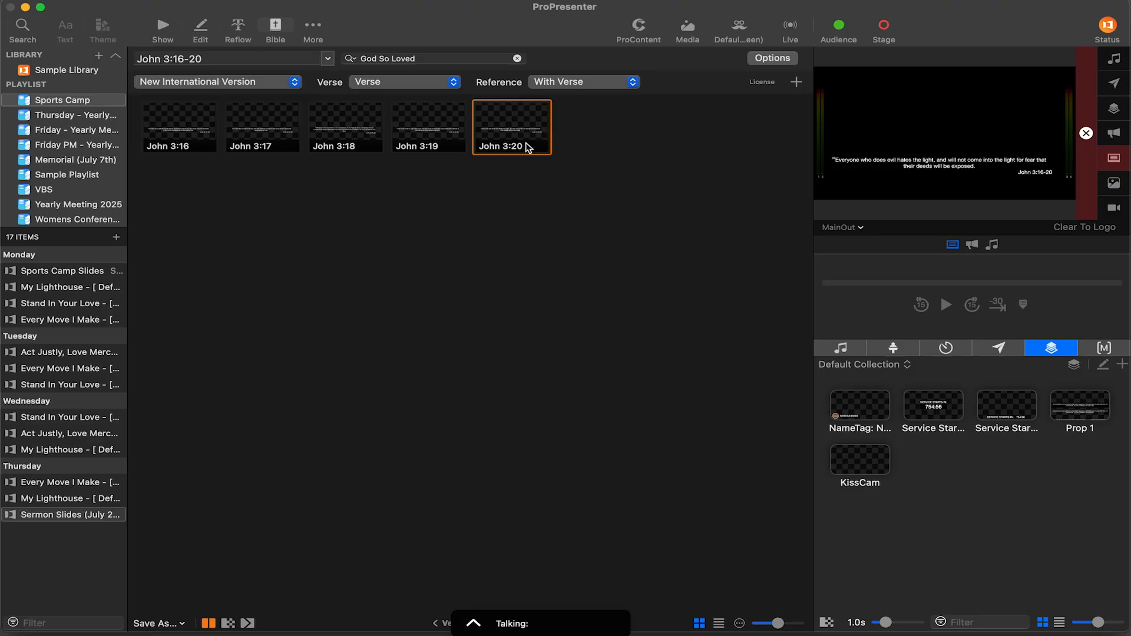
pyautogui.moveTo(528, 147)
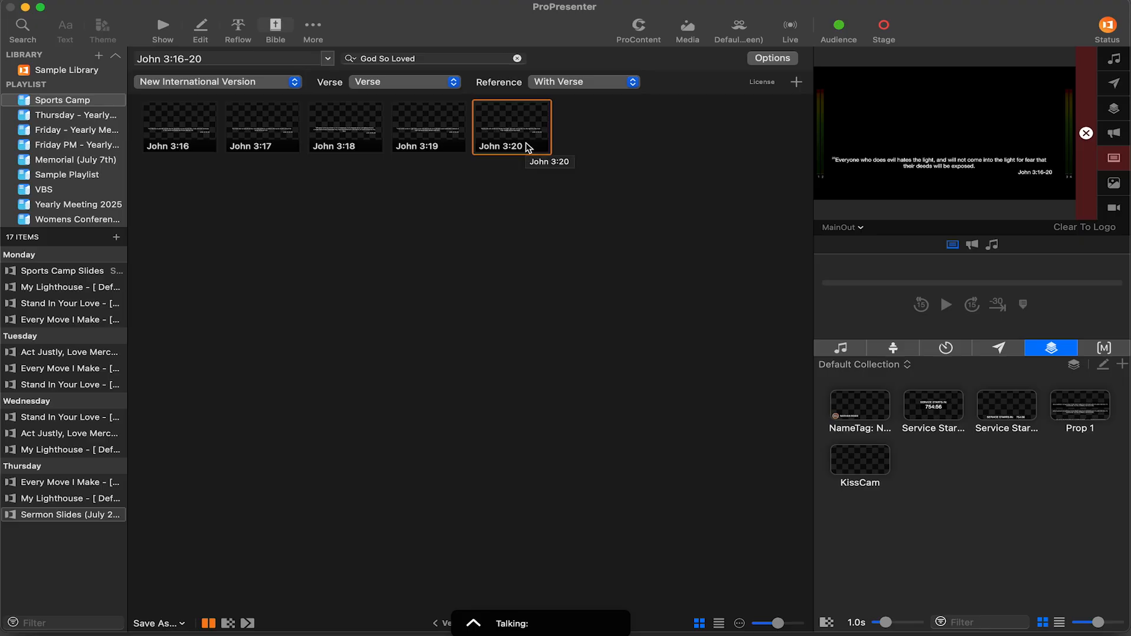
# Test Verse References, then set Passage Each so every slide shows John 3:16-20
pyautogui.click(772, 58)
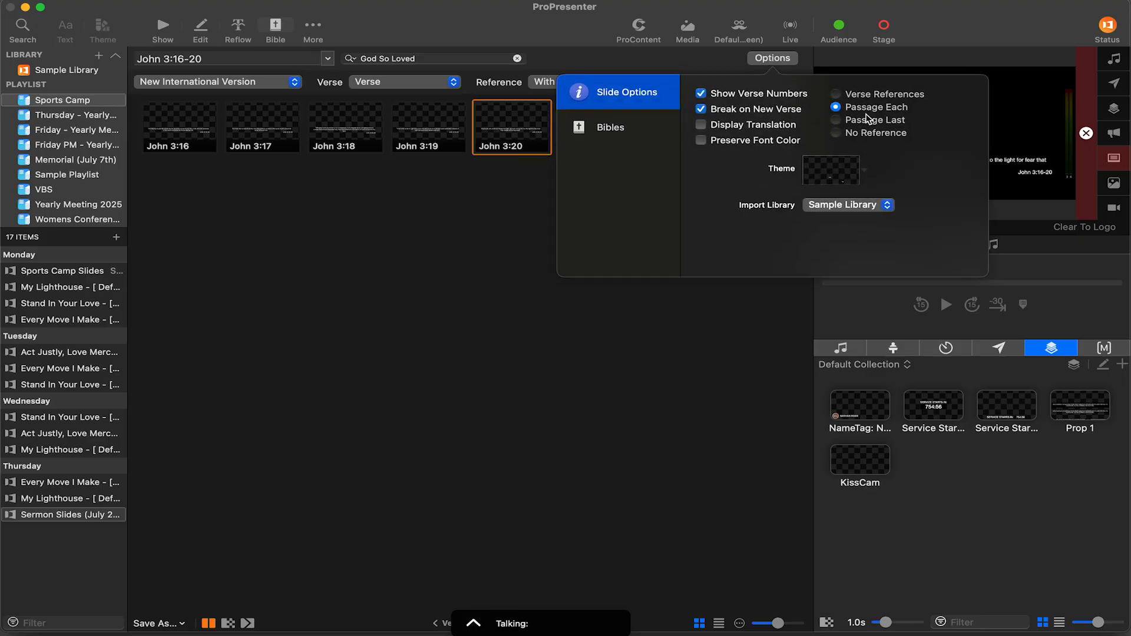
pyautogui.click(180, 126)
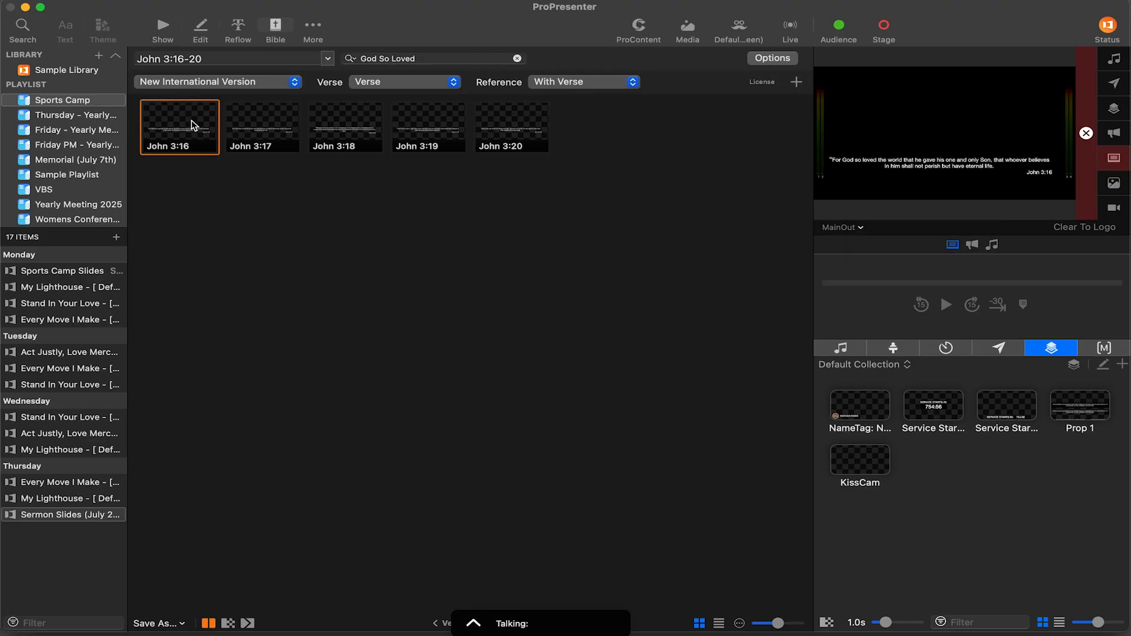
pyautogui.click(345, 125)
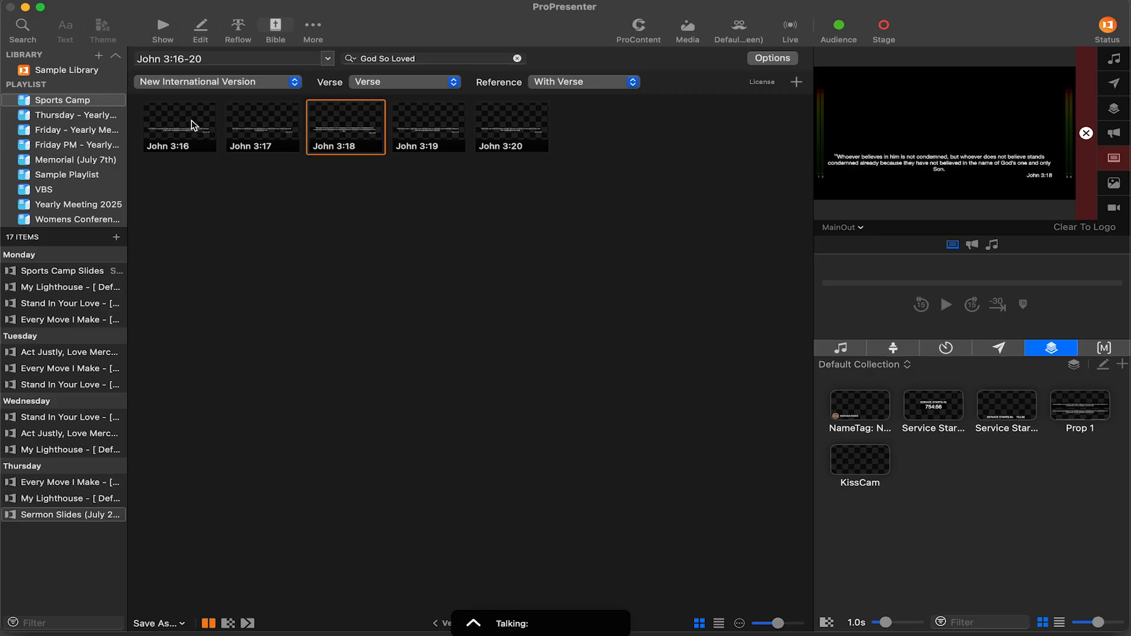
pyautogui.click(511, 127)
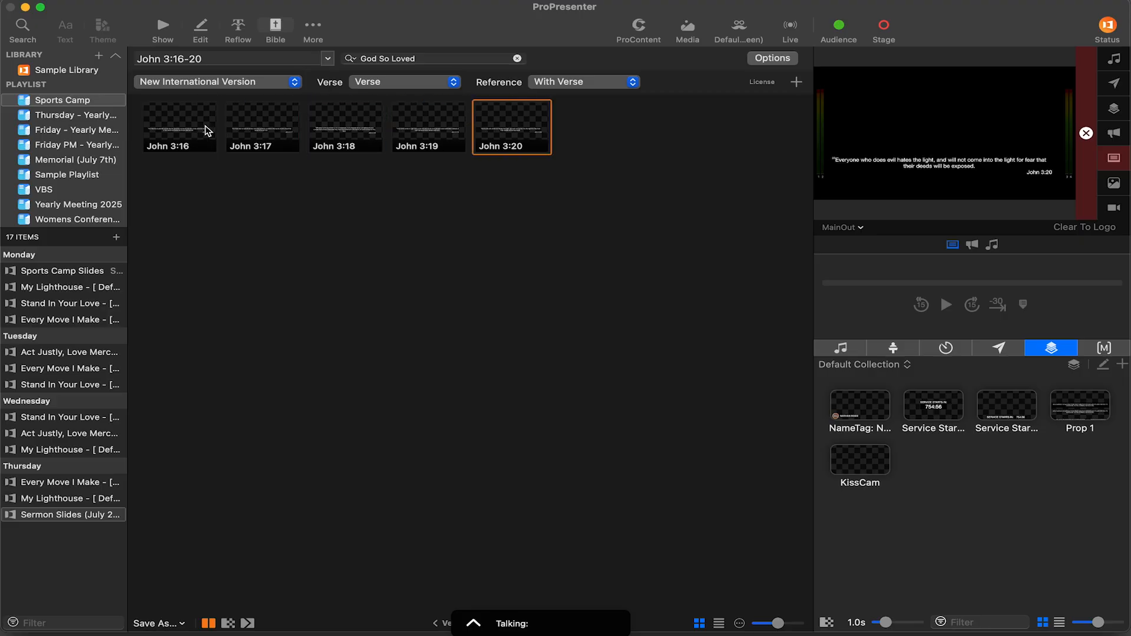
pyautogui.moveTo(758, 161)
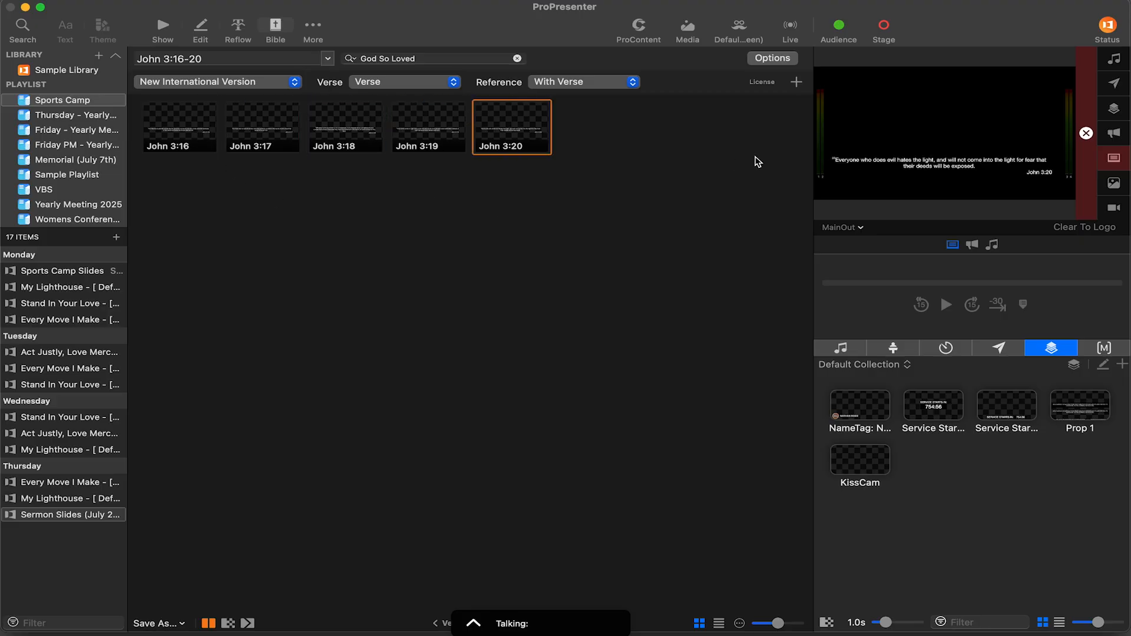
pyautogui.click(772, 58)
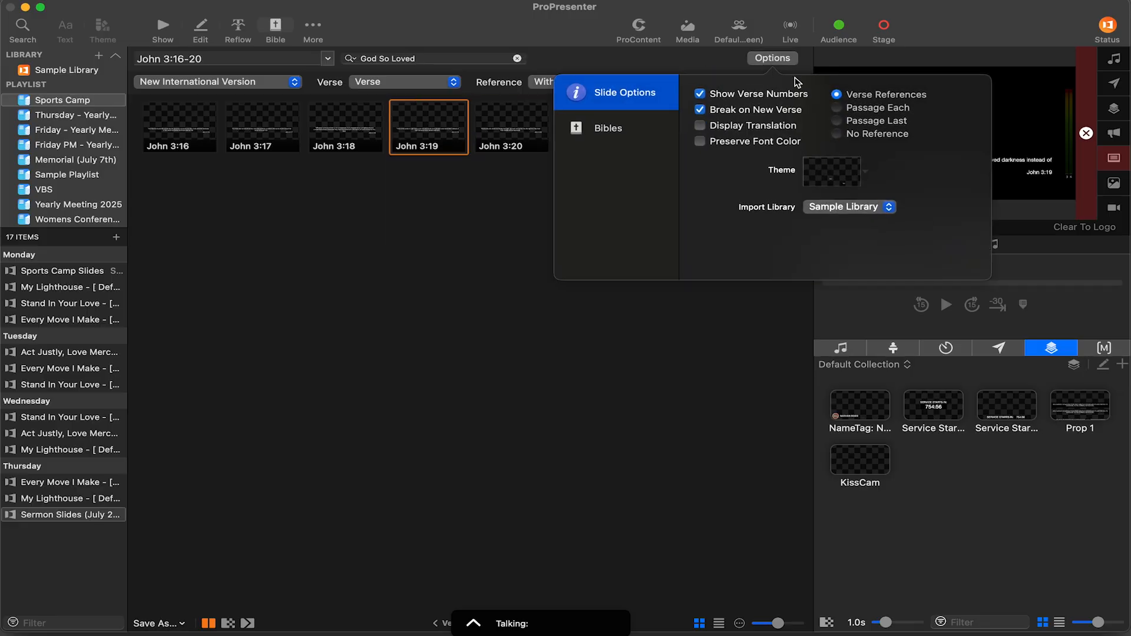
pyautogui.click(430, 124)
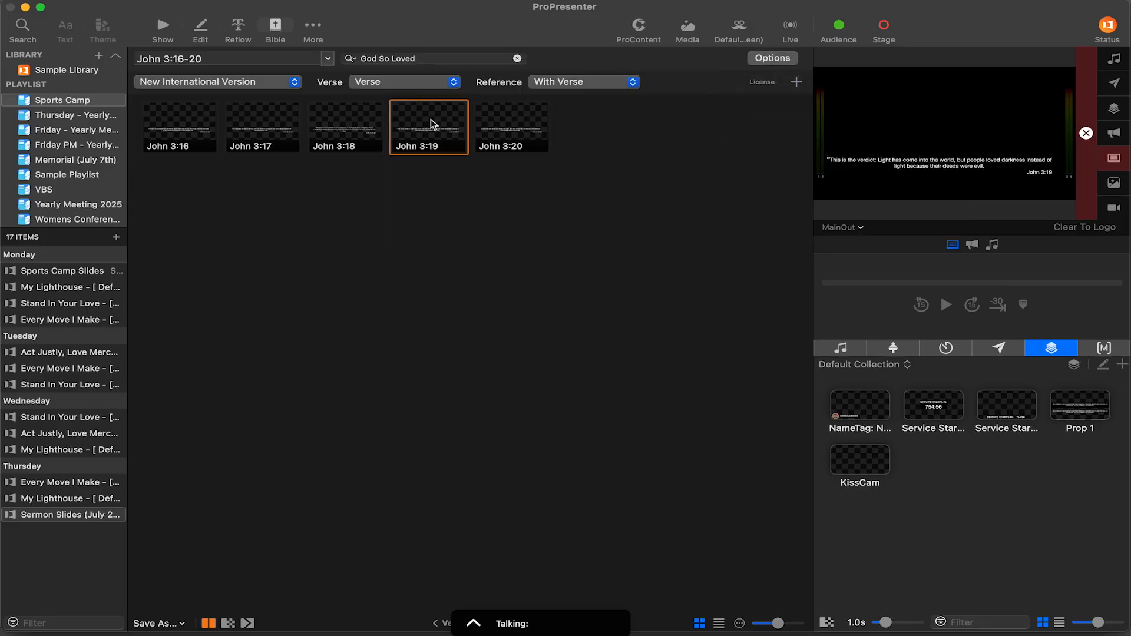
pyautogui.click(179, 127)
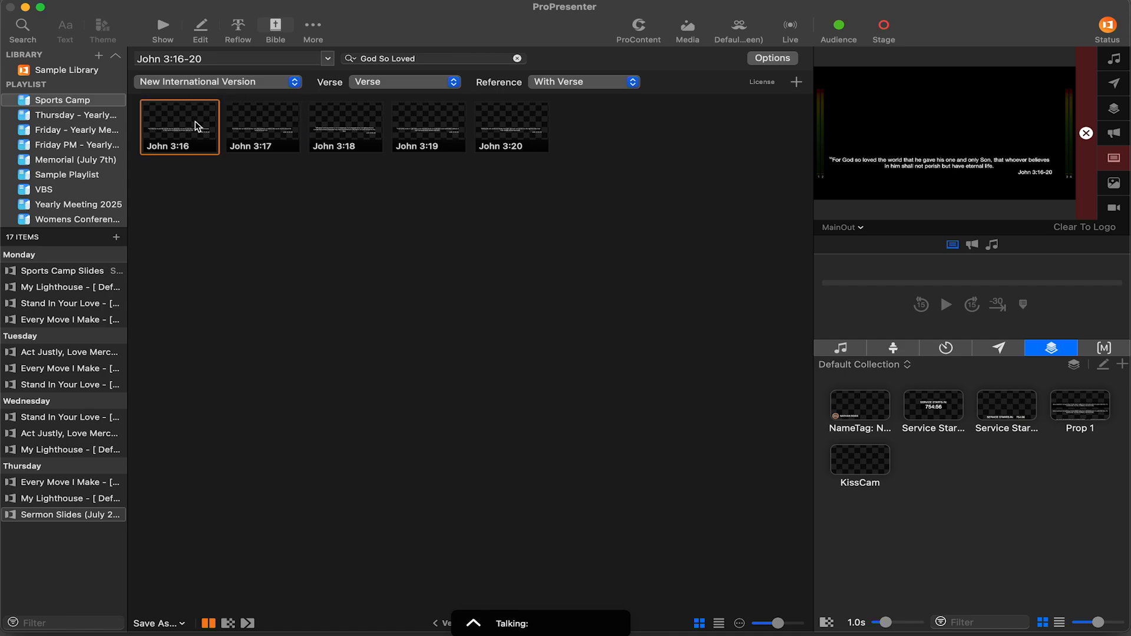
pyautogui.moveTo(254, 260)
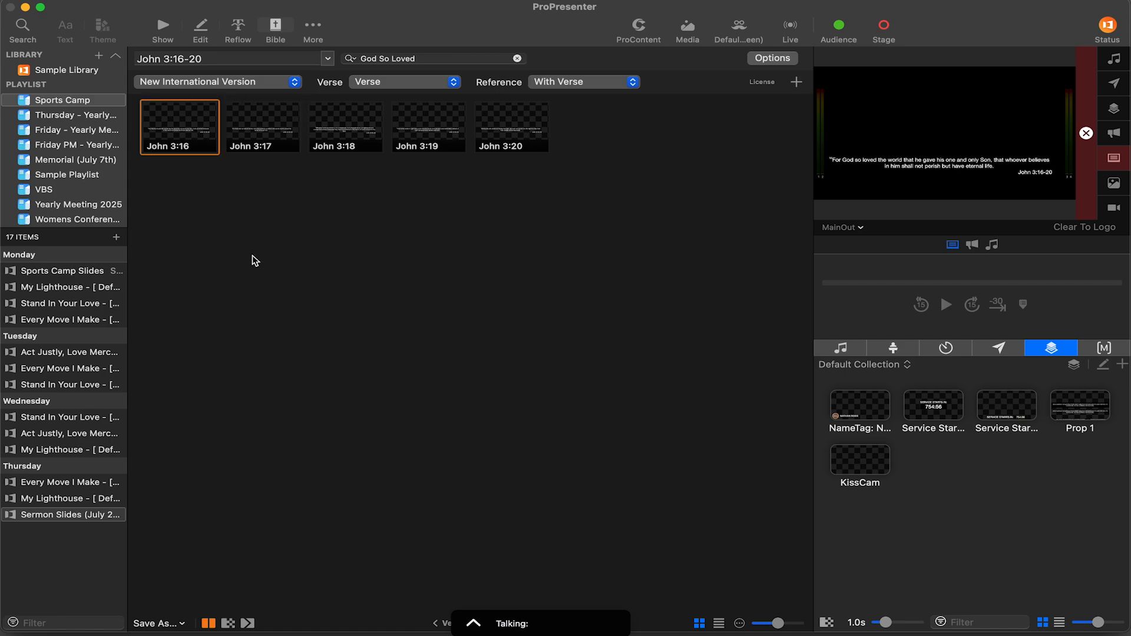
# Apply the Scripture_Chroma_Lower theme from FFC Sermon Themes to all five verse slides
pyautogui.click(772, 58)
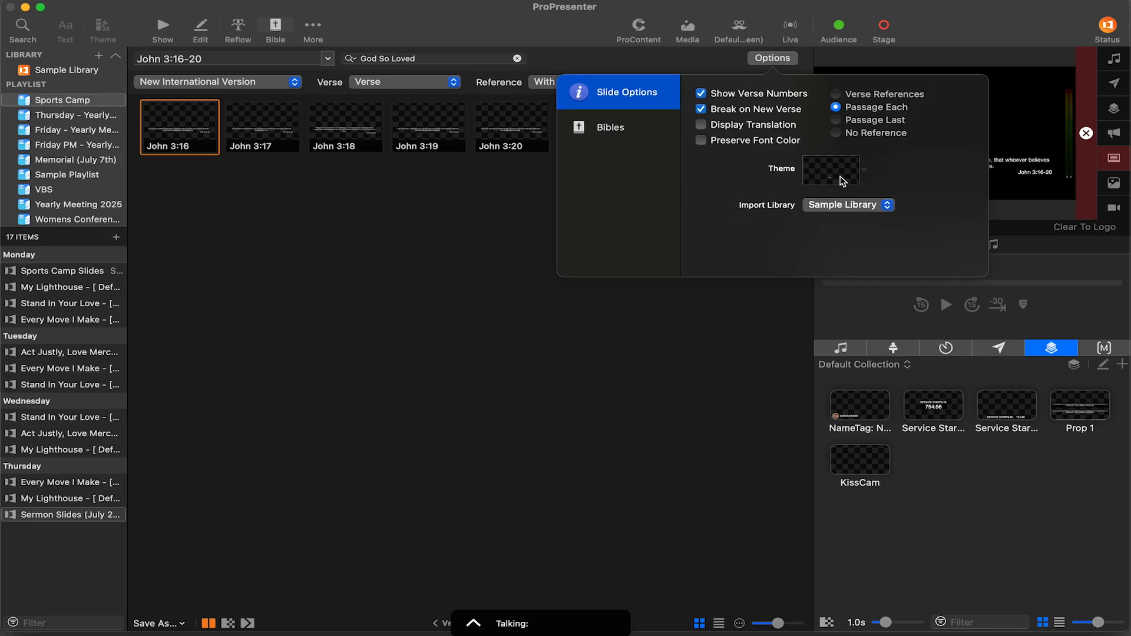
pyautogui.click(831, 170)
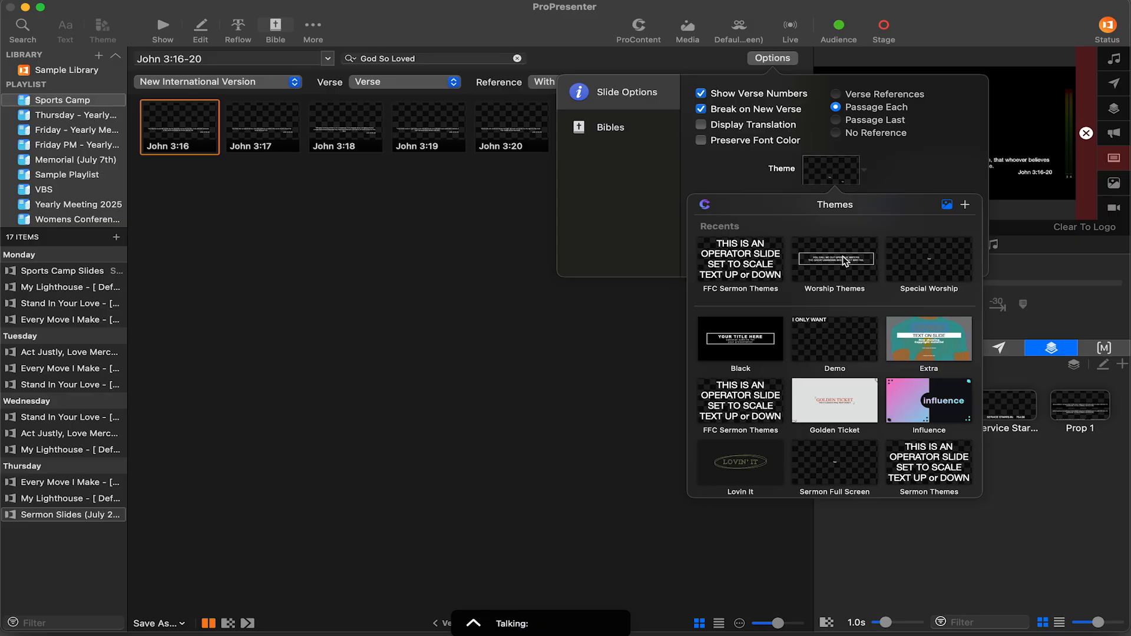
pyautogui.moveTo(838, 260)
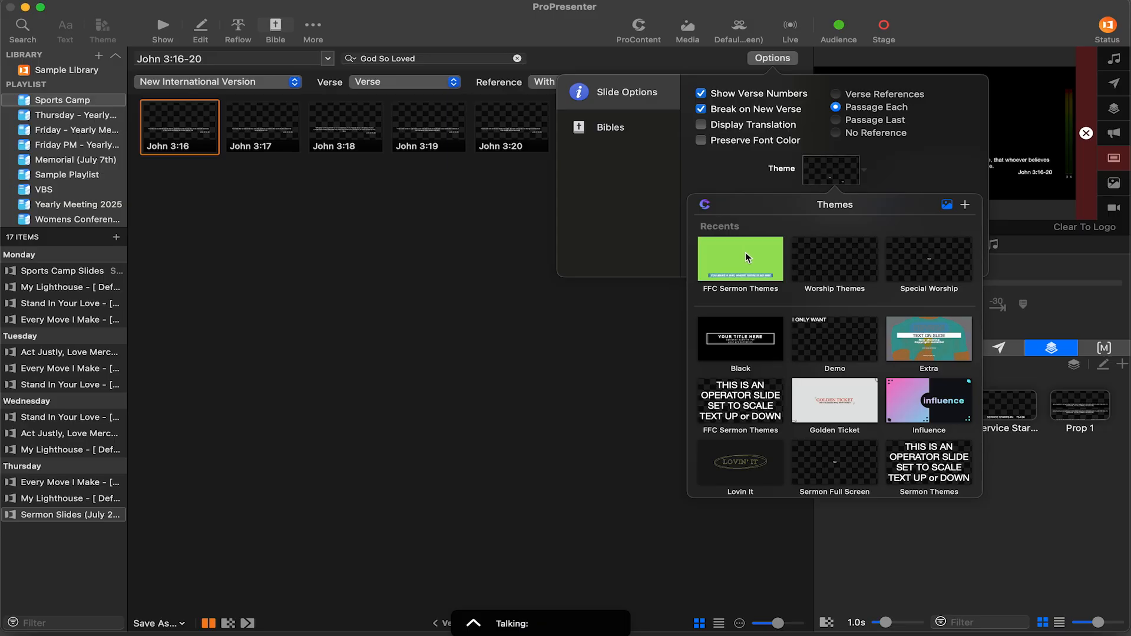
pyautogui.click(740, 258)
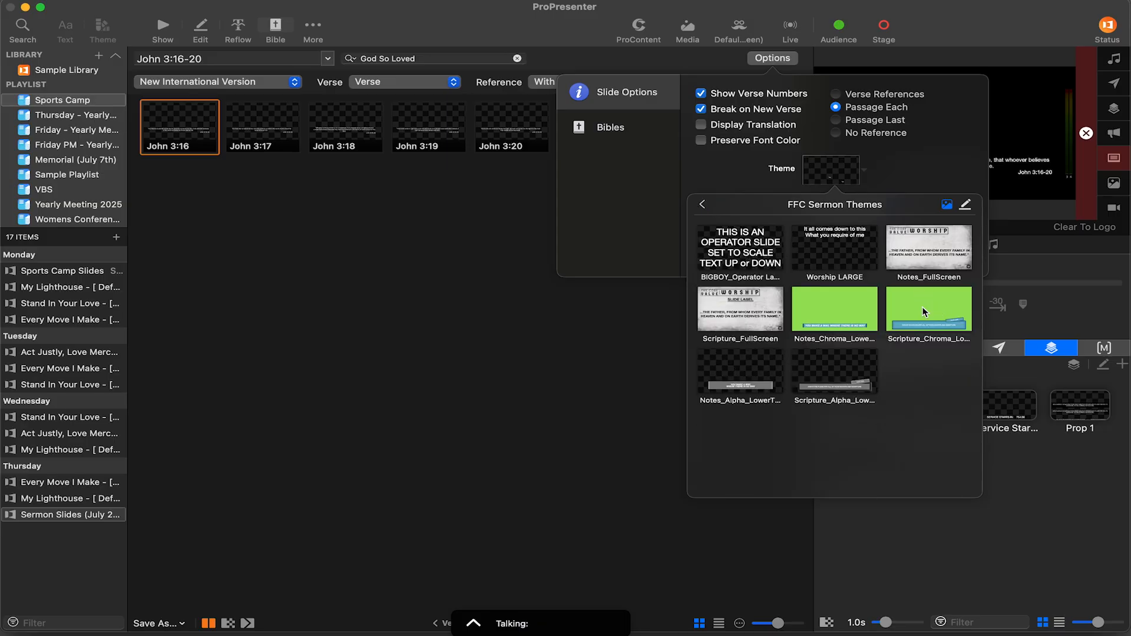
pyautogui.moveTo(927, 309)
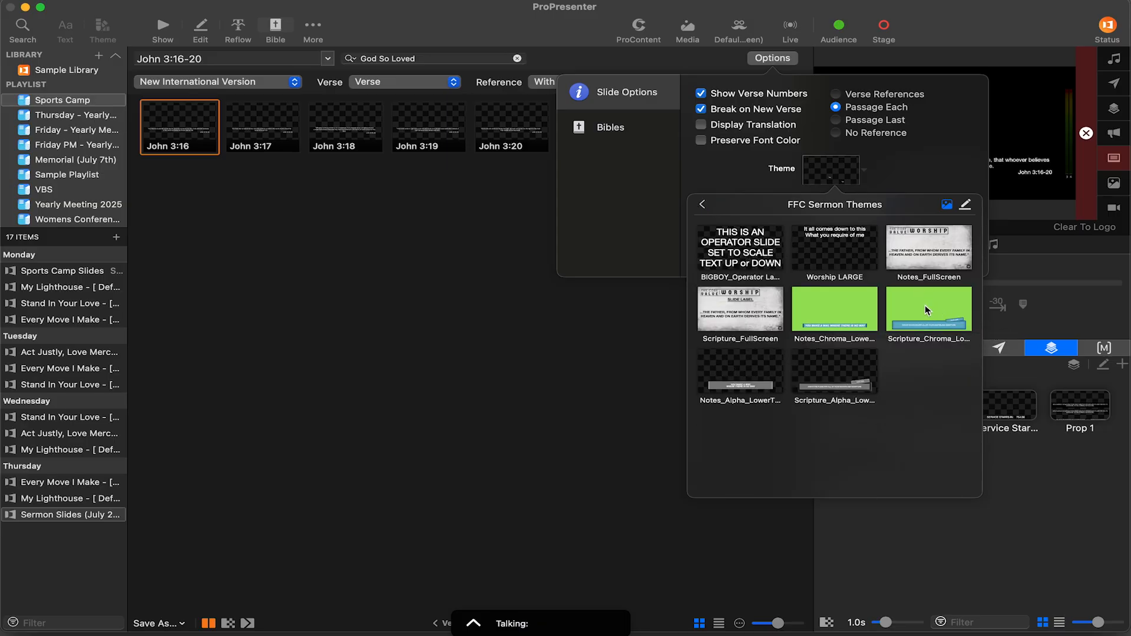
pyautogui.click(929, 309)
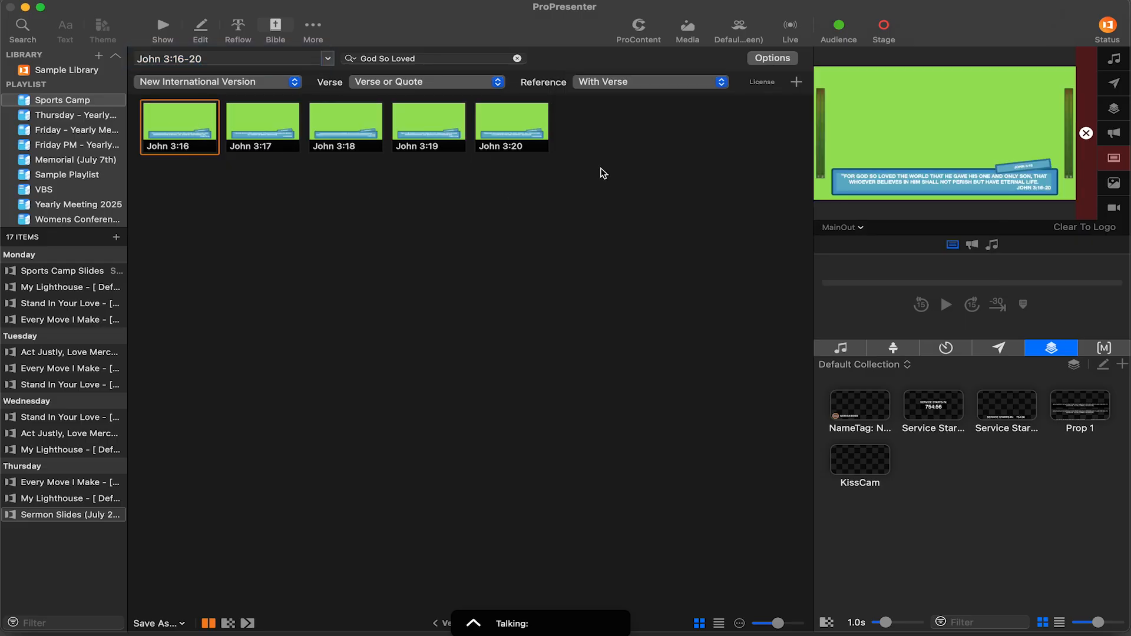
pyautogui.moveTo(936, 166)
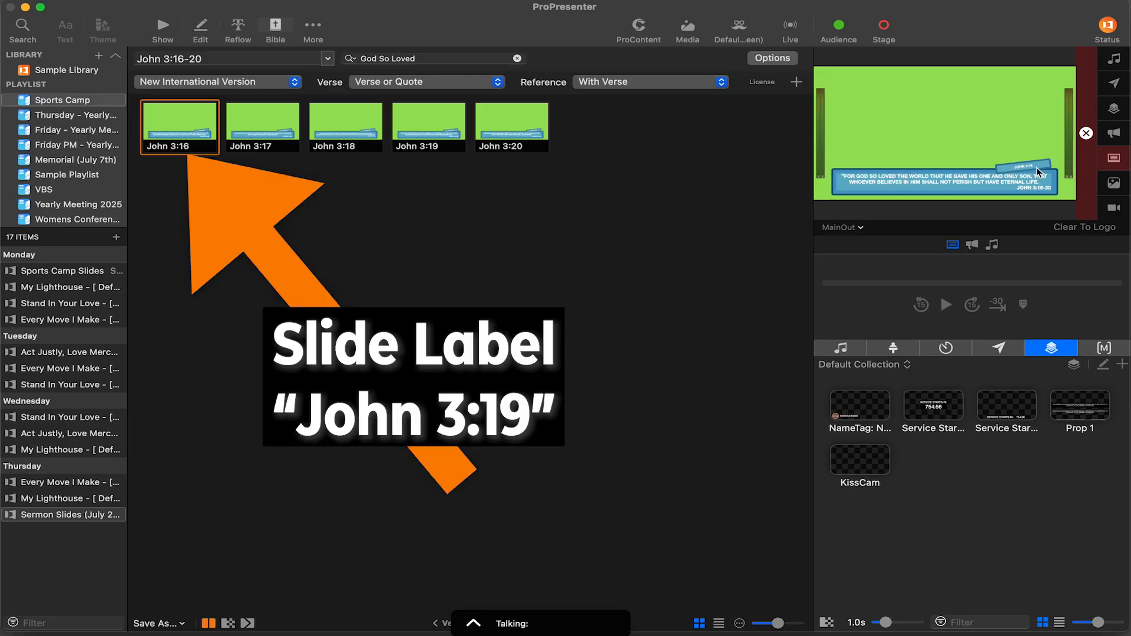
pyautogui.moveTo(262, 111)
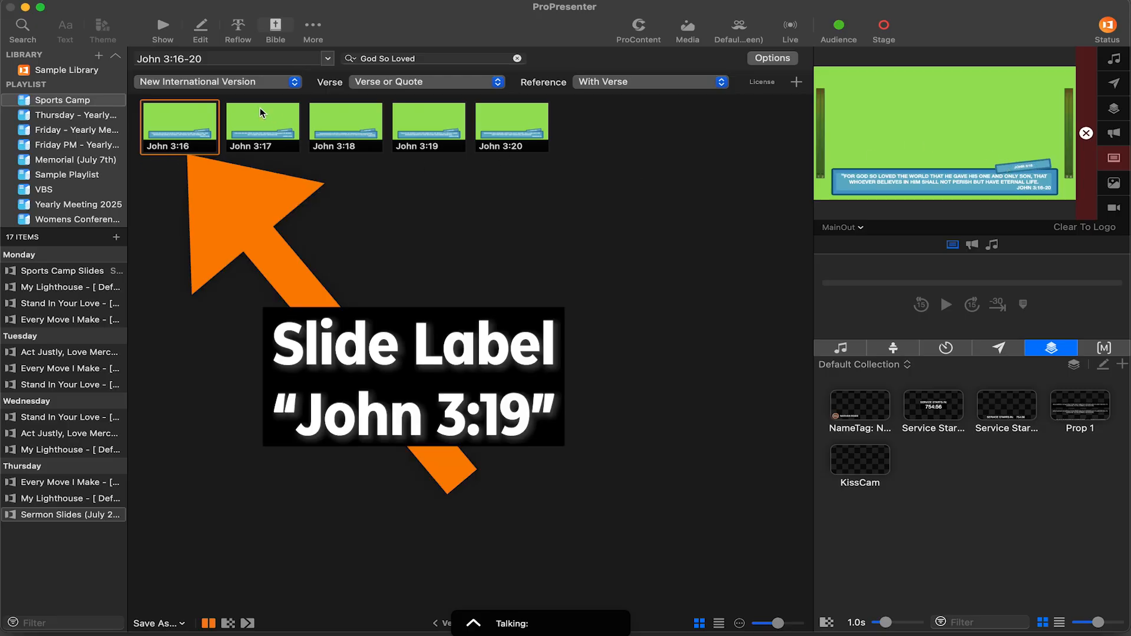
# Switch the verse slides to the alpha lower-third Scripture theme with transparent background
pyautogui.click(429, 126)
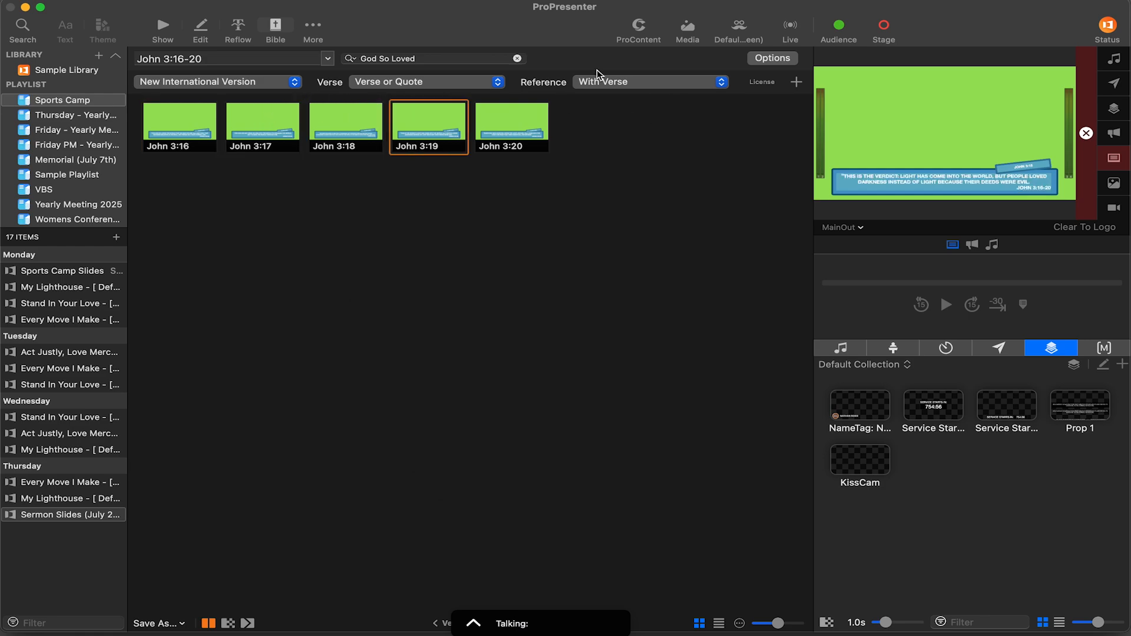
pyautogui.click(772, 58)
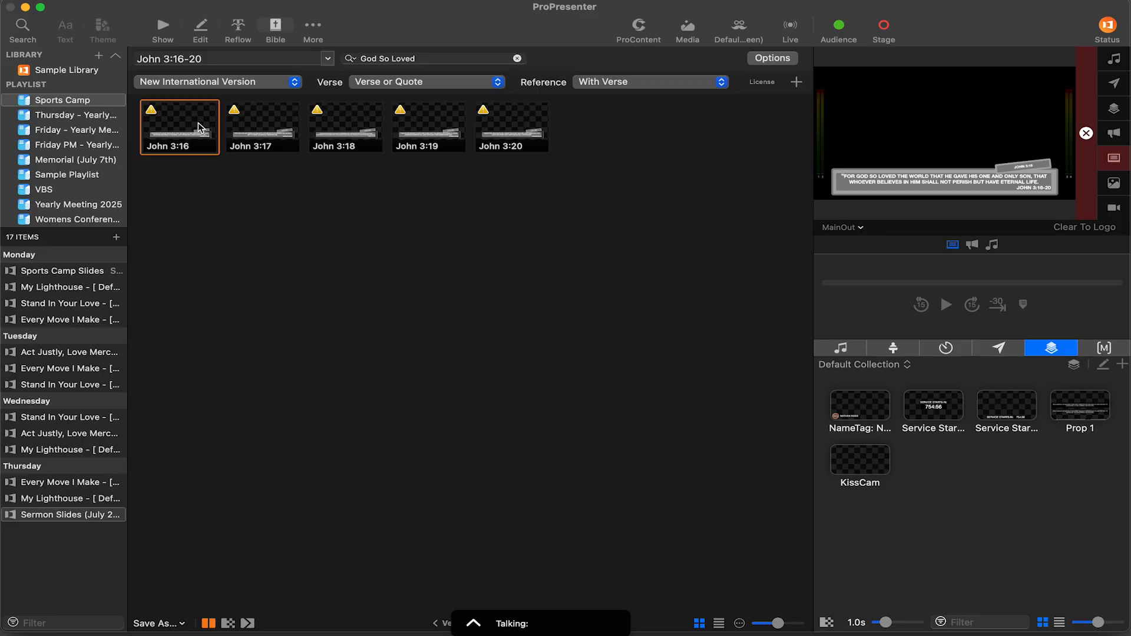
pyautogui.click(772, 58)
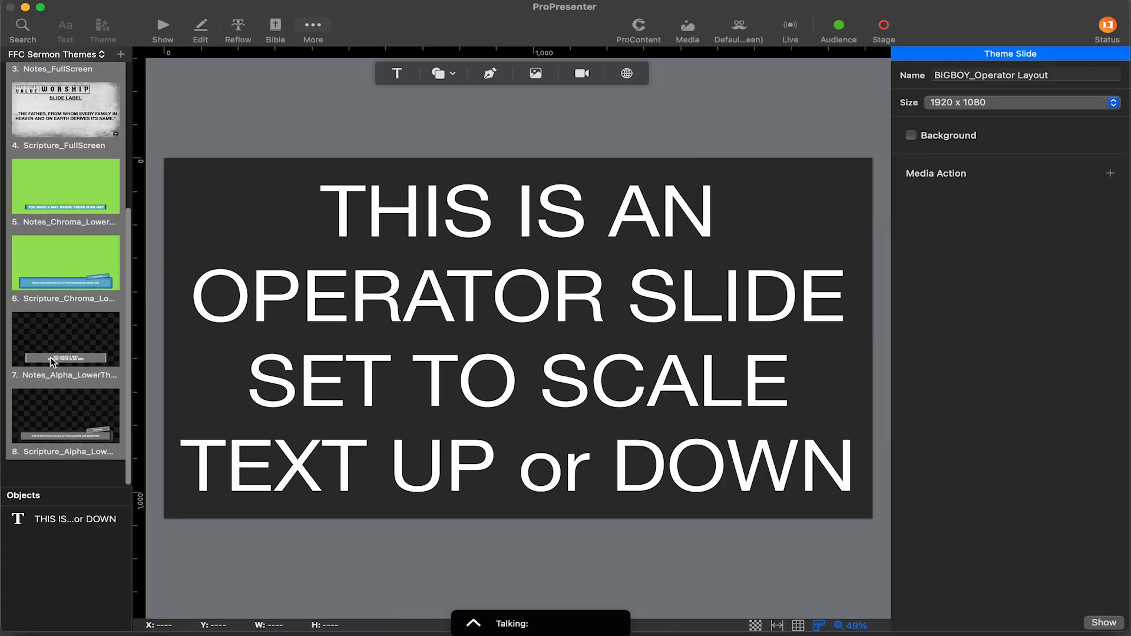
# Add a theme slide and give its raised full-width text box a blue fill
pyautogui.click(121, 54)
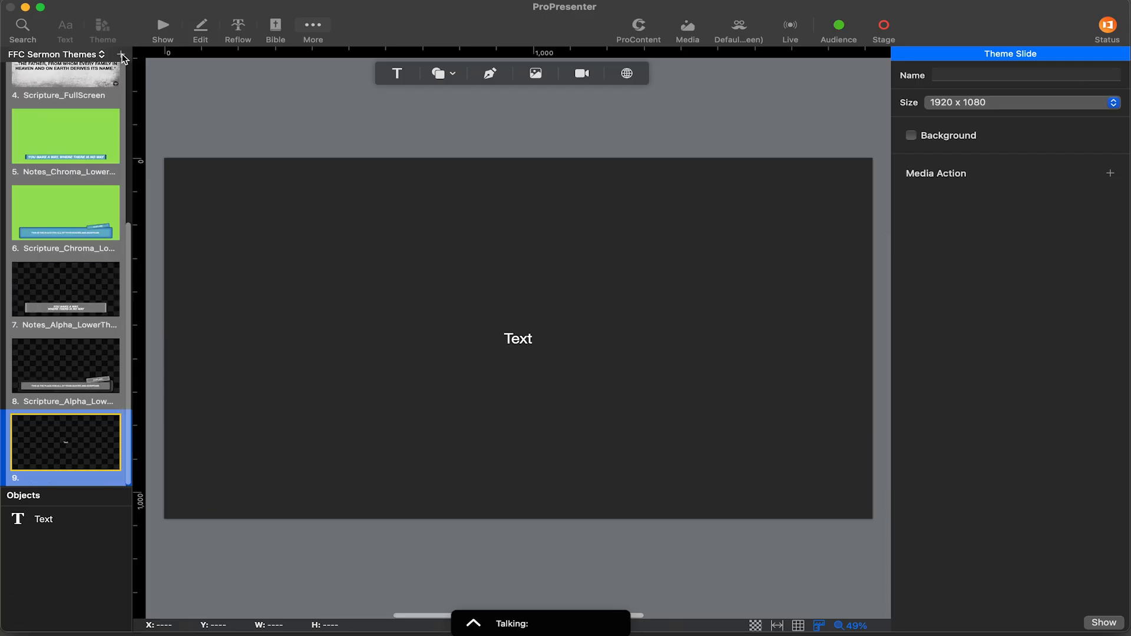
pyautogui.click(43, 519)
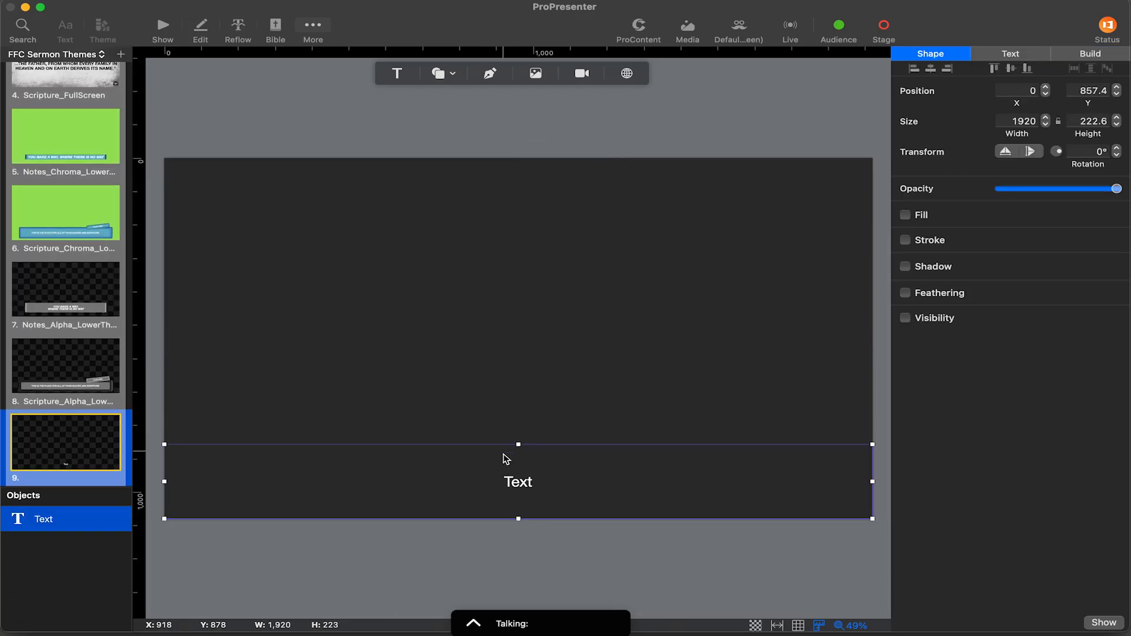
pyautogui.moveTo(518, 481); pyautogui.dragTo(517, 431)
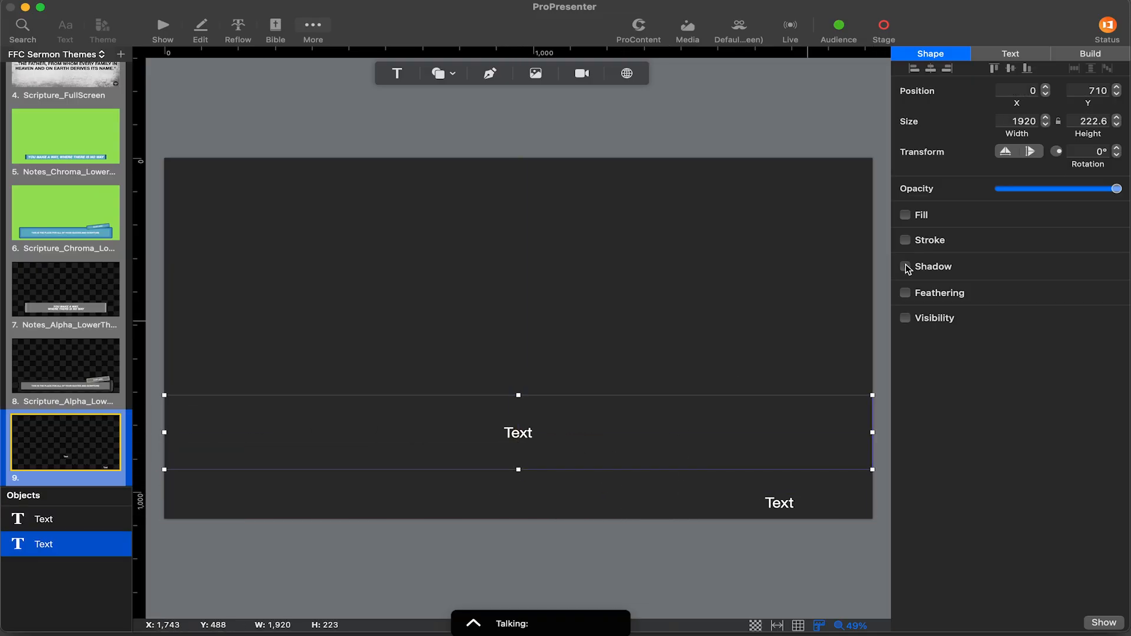
pyautogui.click(905, 214)
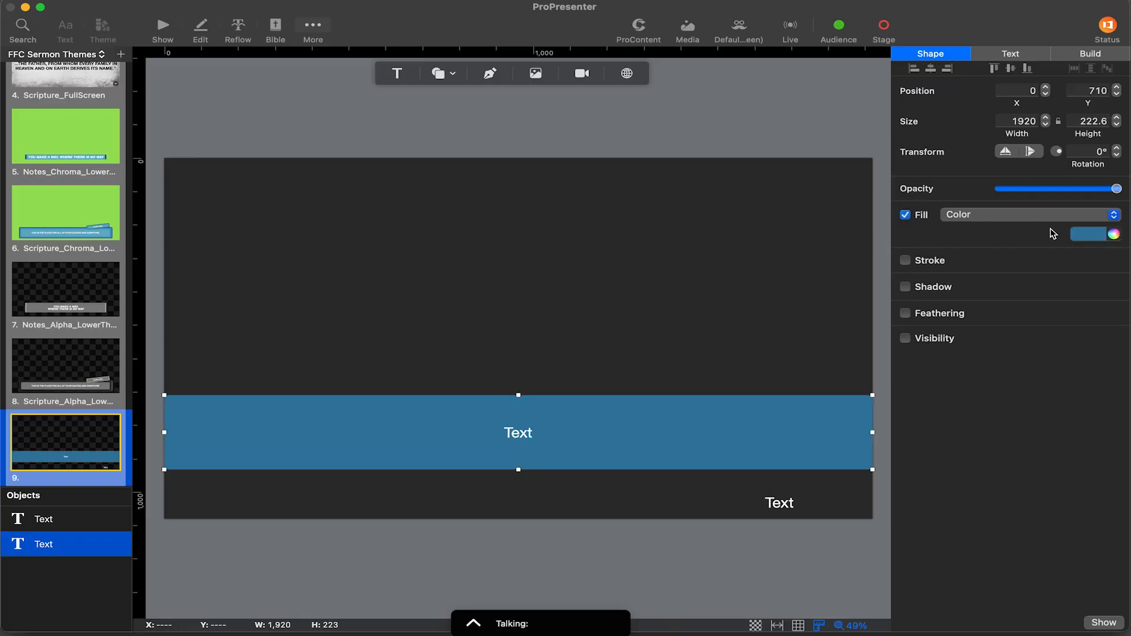
# Fill the small box dark blue and move it onto the bar's lower-right edge
pyautogui.click(1087, 234)
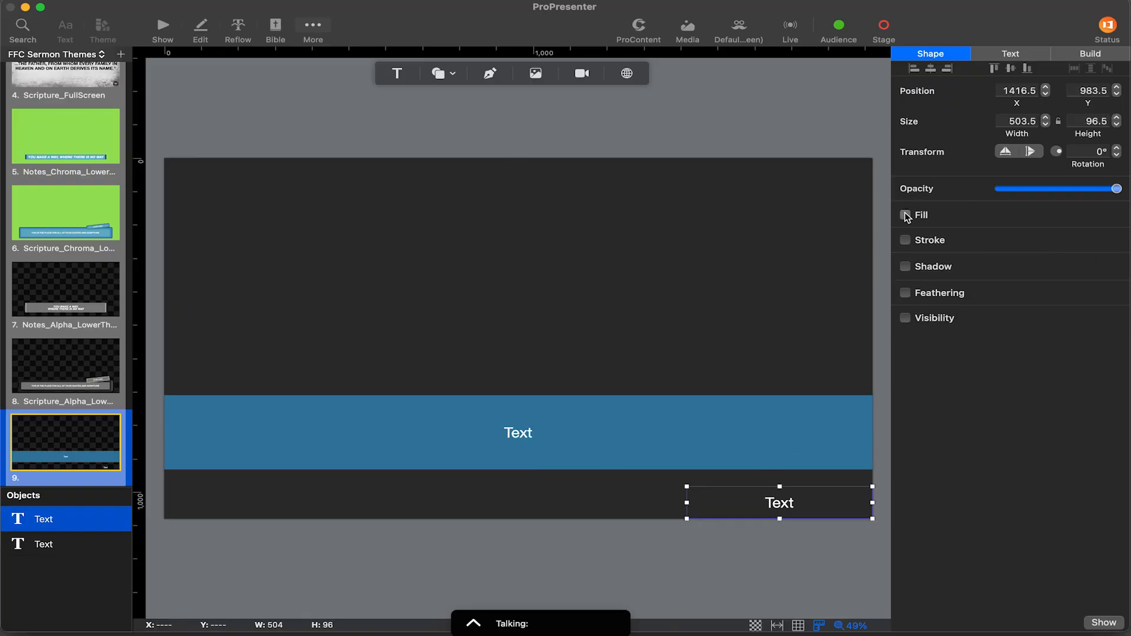
pyautogui.click(905, 215)
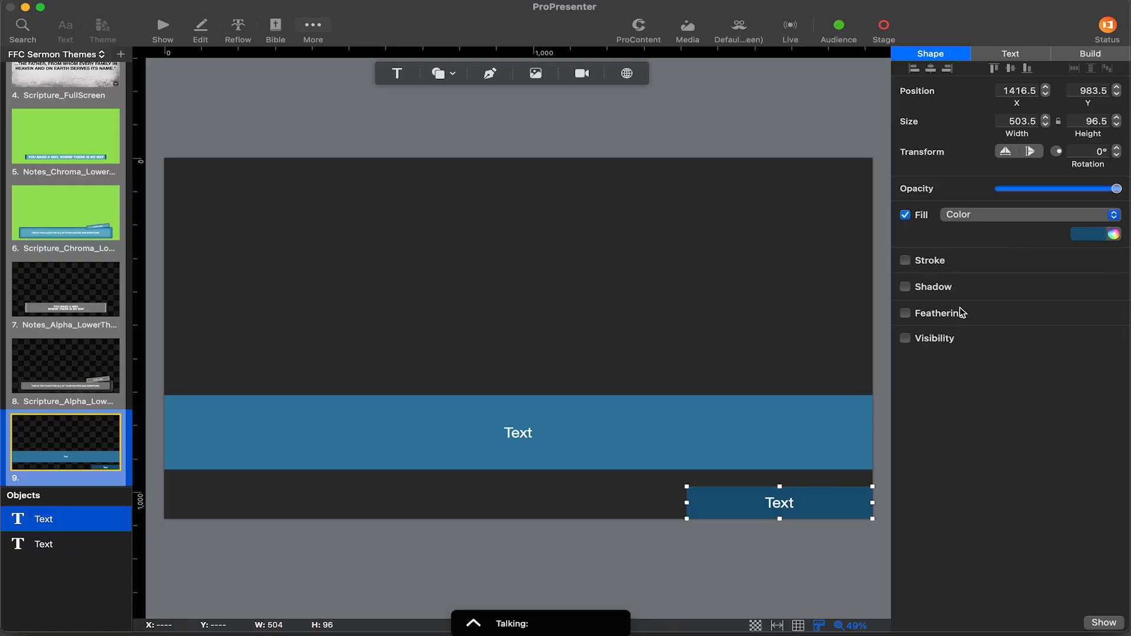
pyautogui.moveTo(779, 502); pyautogui.dragTo(754, 469)
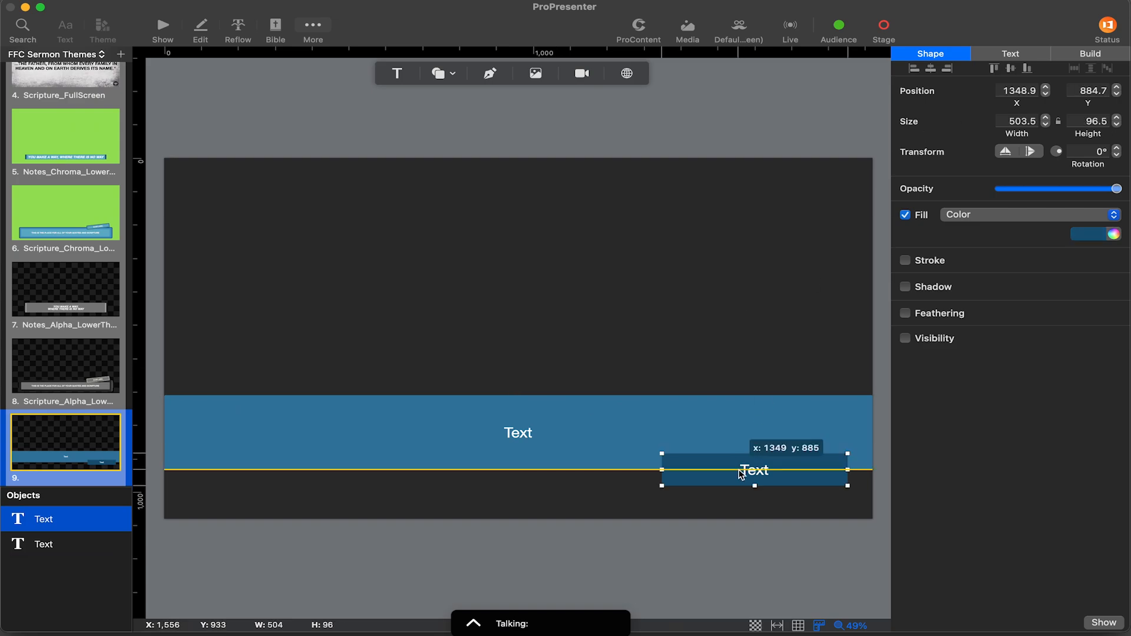
pyautogui.click(1010, 54)
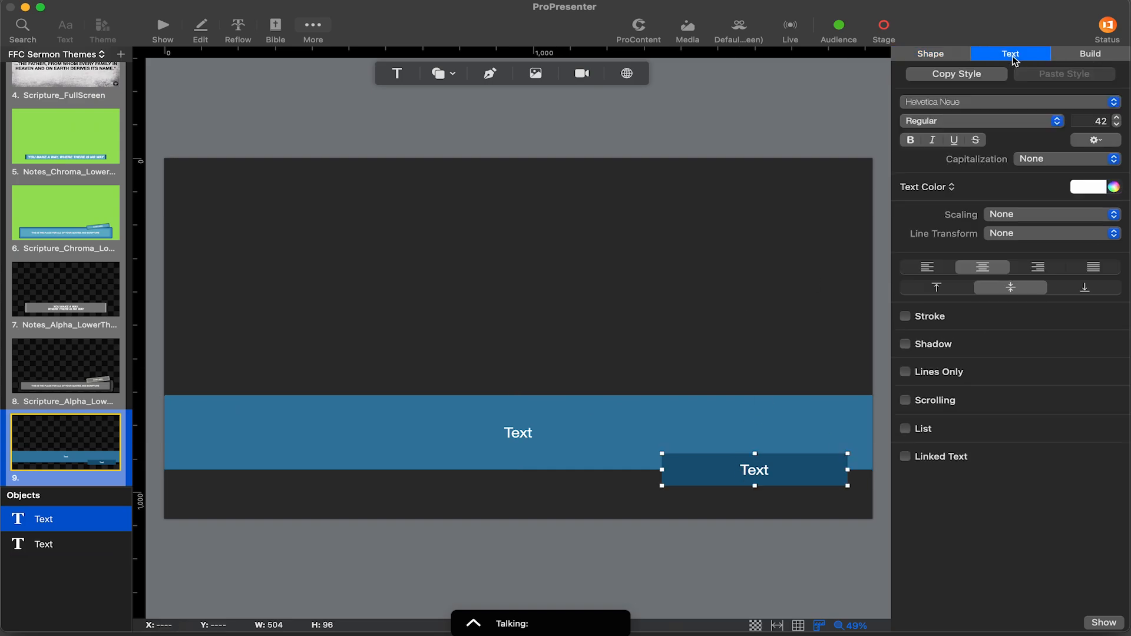
# Link the small box's text to the Slide Label source
pyautogui.click(905, 457)
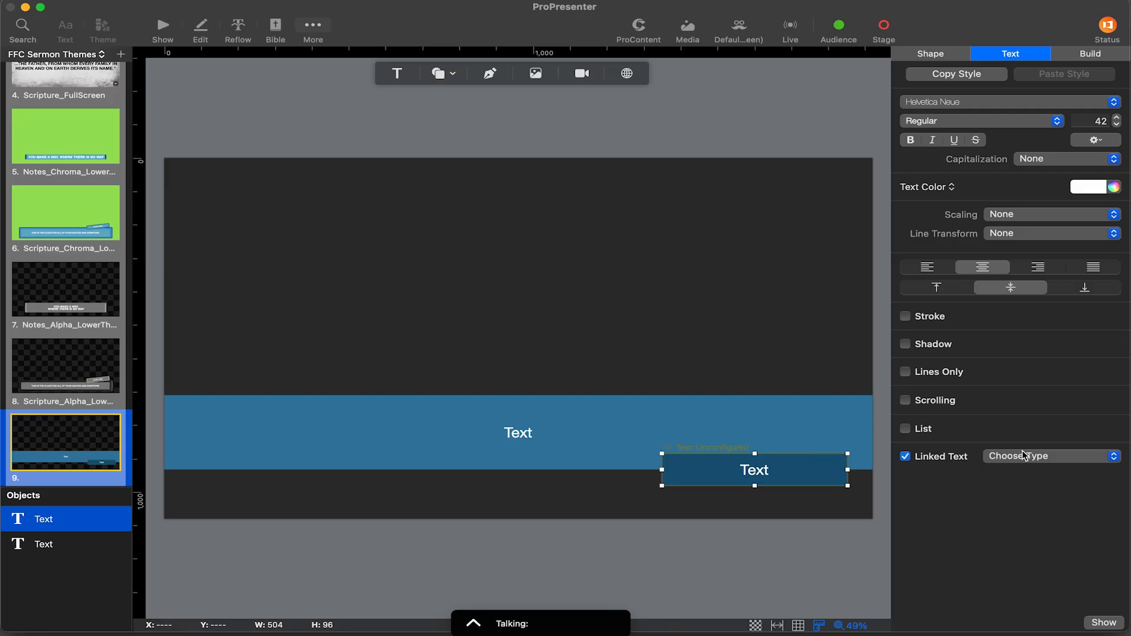
pyautogui.click(1052, 456)
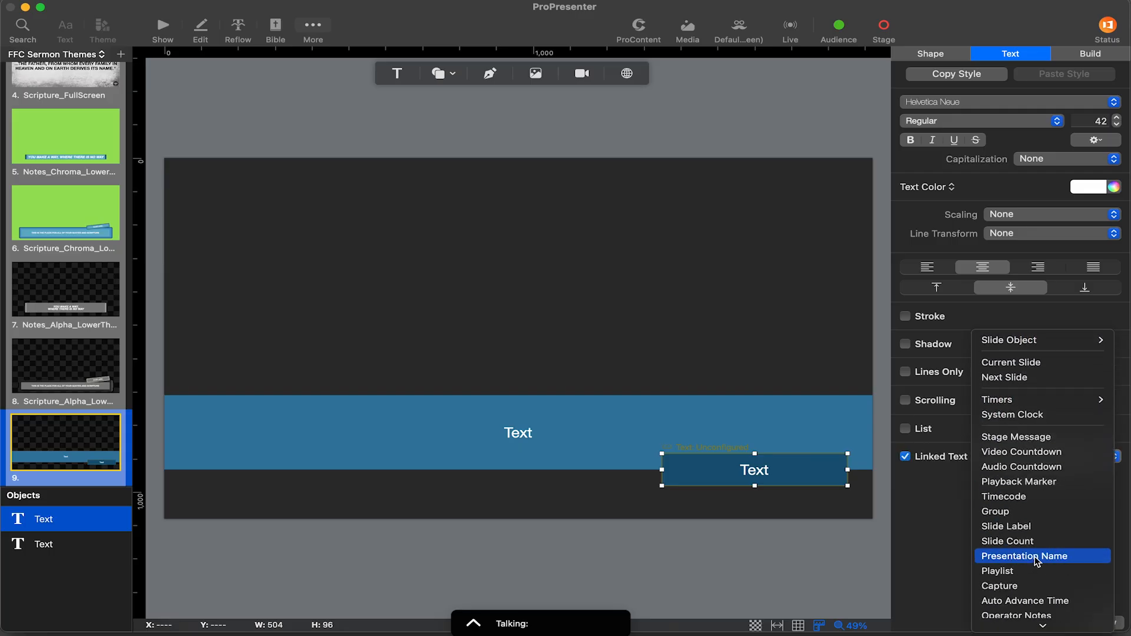
pyautogui.moveTo(1024, 531)
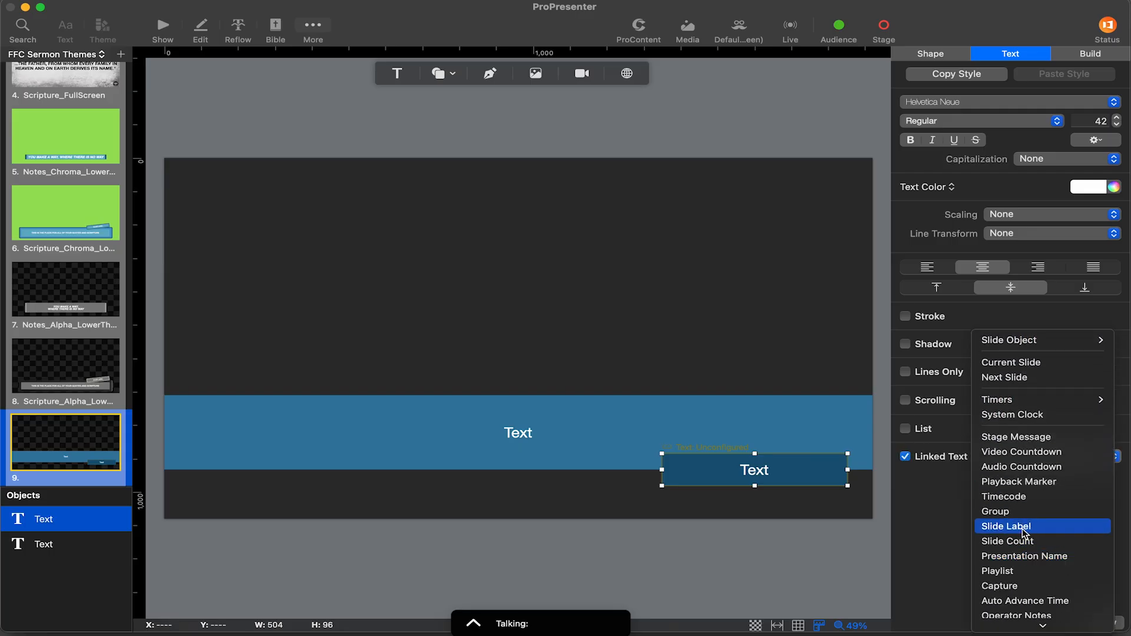
pyautogui.click(1005, 526)
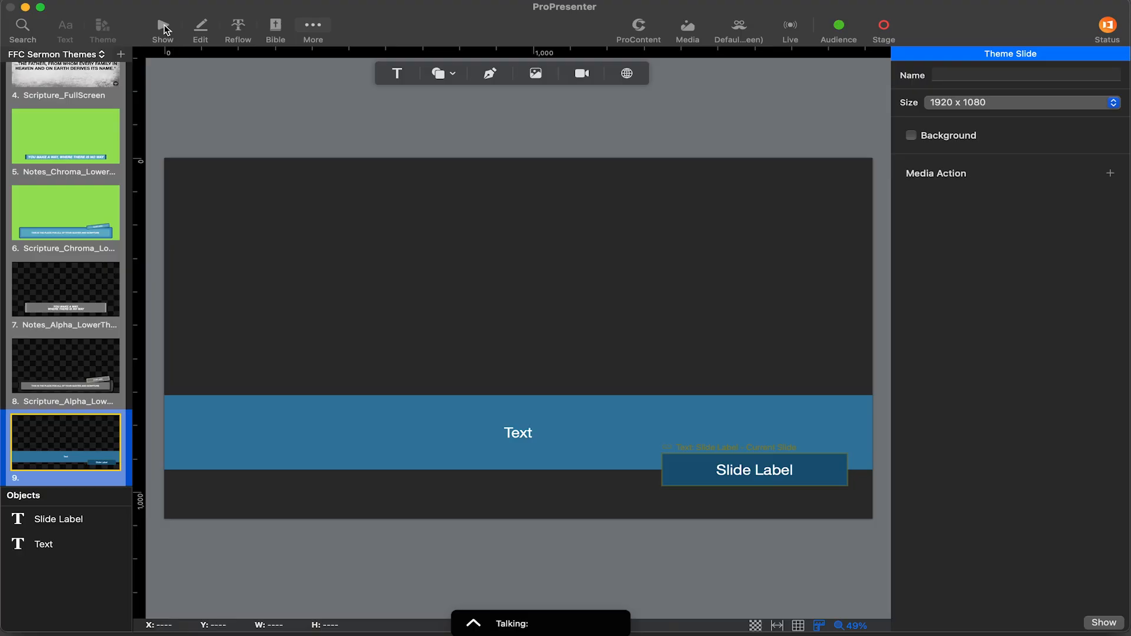
pyautogui.write('S')
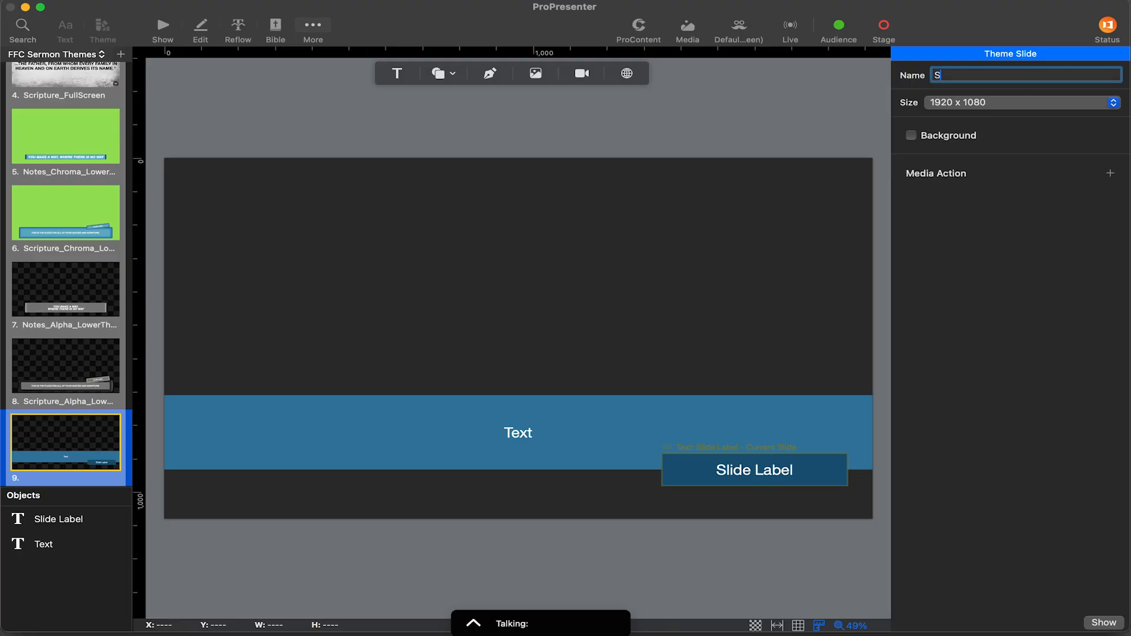
# Clear the verse bar's text and name the theme slide Scripture
pyautogui.click(517, 433)
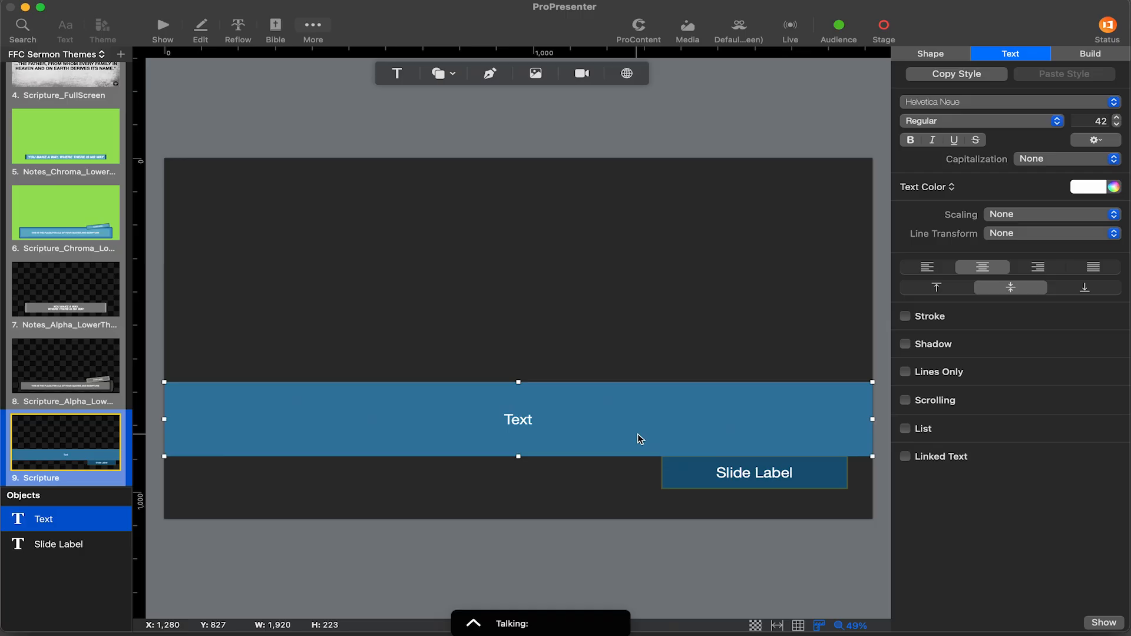
pyautogui.click(753, 473)
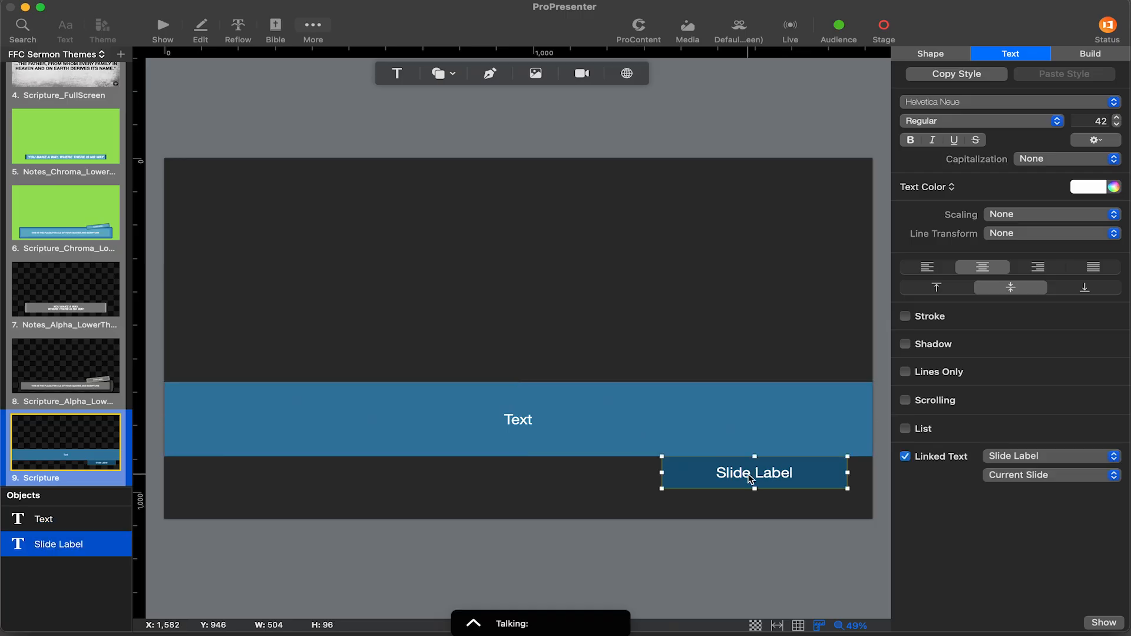
pyautogui.moveTo(623, 438)
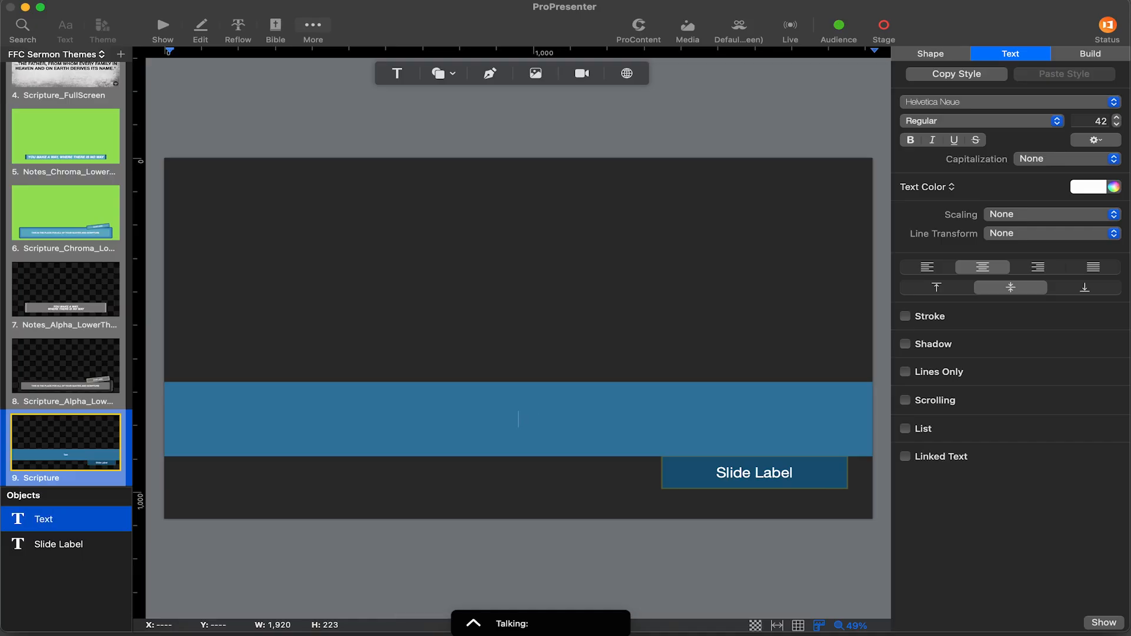
pyautogui.write('Scripture')
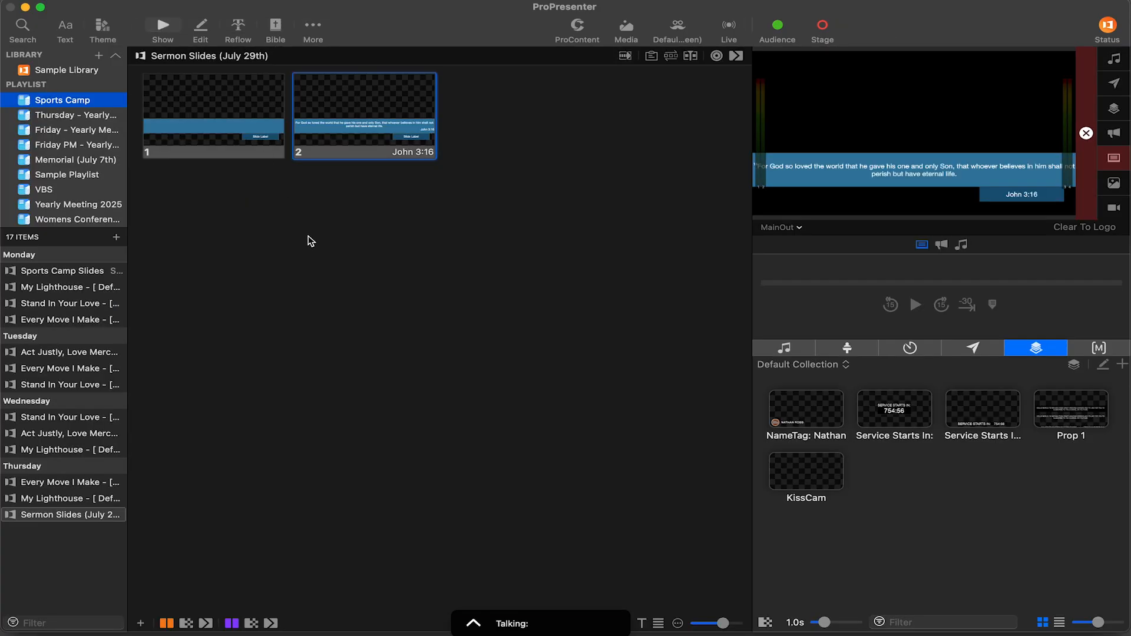
# Look up John 3:16-20 with Verse set to Scripture Verse and Reference to Slide Label
pyautogui.click(275, 25)
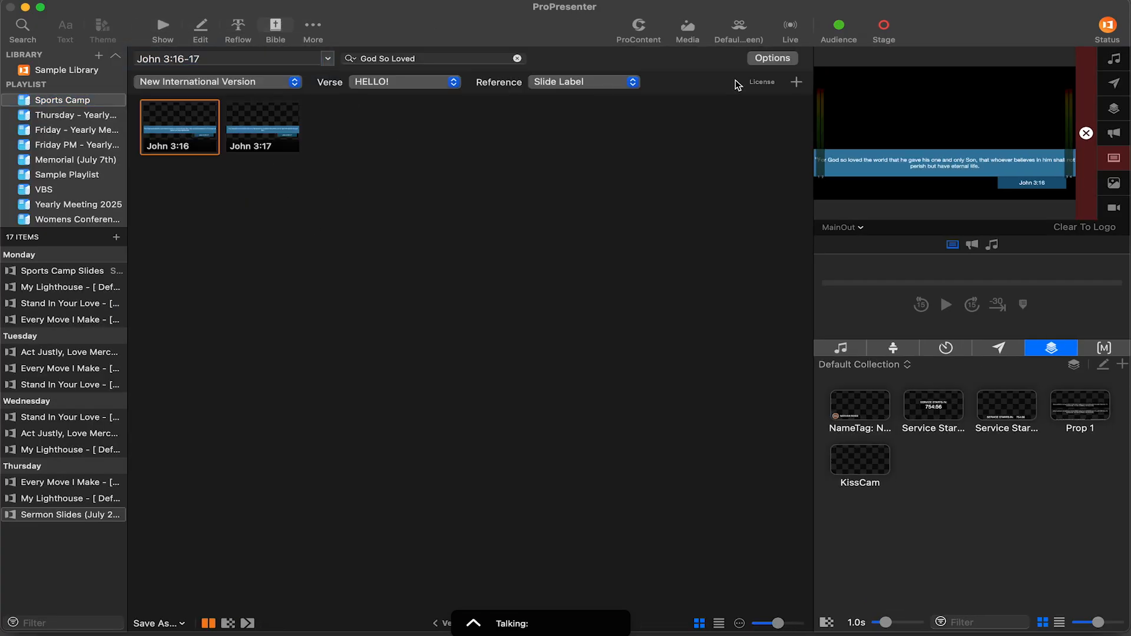
pyautogui.click(772, 58)
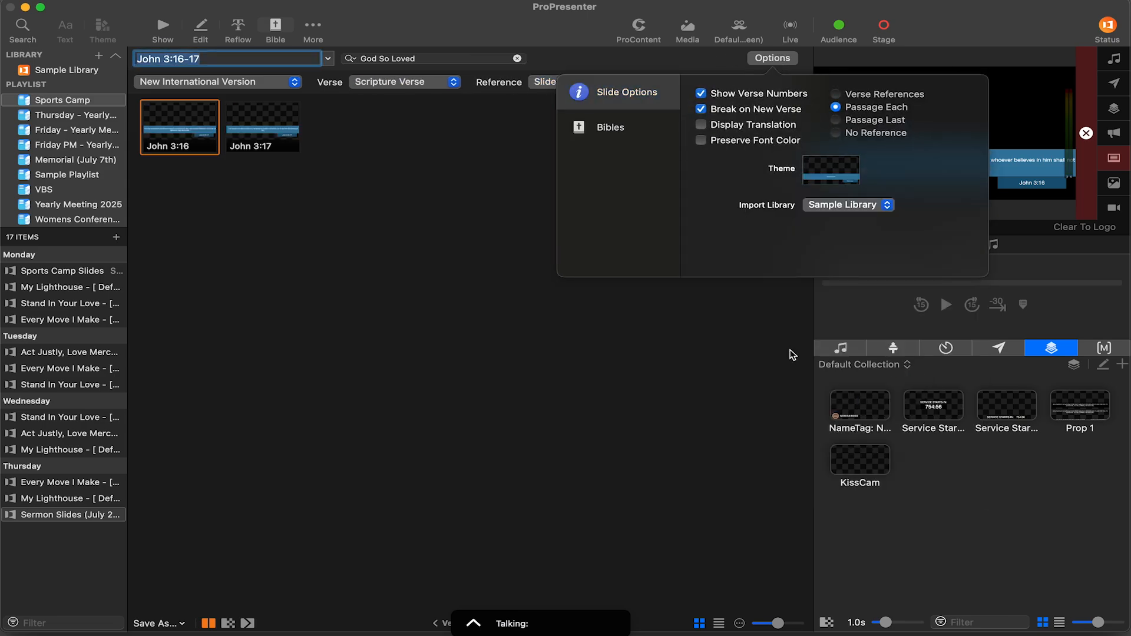
pyautogui.click(773, 58)
pyautogui.write('20')
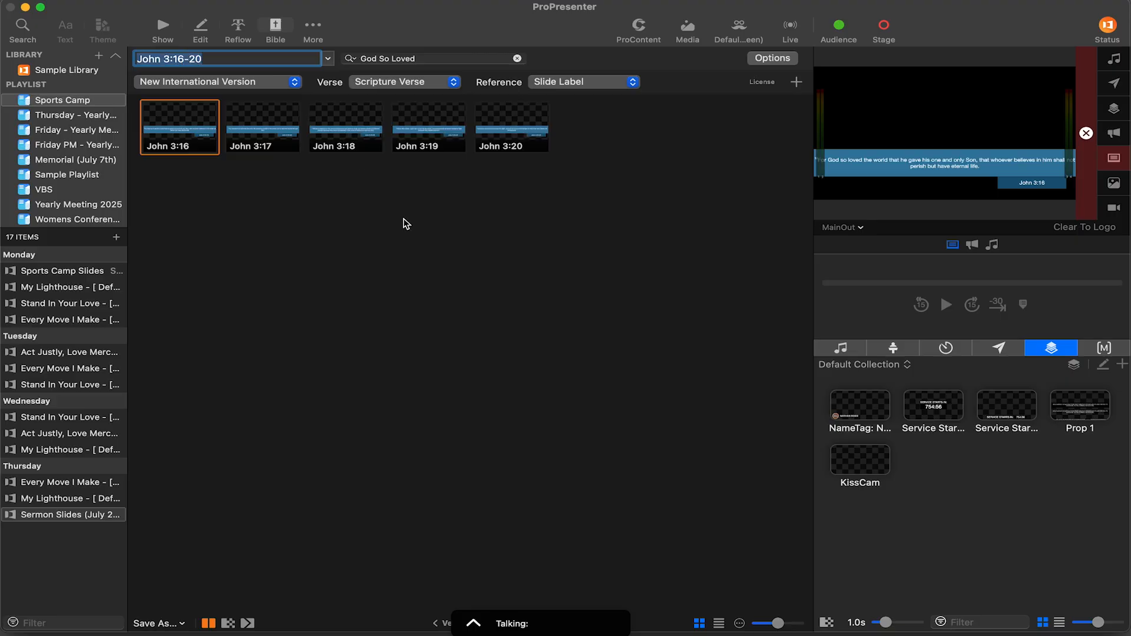
pyautogui.click(773, 58)
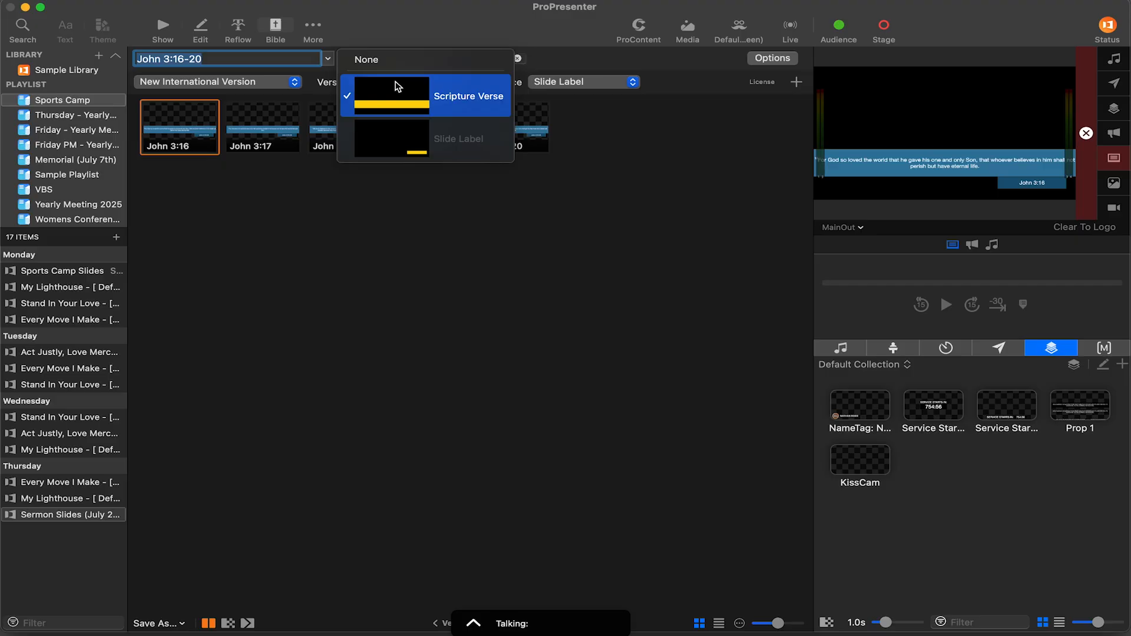
pyautogui.moveTo(404, 104)
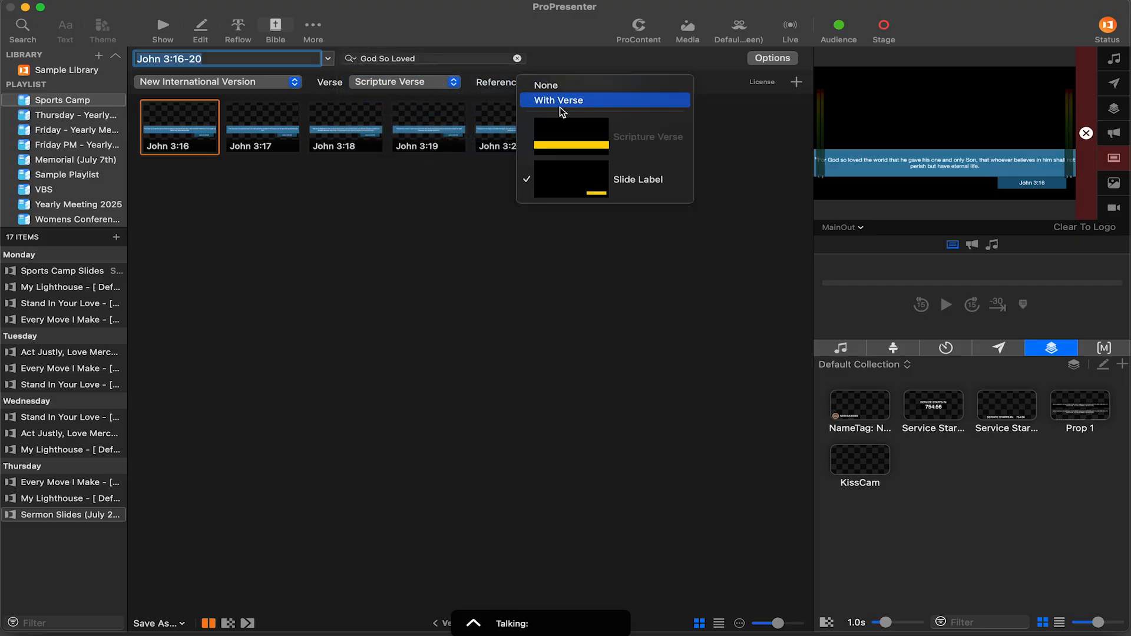
pyautogui.moveTo(577, 180)
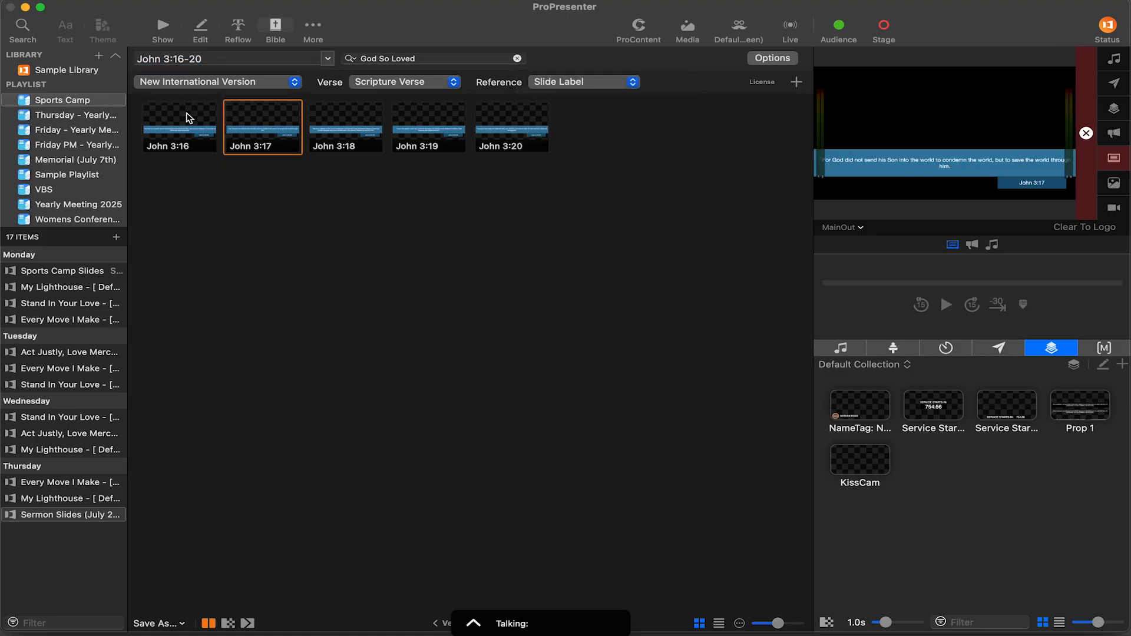
pyautogui.click(428, 123)
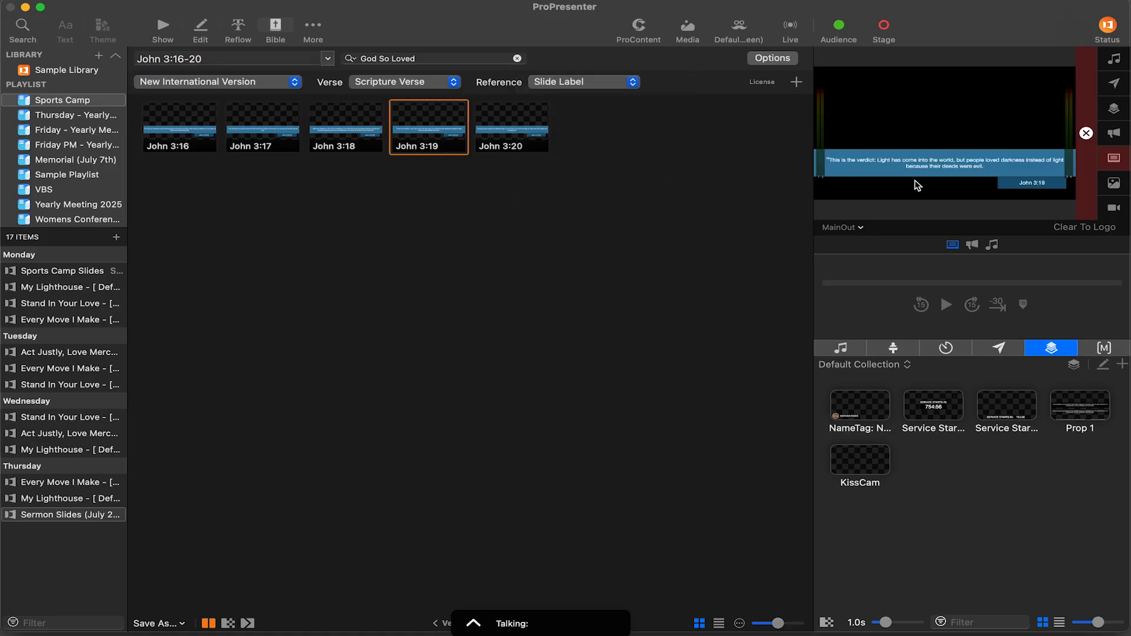
pyautogui.moveTo(1013, 173)
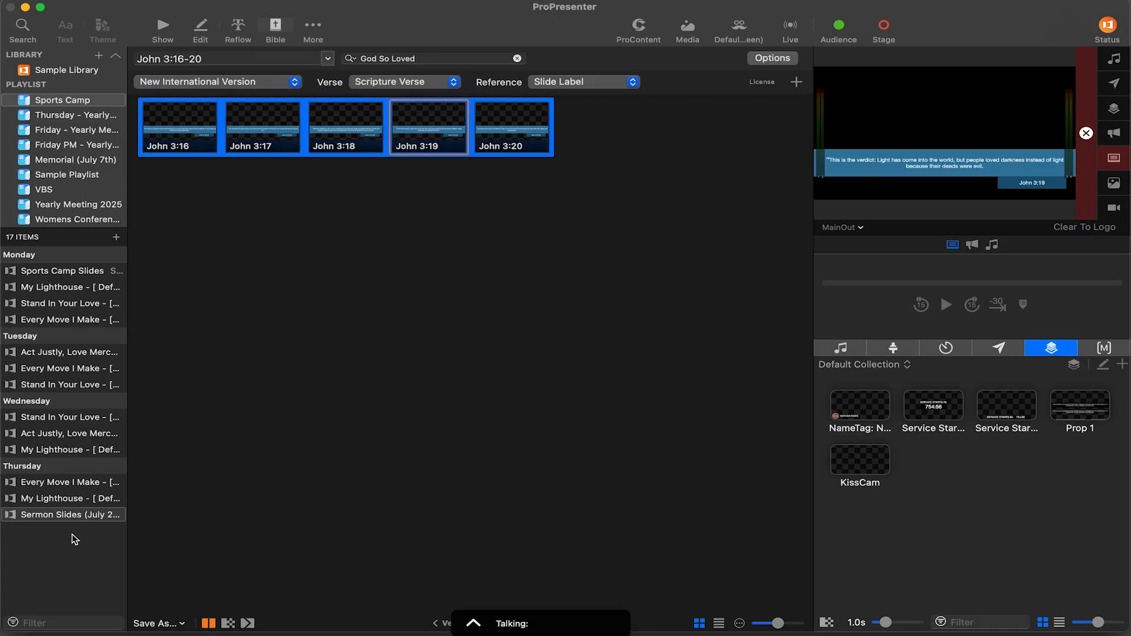
# Add the five verse slides to Sermon Slides, check slides 1-2 in the editor, and return to Show
pyautogui.click(63, 515)
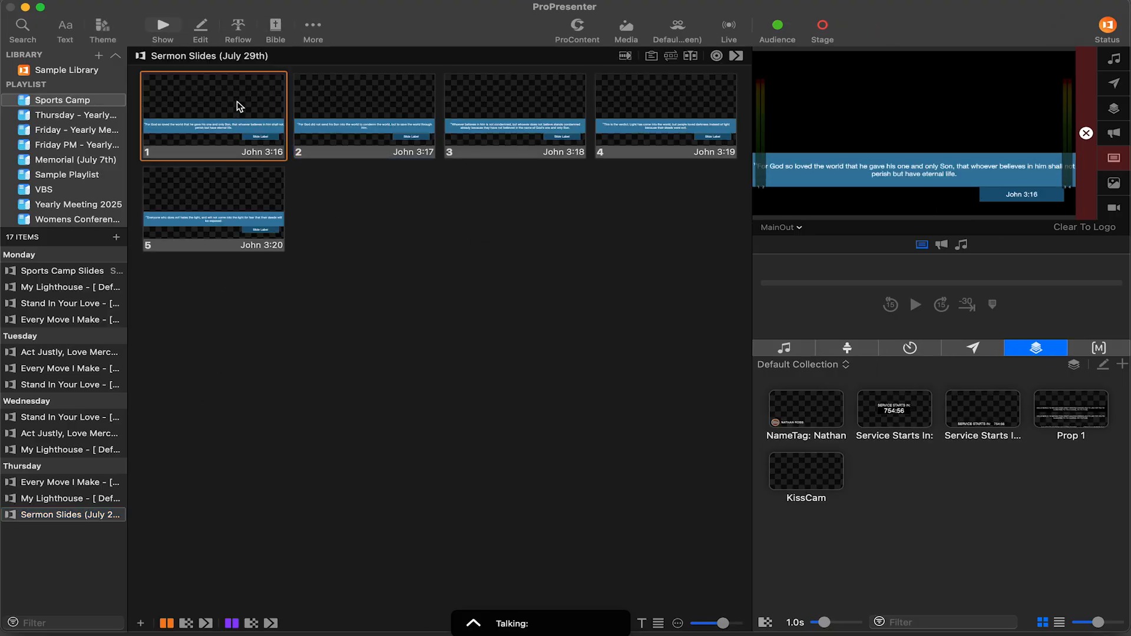
pyautogui.rightClick(212, 109)
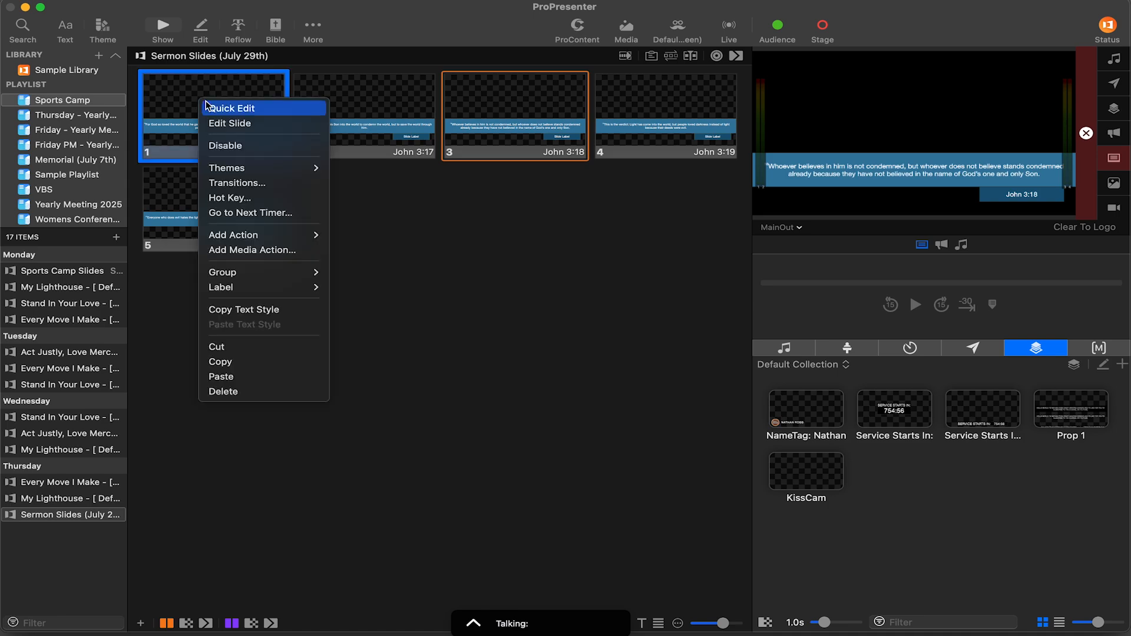
pyautogui.click(229, 123)
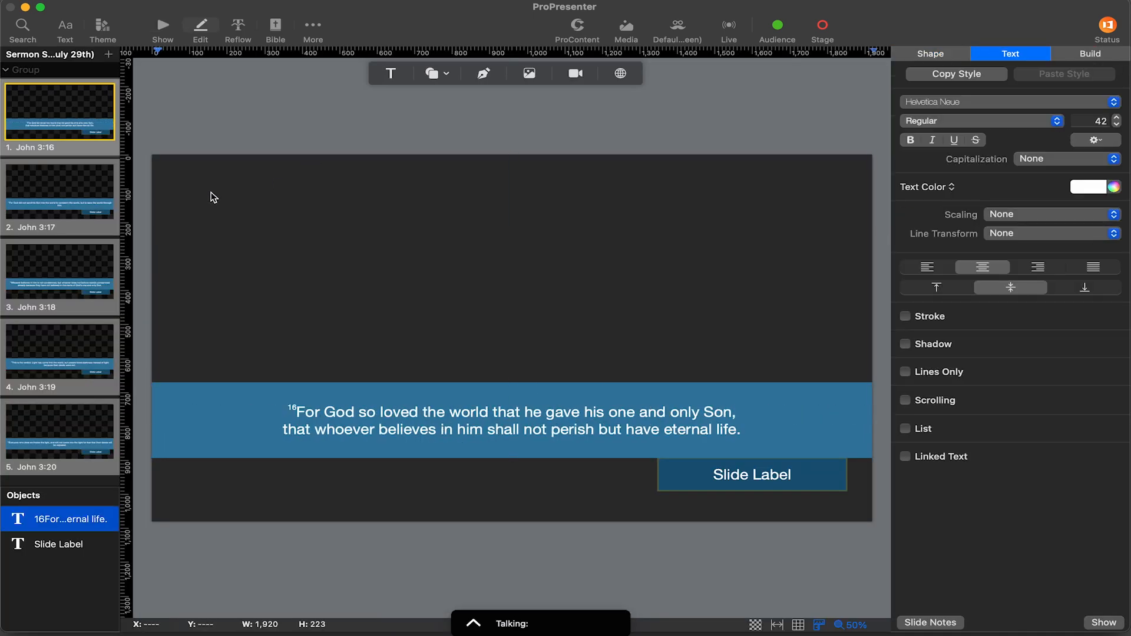
pyautogui.click(59, 201)
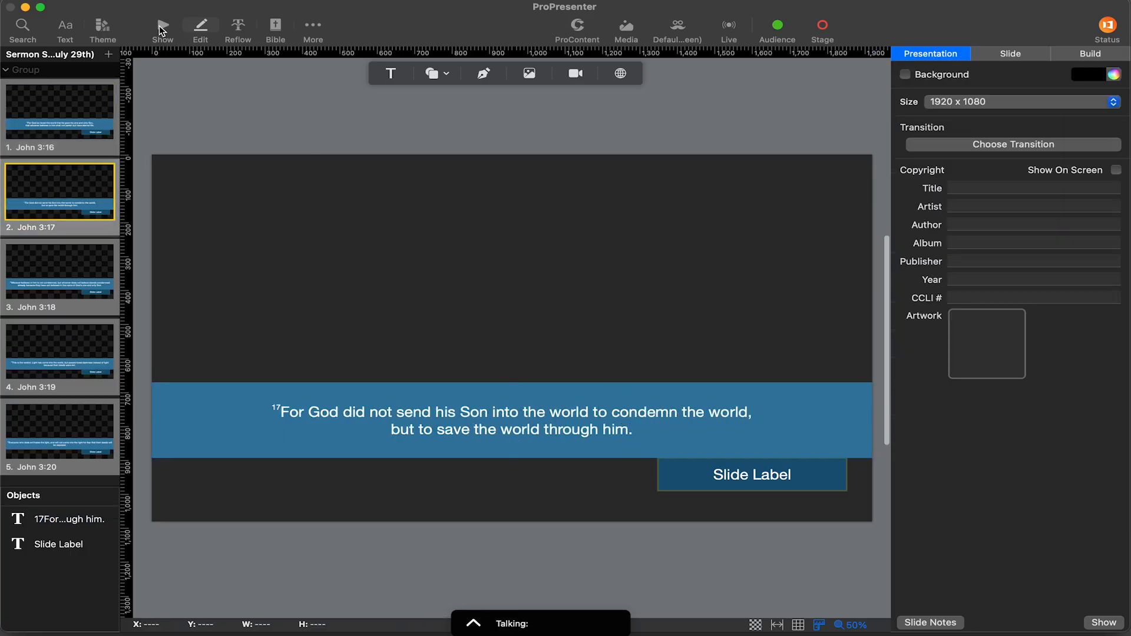
pyautogui.click(163, 25)
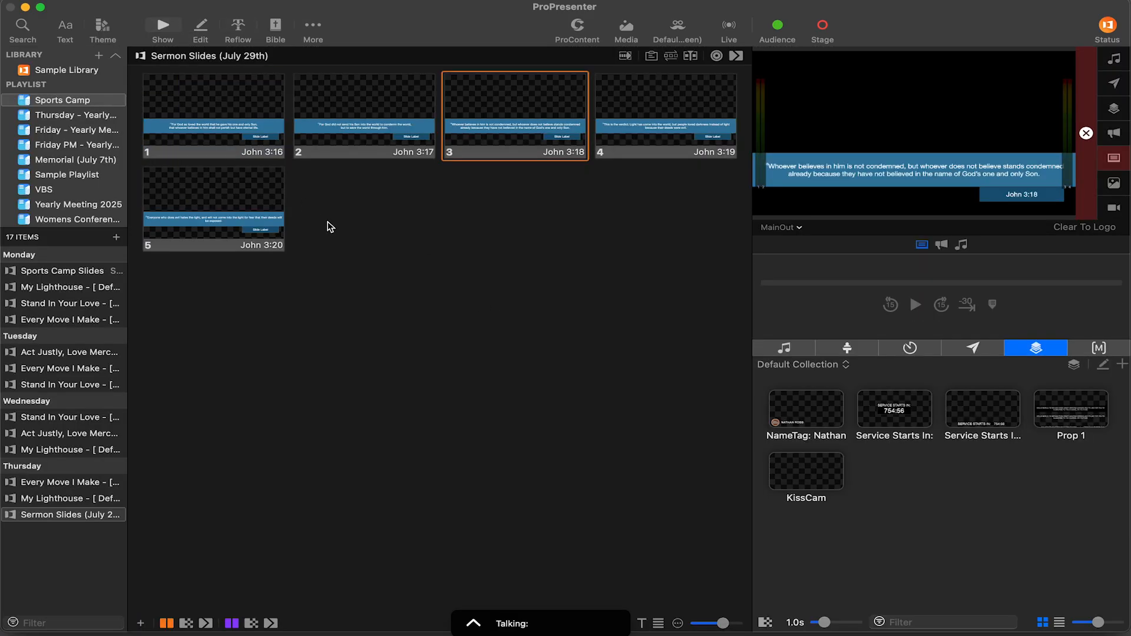